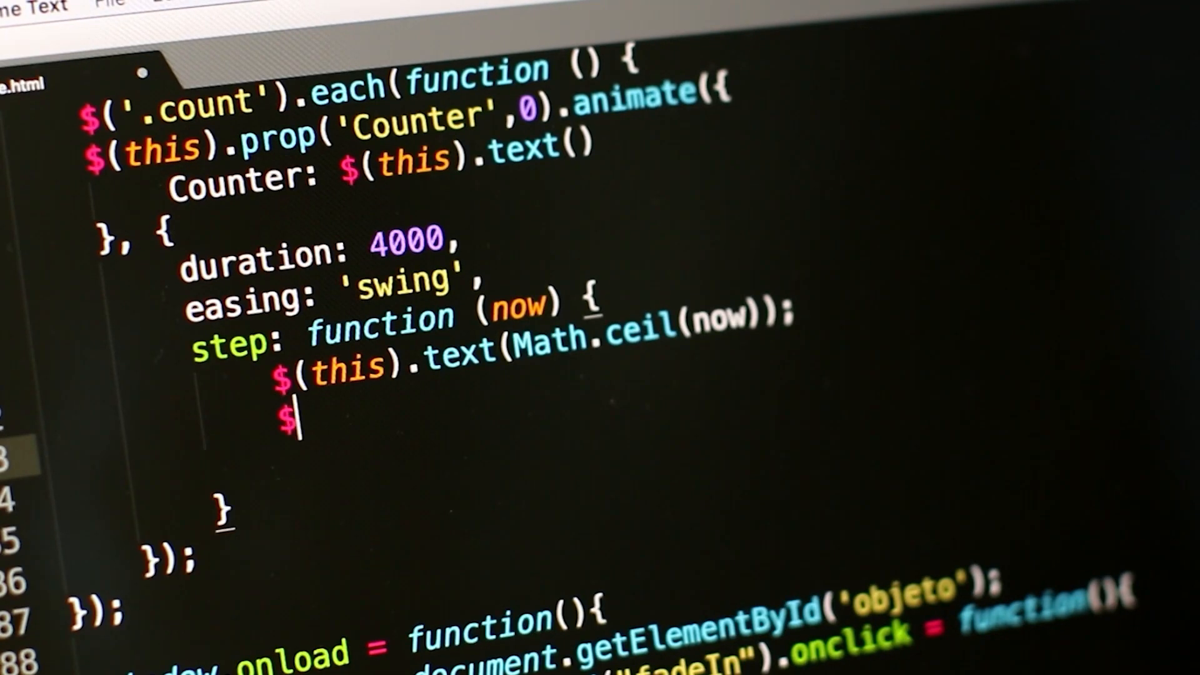
Step: Look inside the boot volume in Finder, then launch Raspberry Pi Imager via Spotlight
text((t))
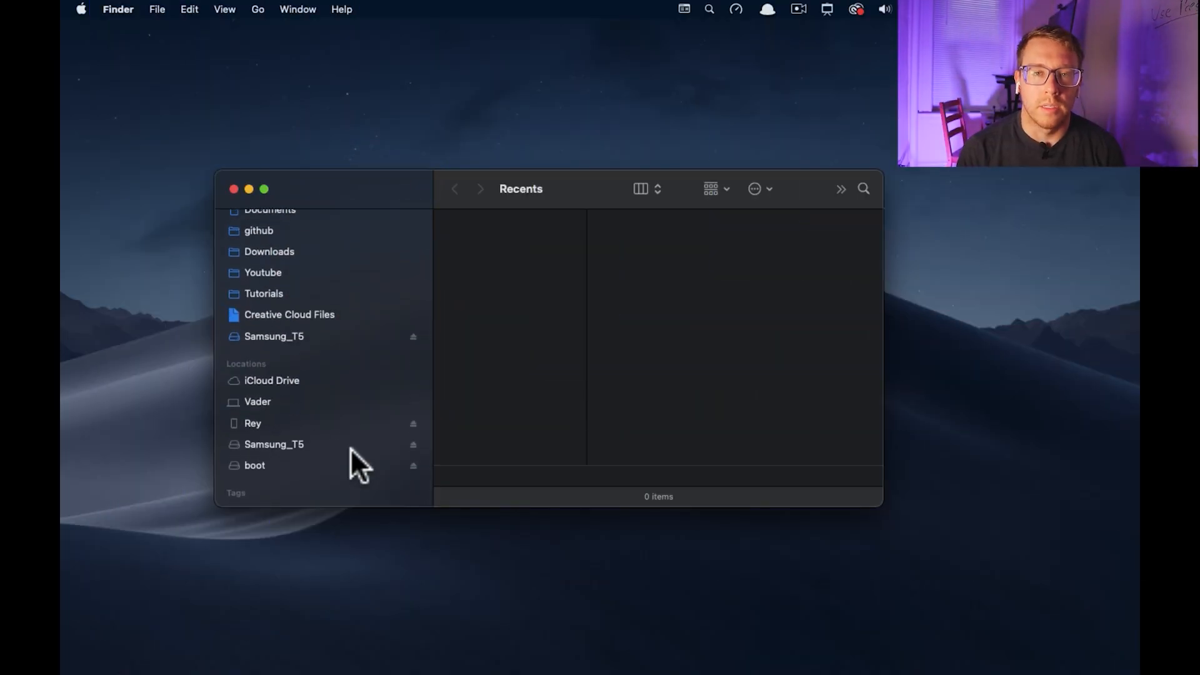
click(254, 465)
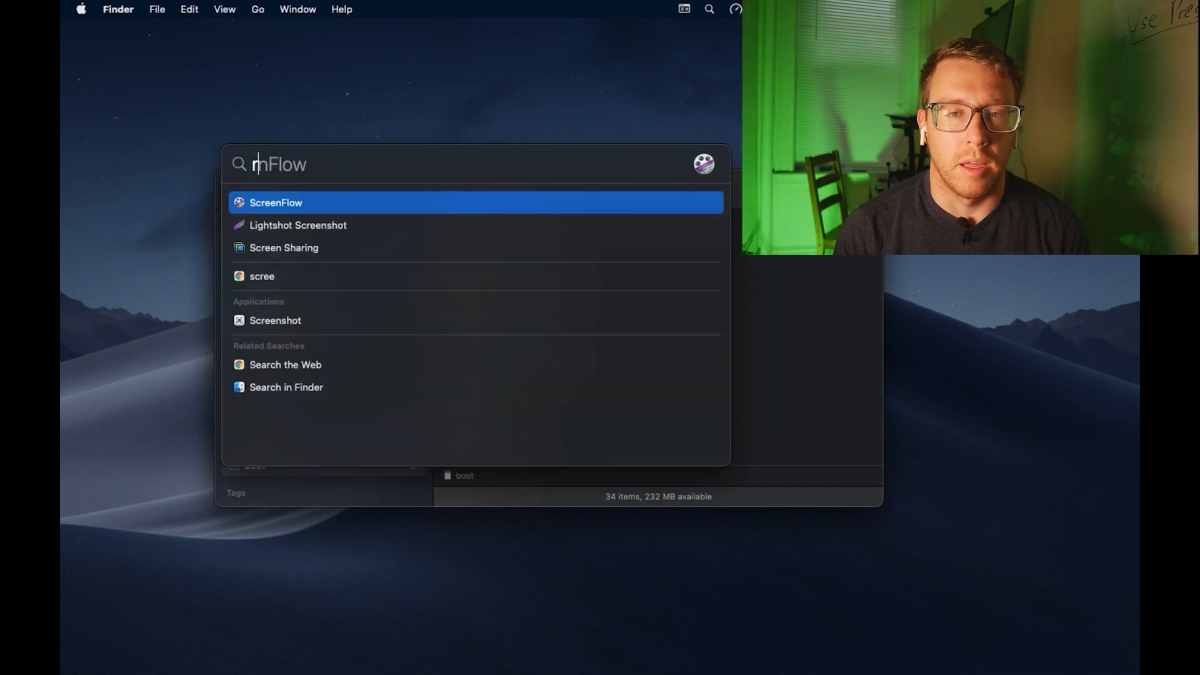
text(raspberry Pi Imager)
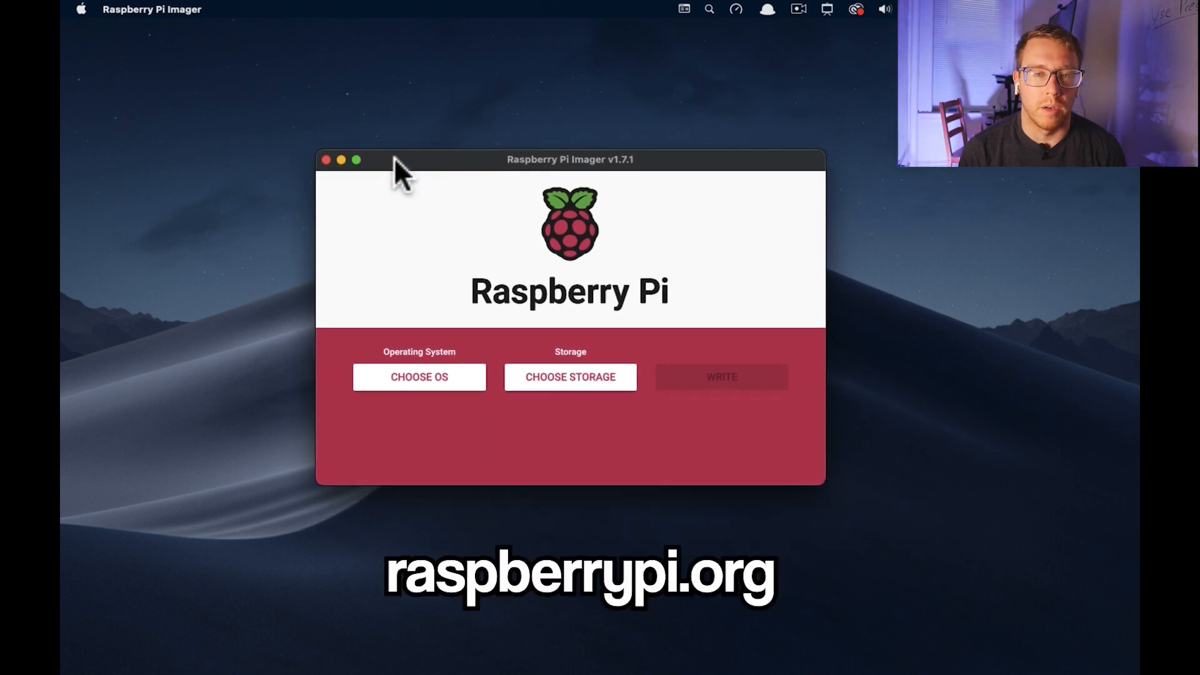
mouse_move(505, 302)
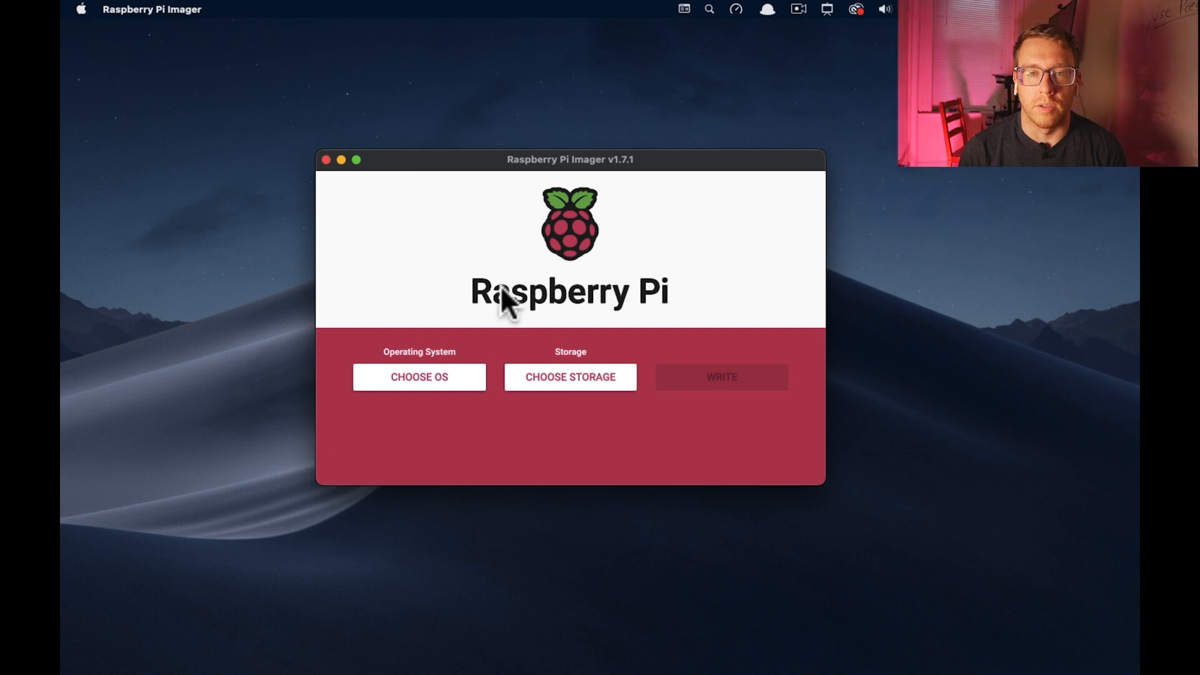
Step: Choose Raspberry Pi OS (64-bit) as the image and APPLE SD Card Reader Media as storage
click(419, 377)
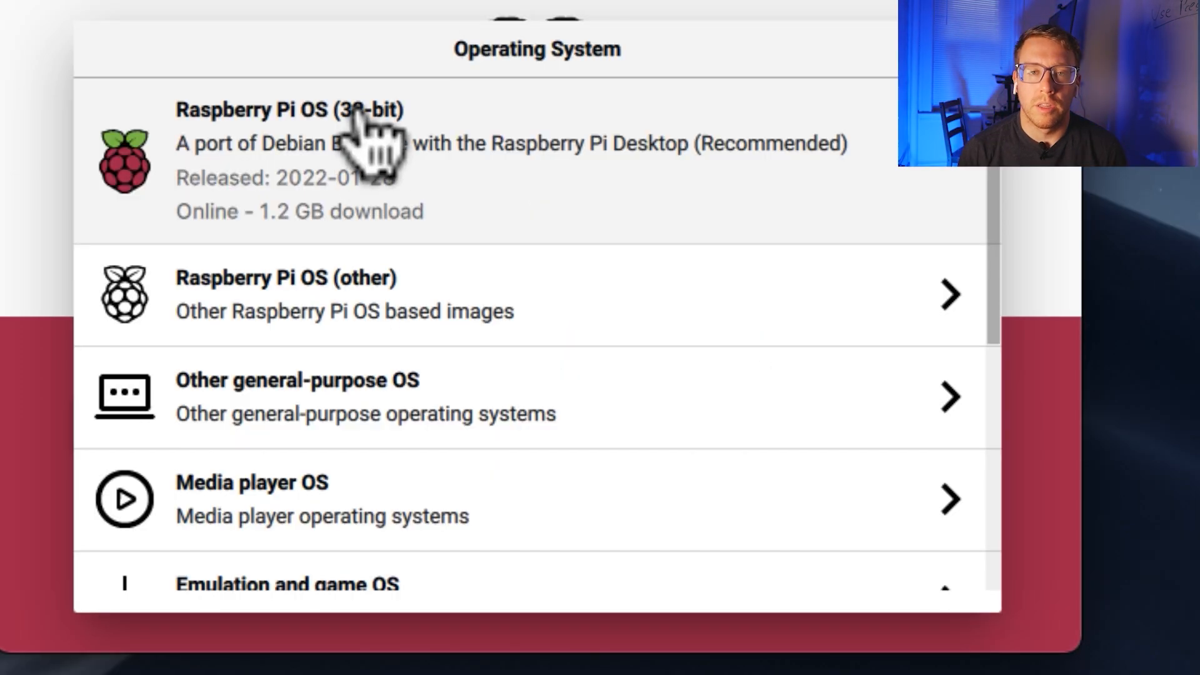
mouse_move(483, 345)
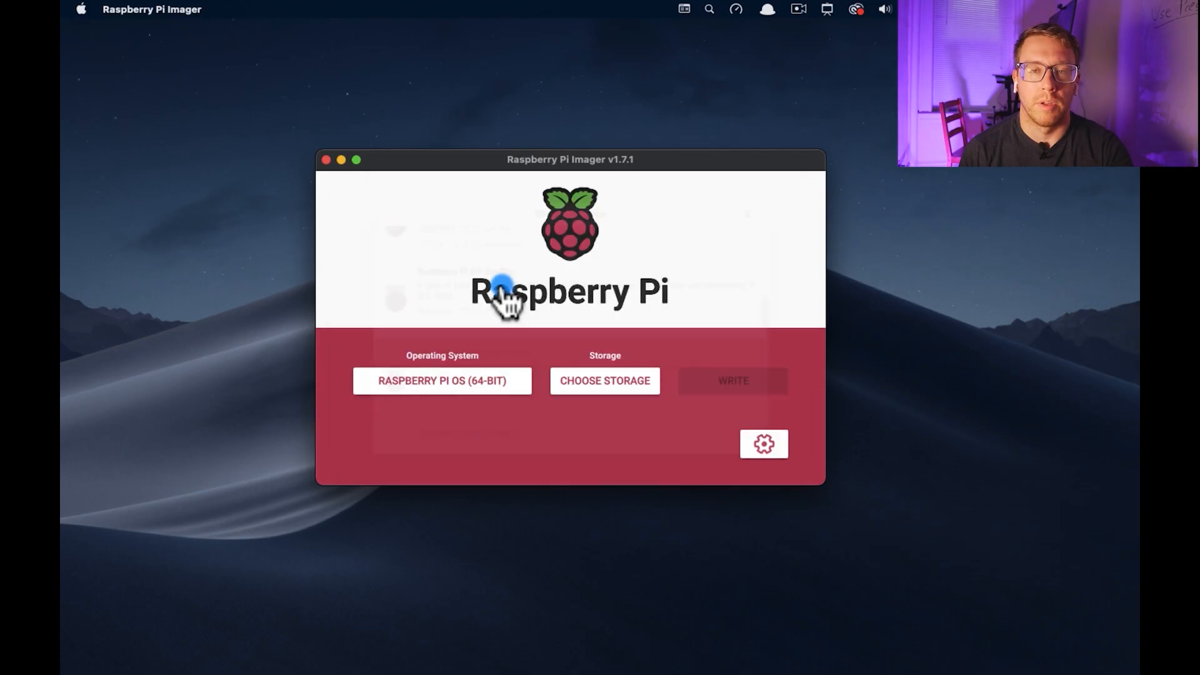
click(604, 380)
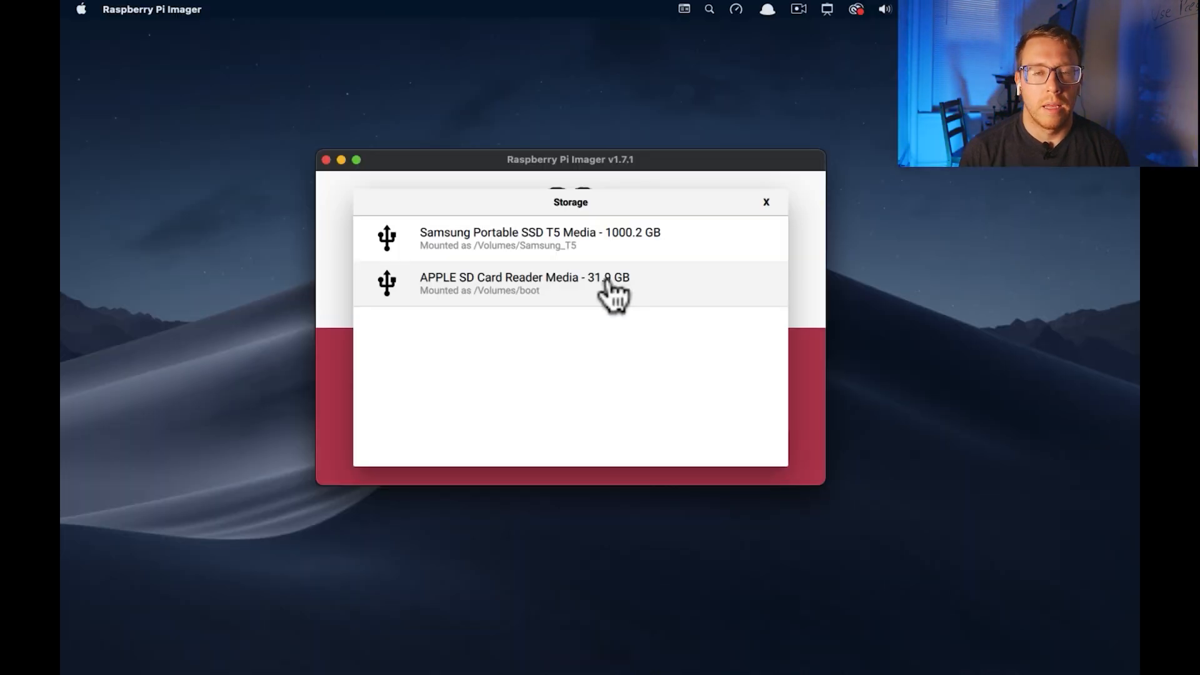
click(524, 284)
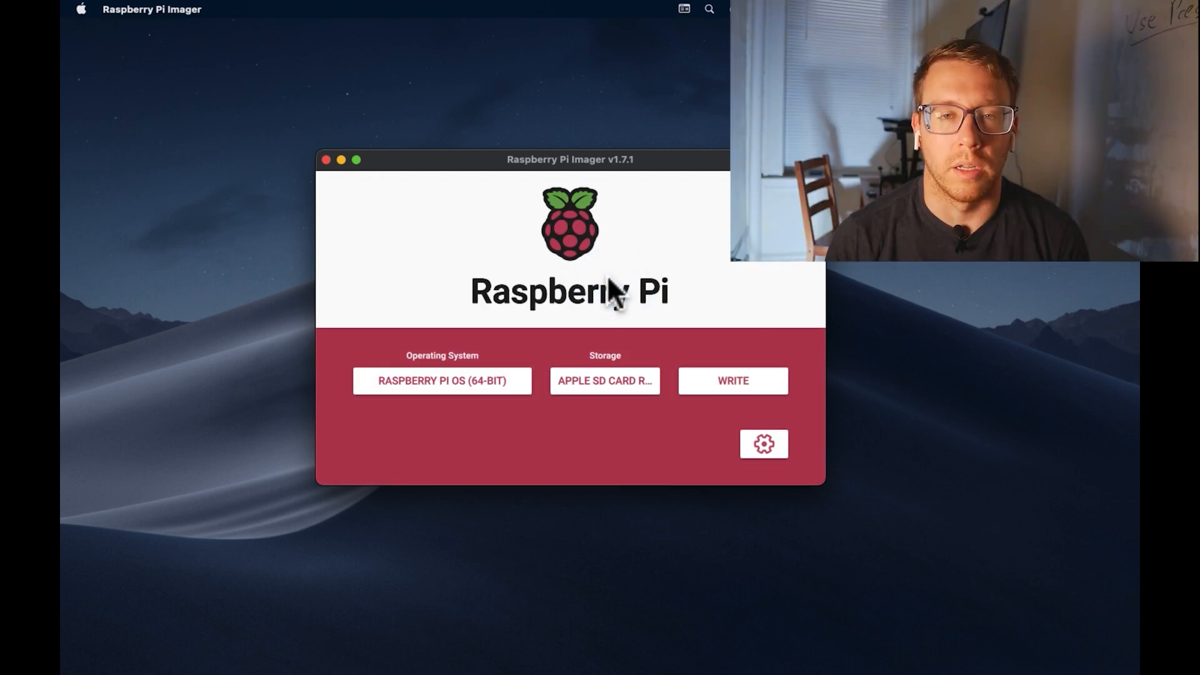
mouse_move(663, 352)
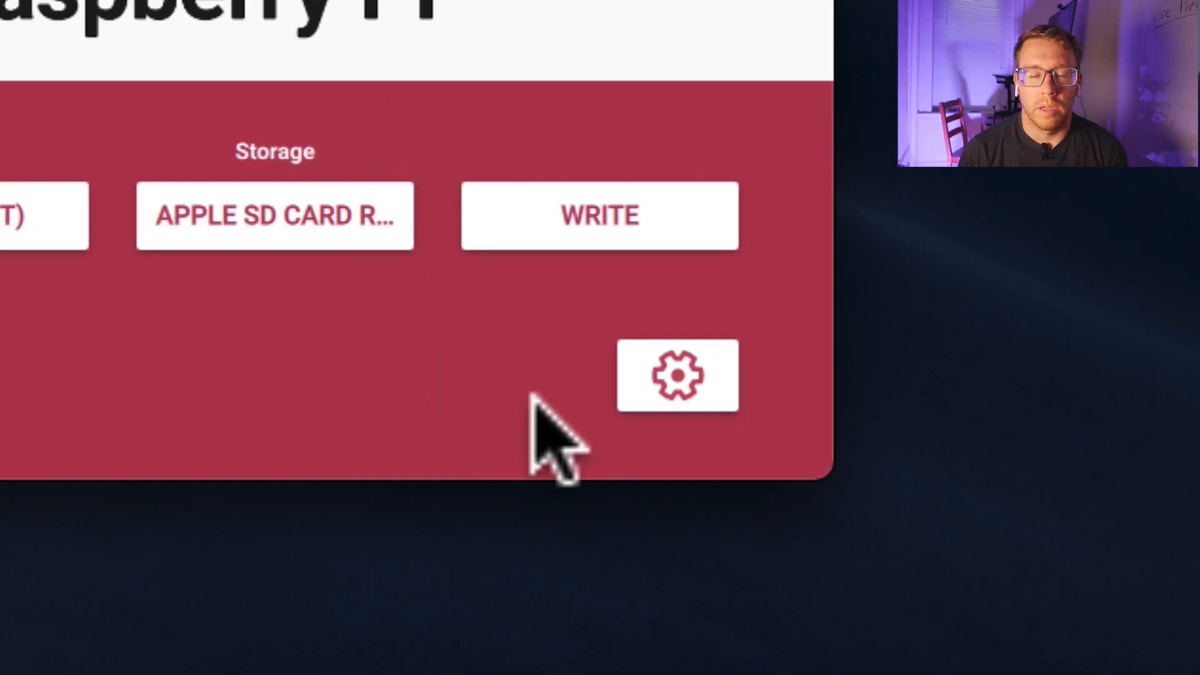
click(676, 375)
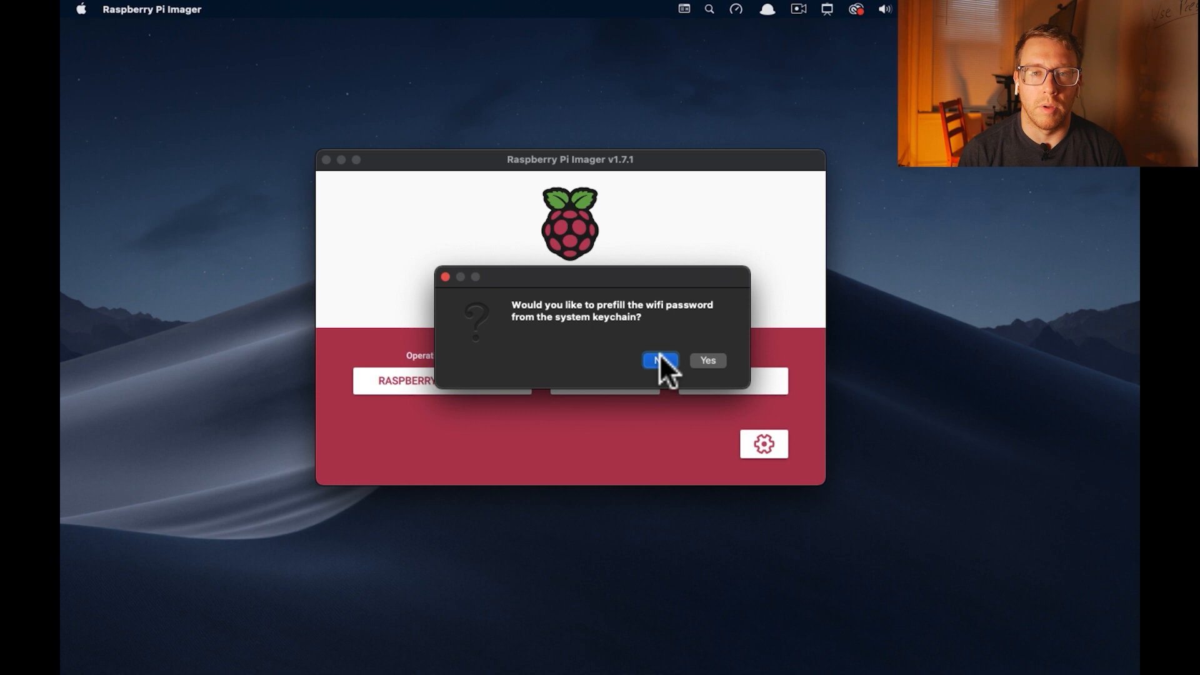
click(659, 361)
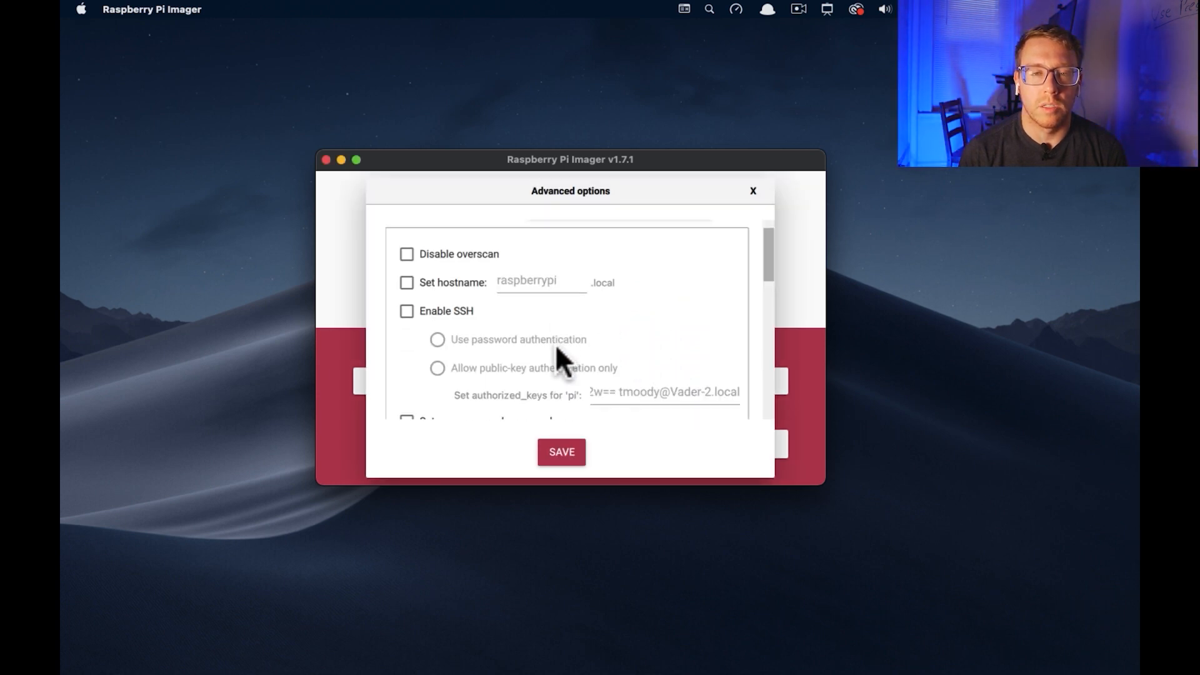
click(406, 309)
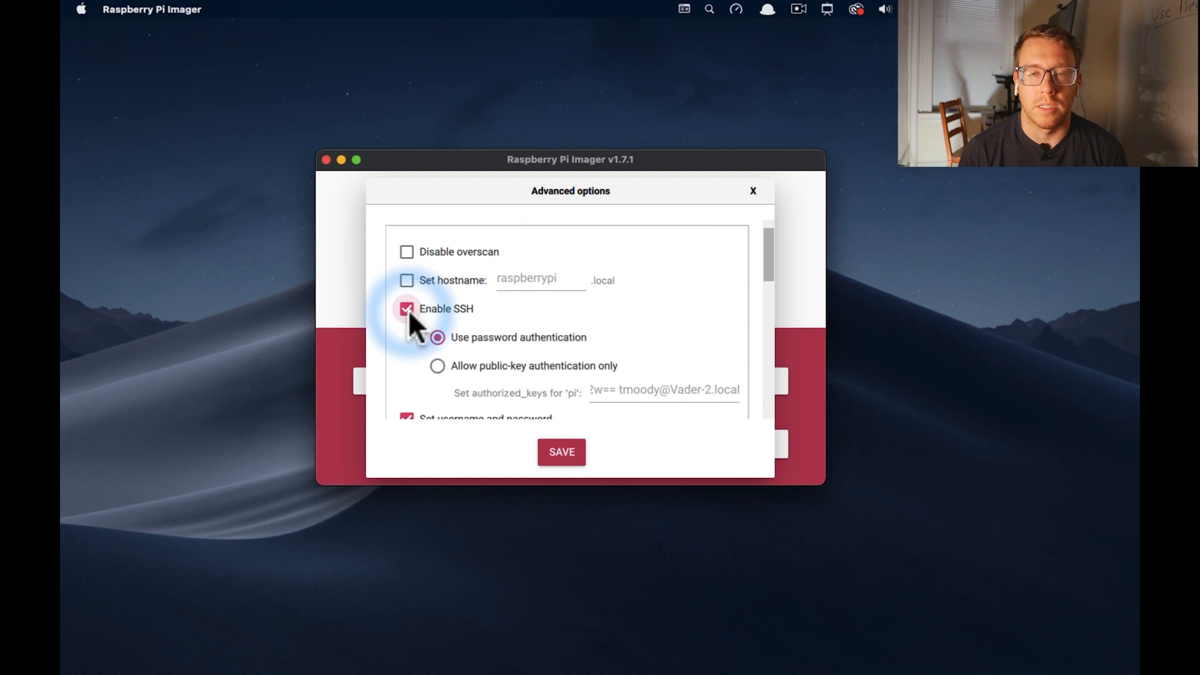
scroll(down, 3)
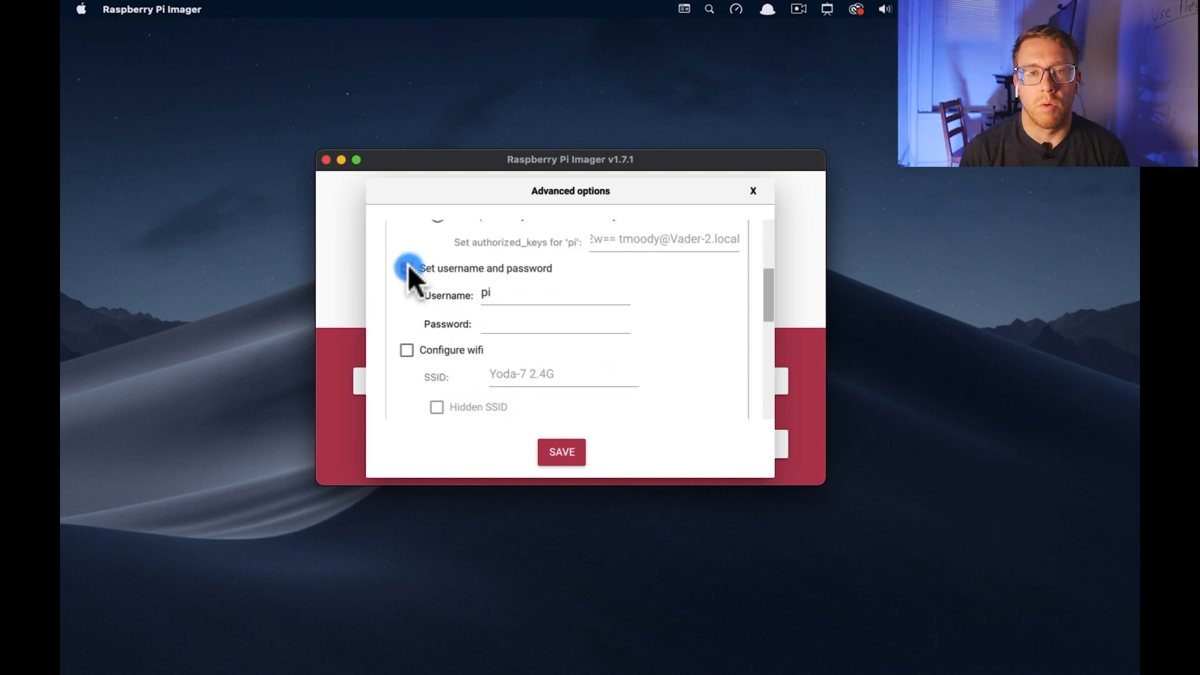
click(406, 268)
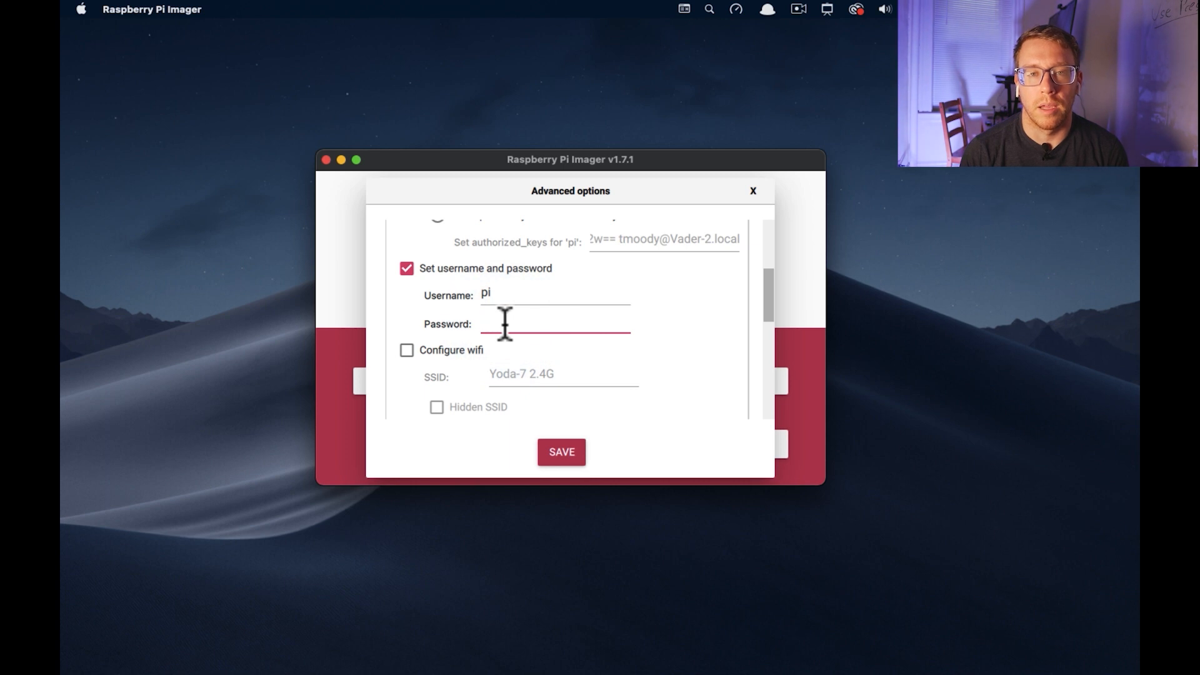
text(password)
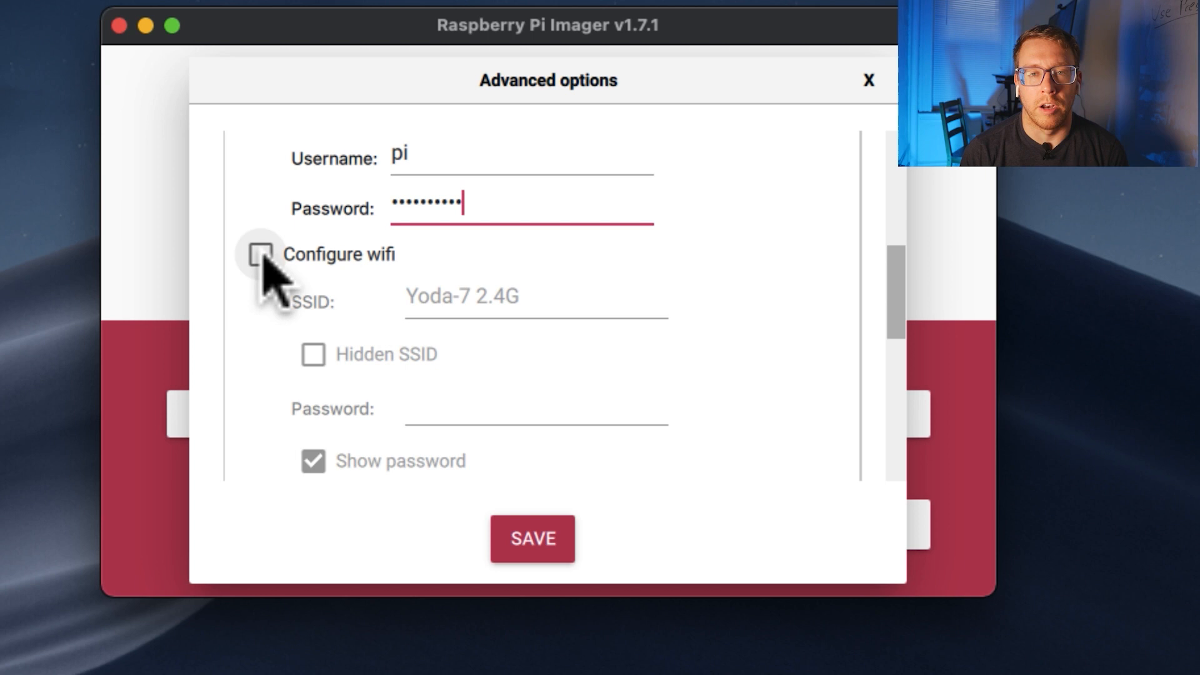
Step: Turn on wifi configuration and locale settings for the image
click(260, 254)
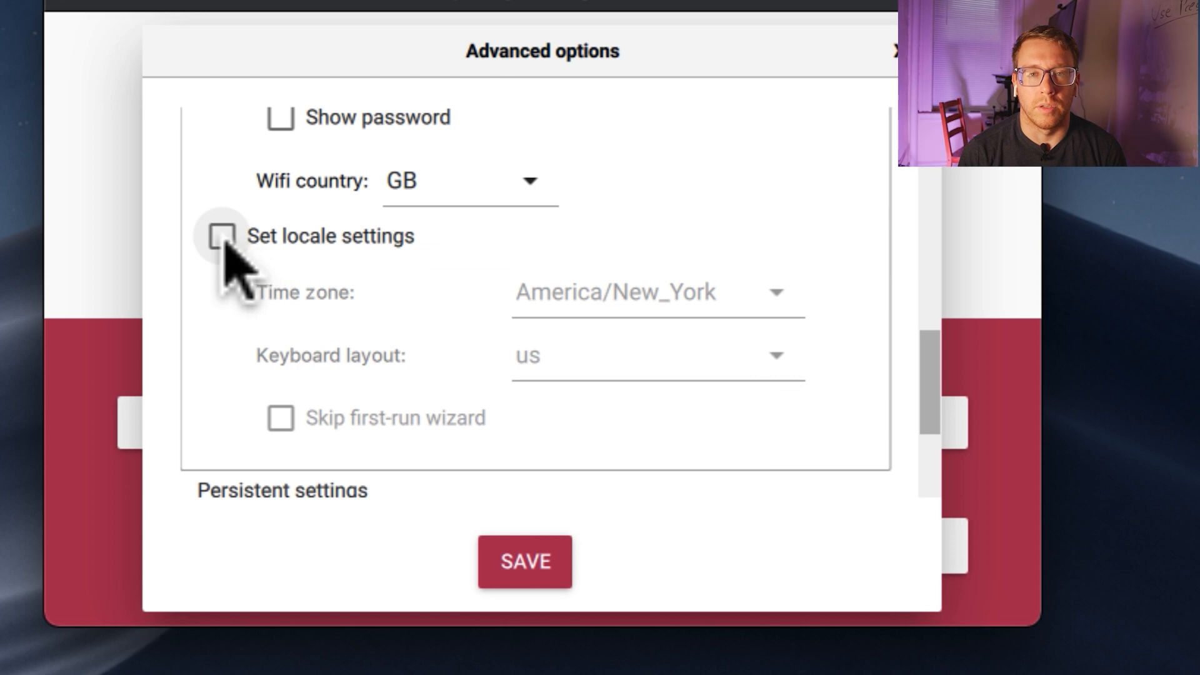
click(220, 237)
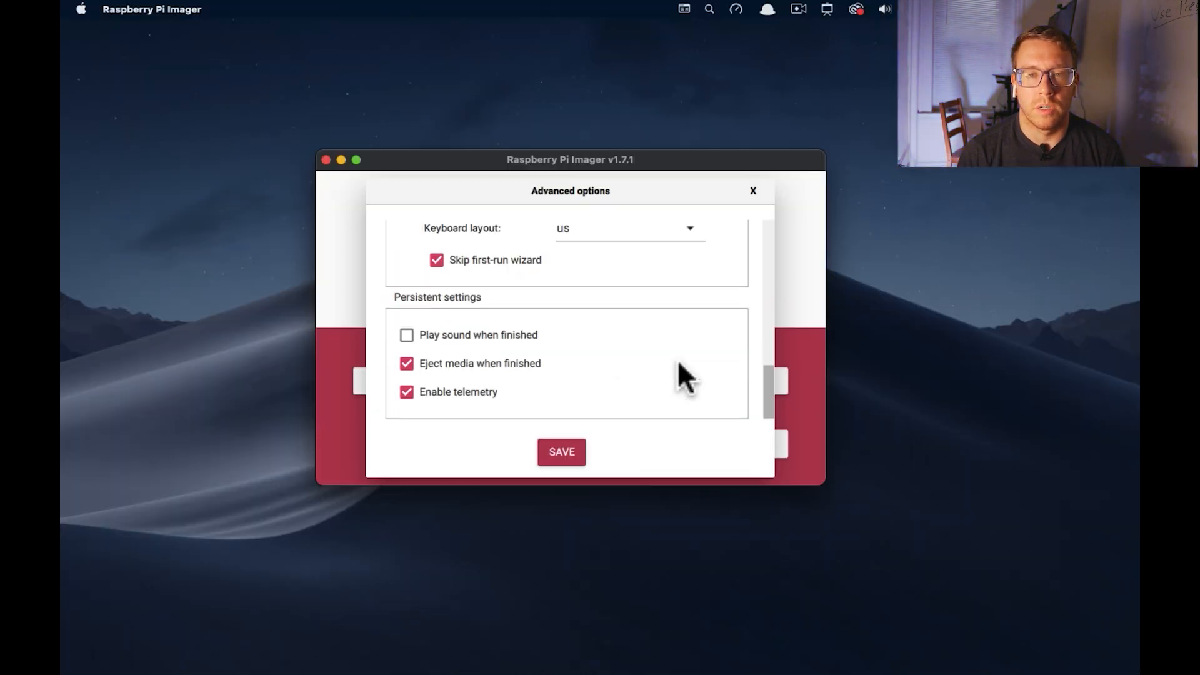
scroll(up, 3)
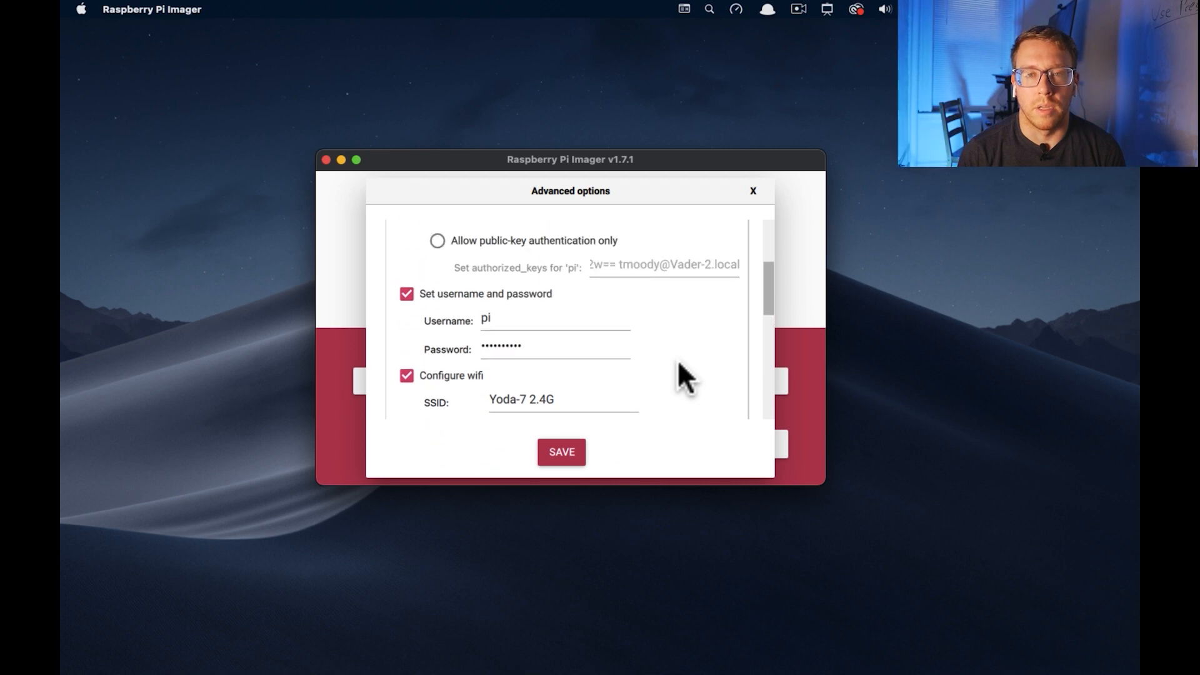
scroll(down, 3)
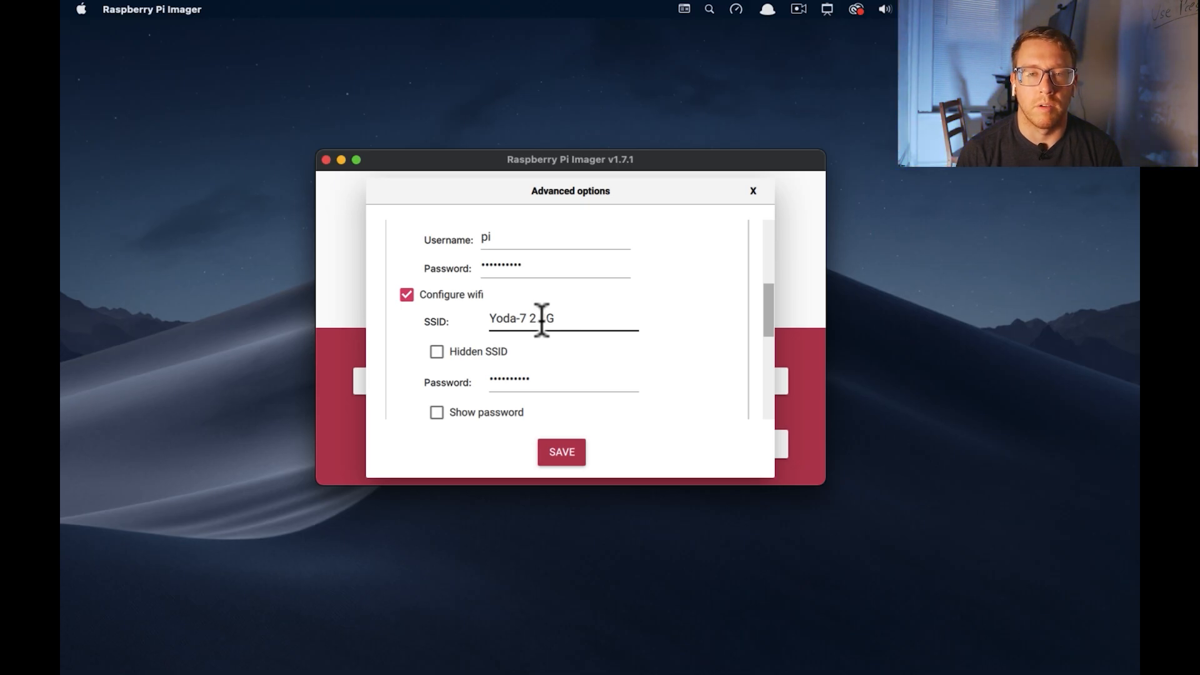
scroll(down, 3)
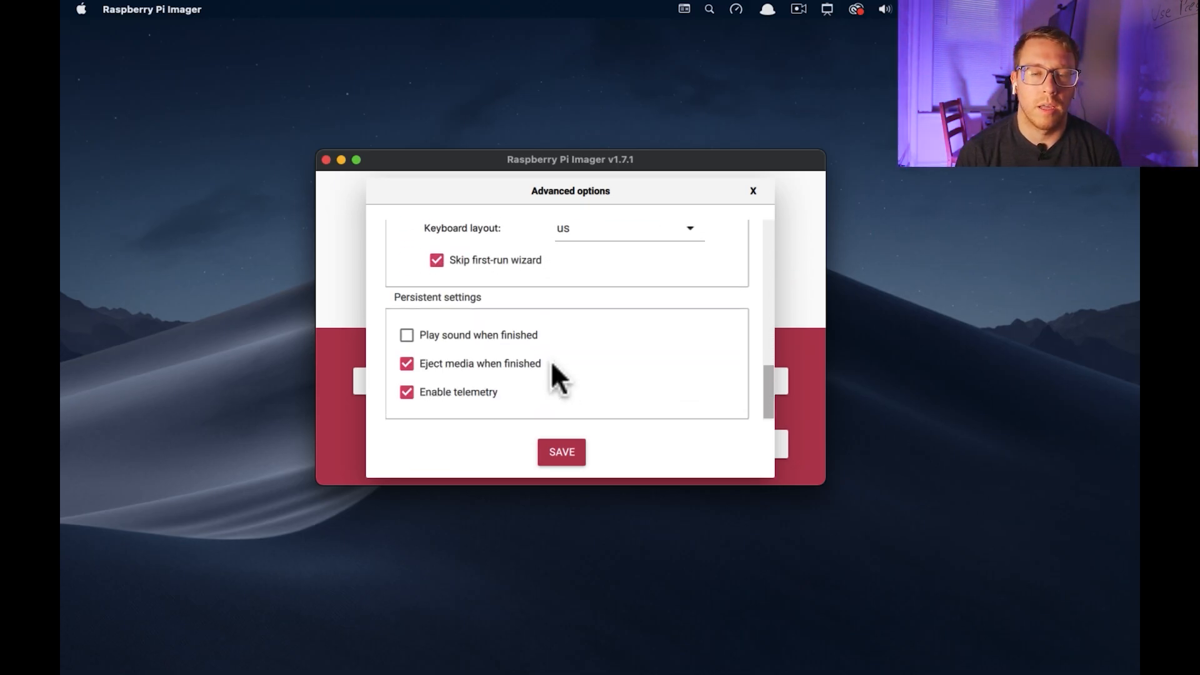
Step: Save the advanced settings so the image can be written to the SD card
click(561, 452)
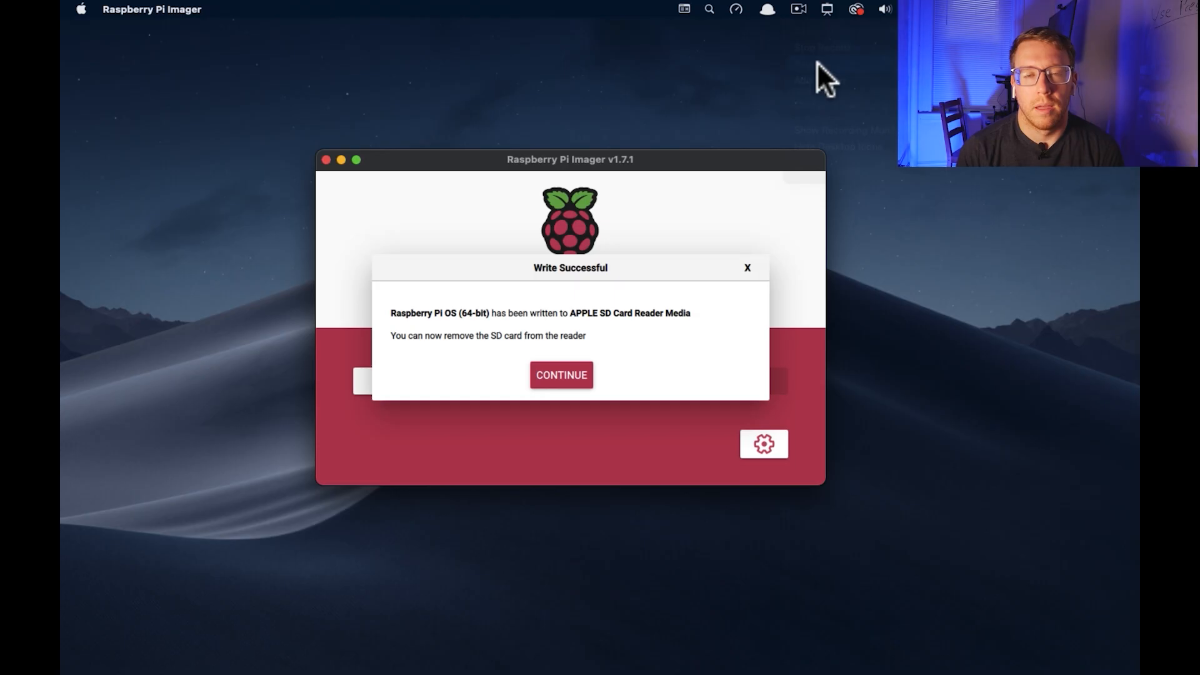
mouse_move(565, 375)
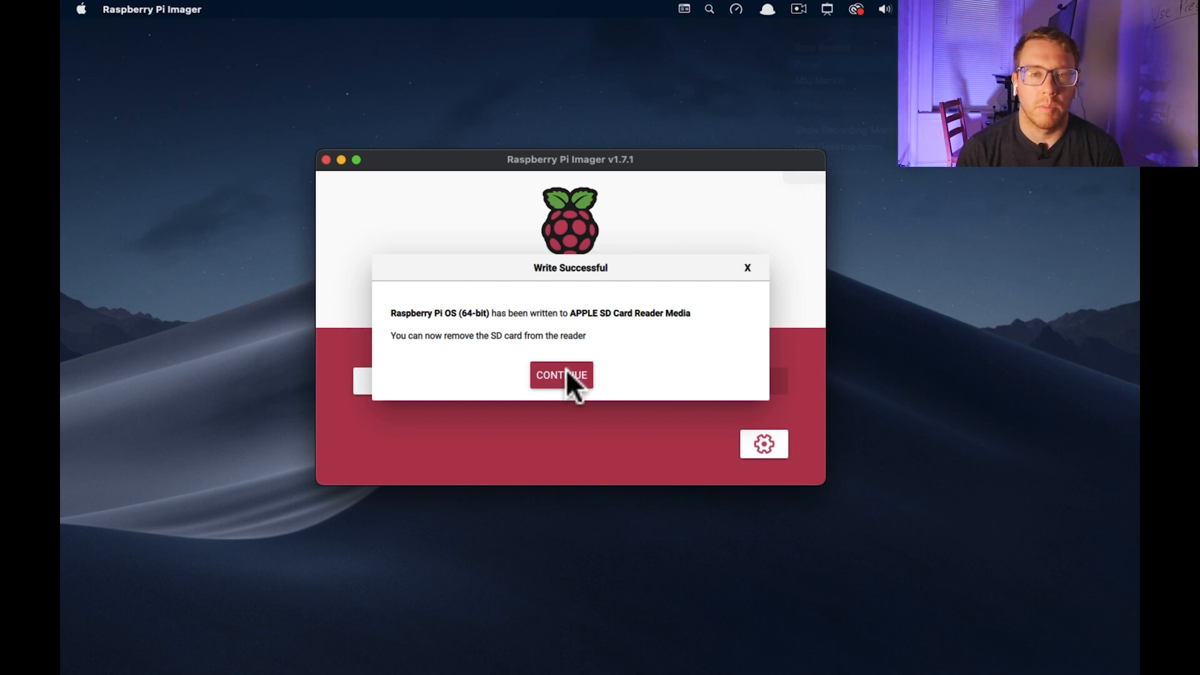
mouse_move(230, 645)
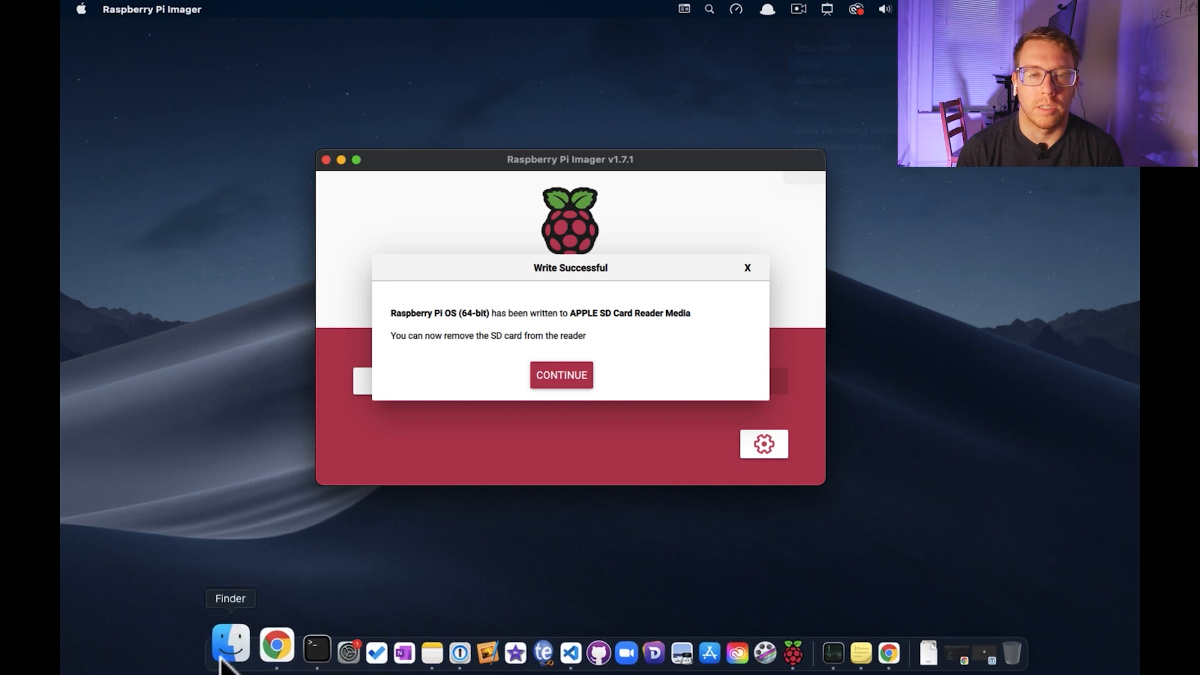
Step: Bring up a Terminal window with an empty prompt from the Dock
click(228, 651)
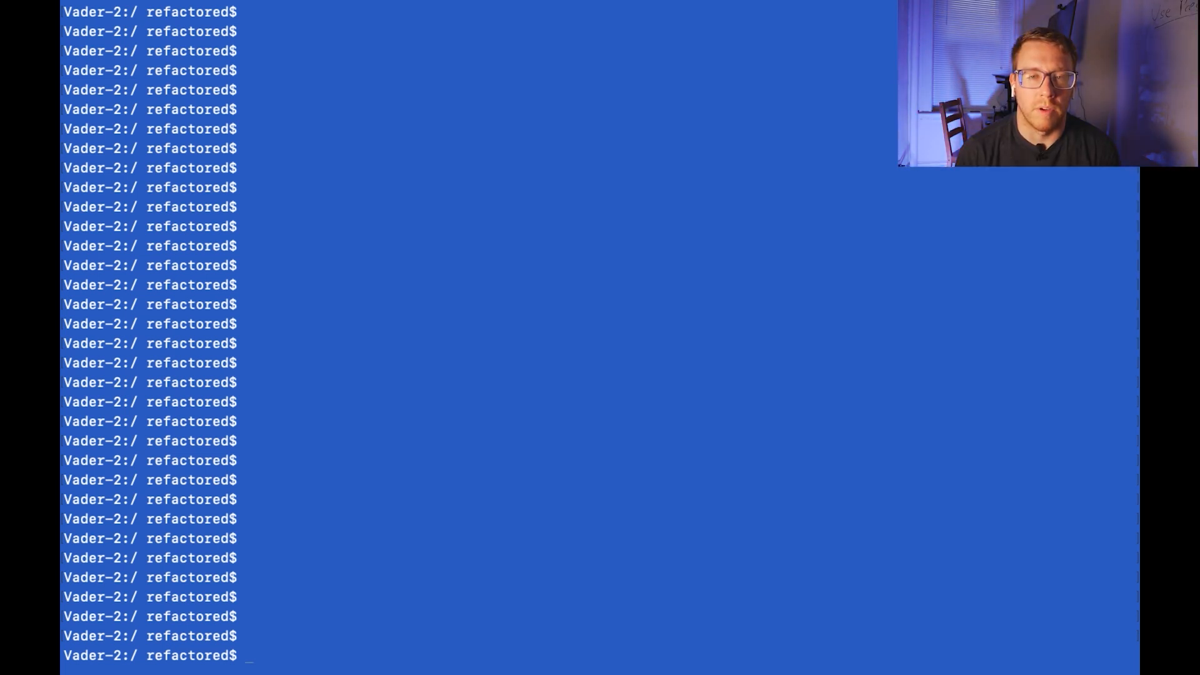
Step: Ping raspberrypi.local to confirm the Pi answers, then stop the ping
text(ping raspberrypi.local)
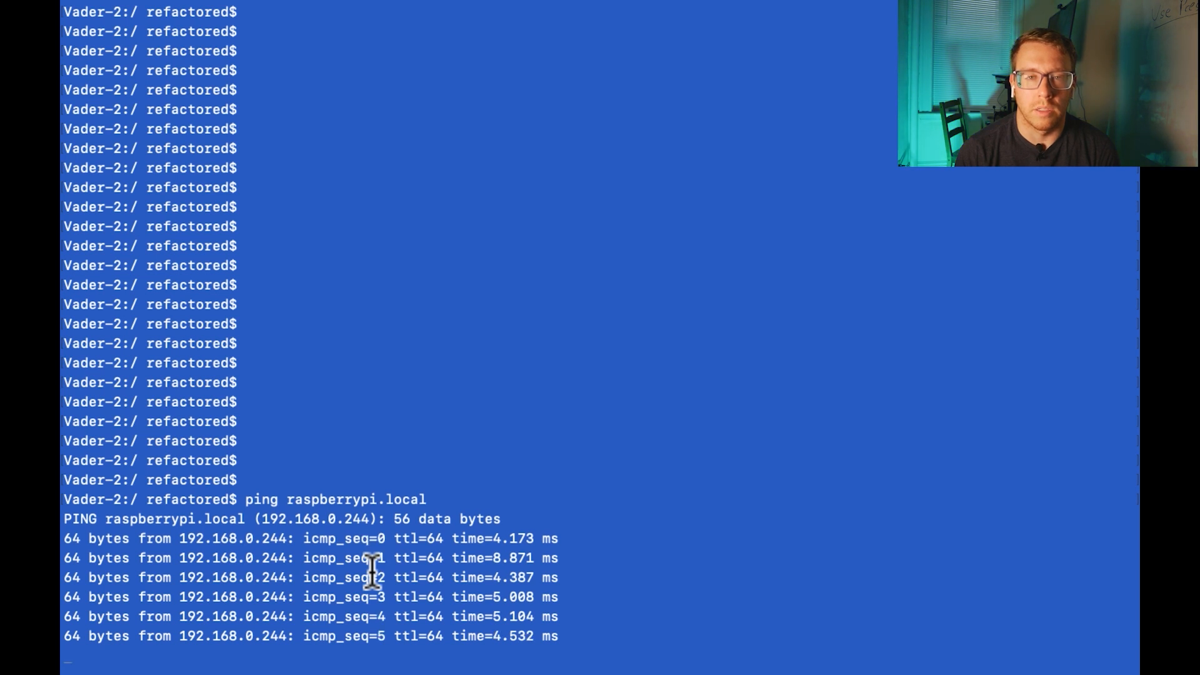
key(ctrl+c)
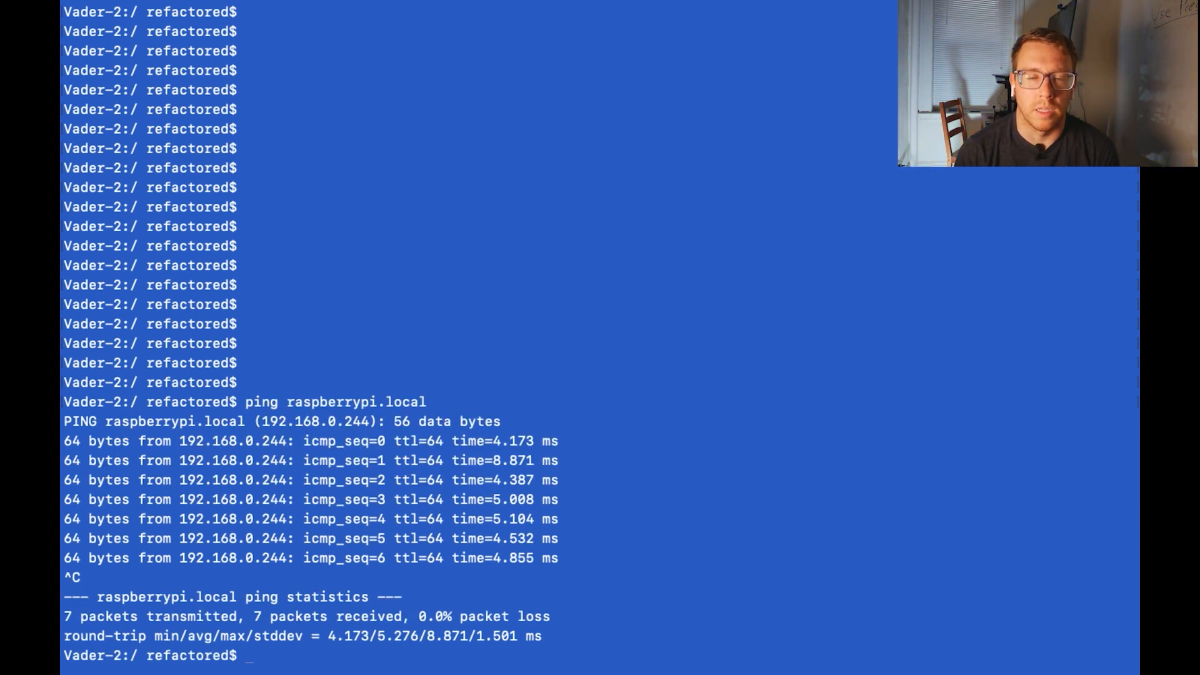
text(ssh)
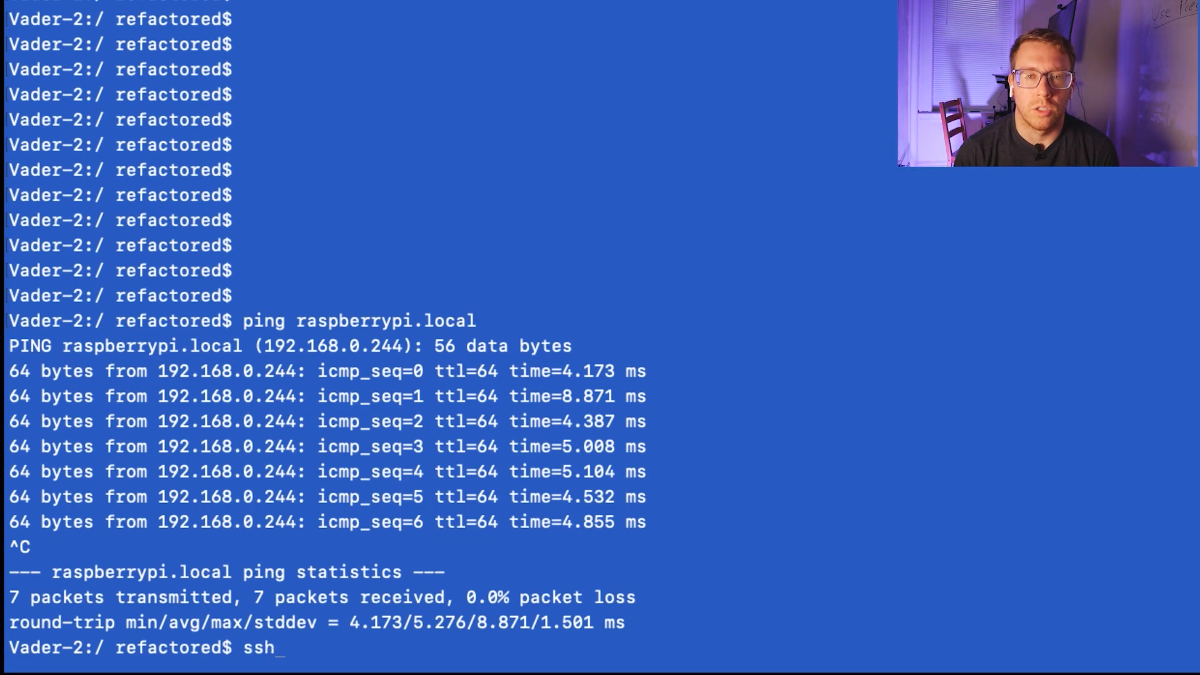
text(pi)
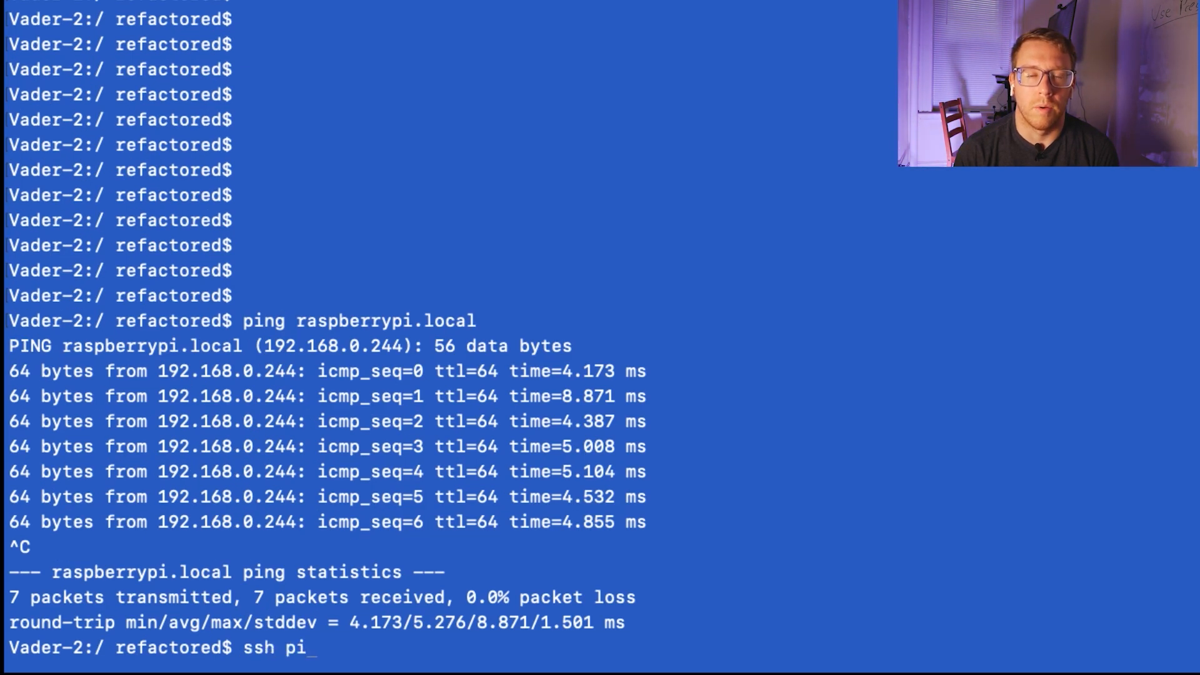
text(@raspberryp)
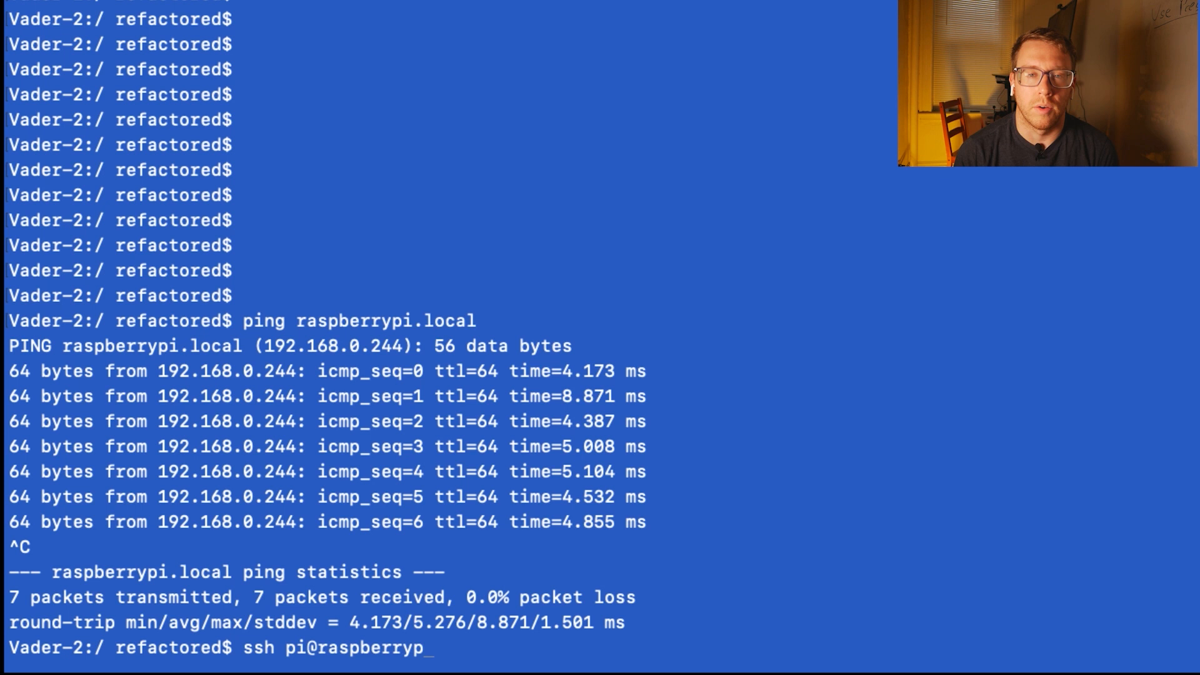
key(Return)
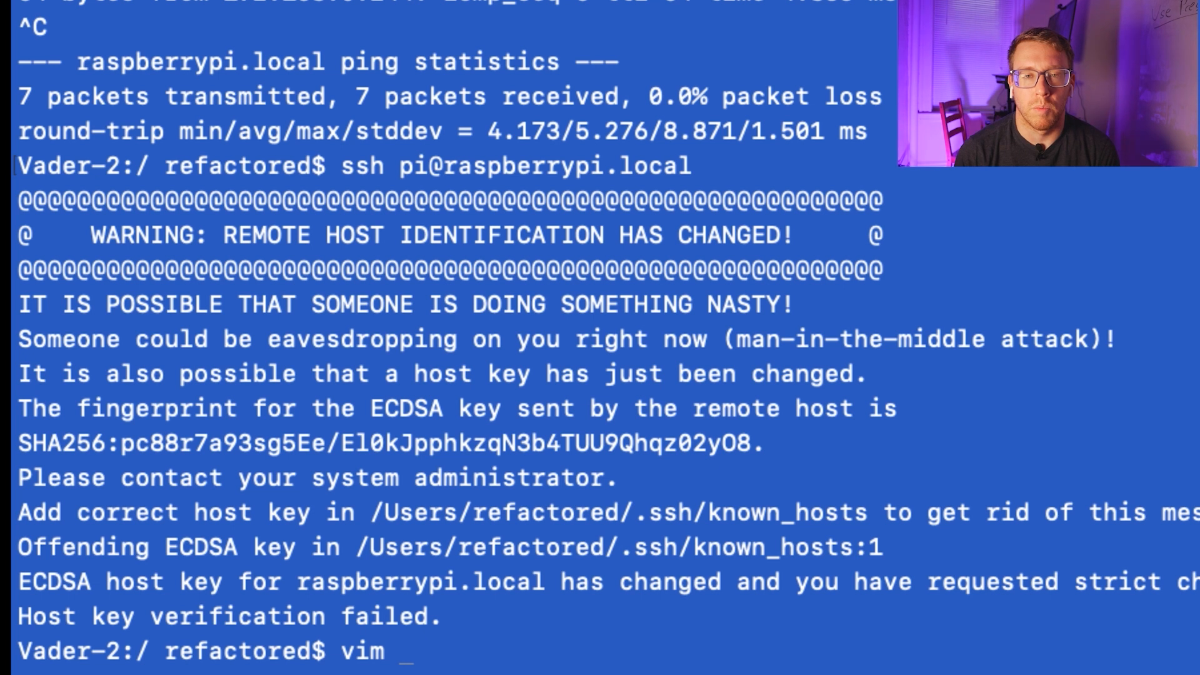
Step: Clear the stale entry in ~/.ssh/known_hosts and reconnect over SSH, accepting the new host key
text(/Users/refactored/.ssh/known_hosts)
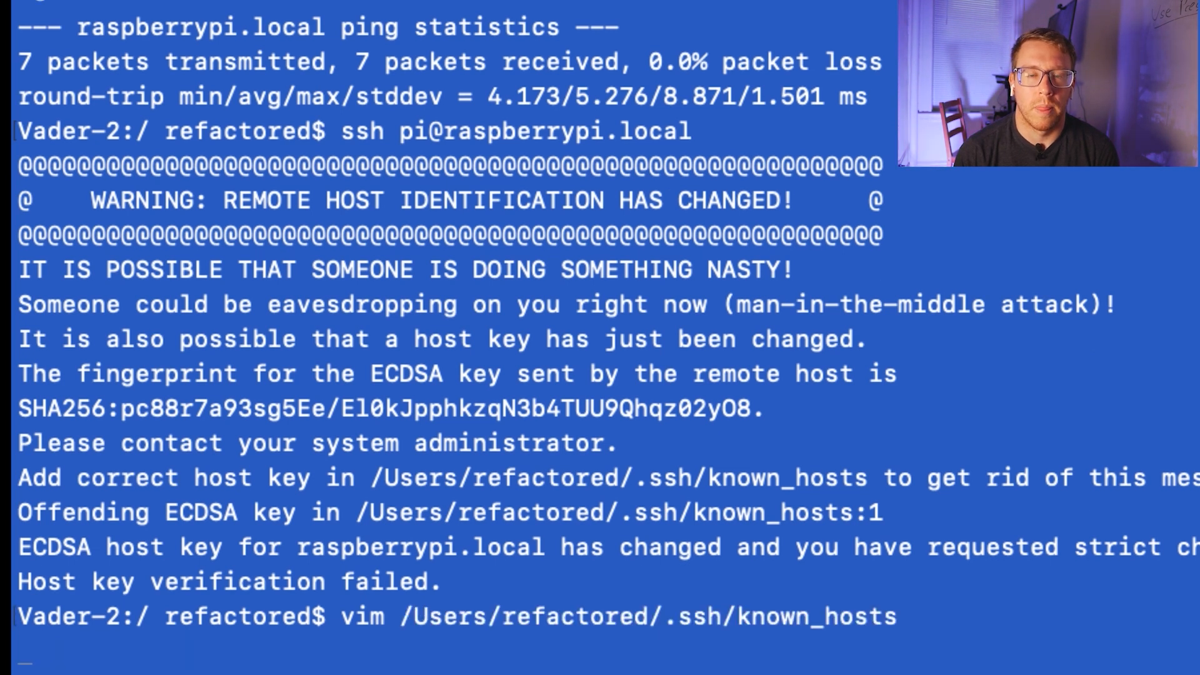
key(Return)
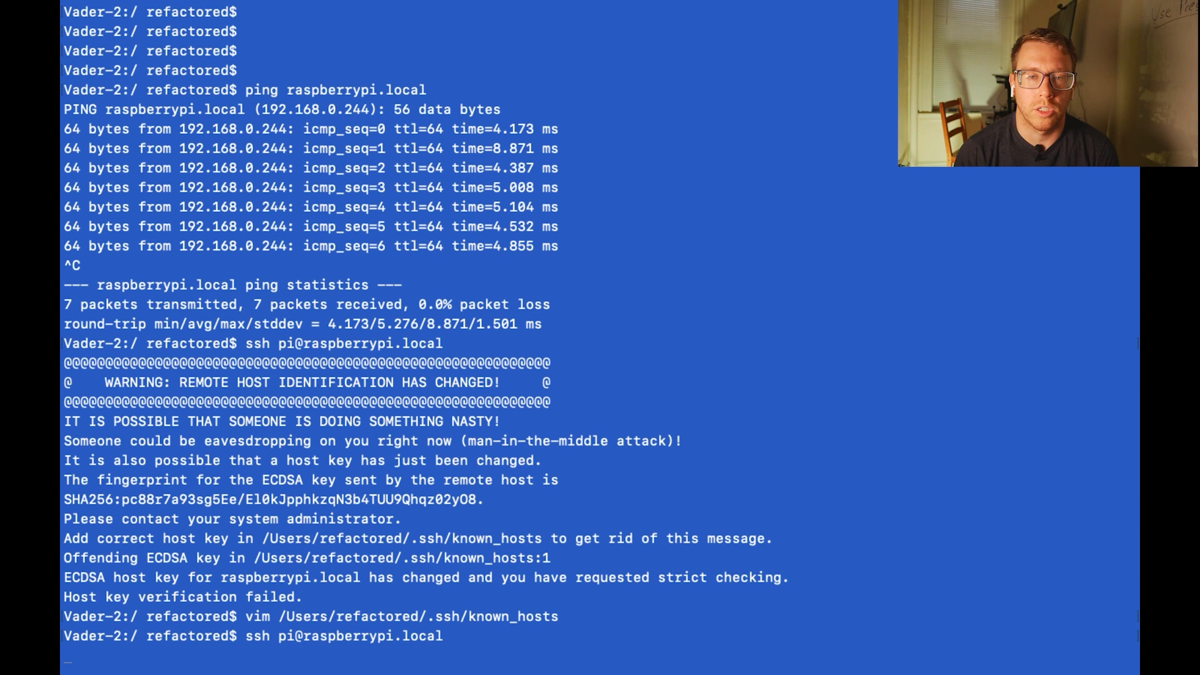
key(Return)
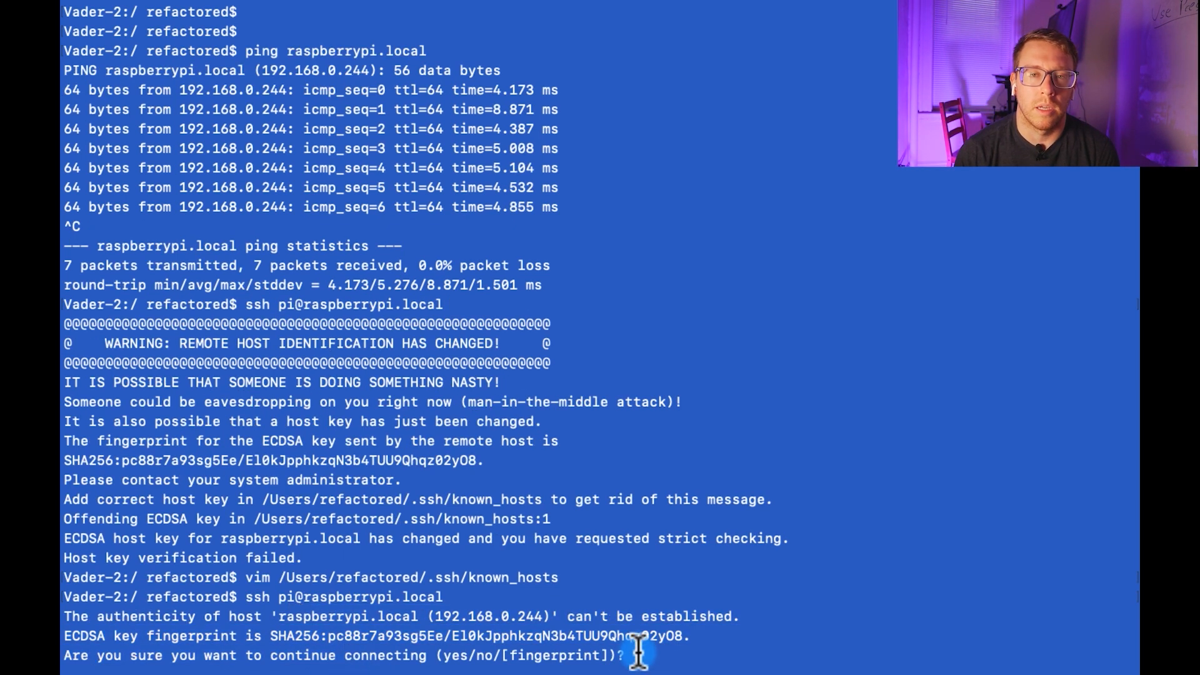
text(yes)
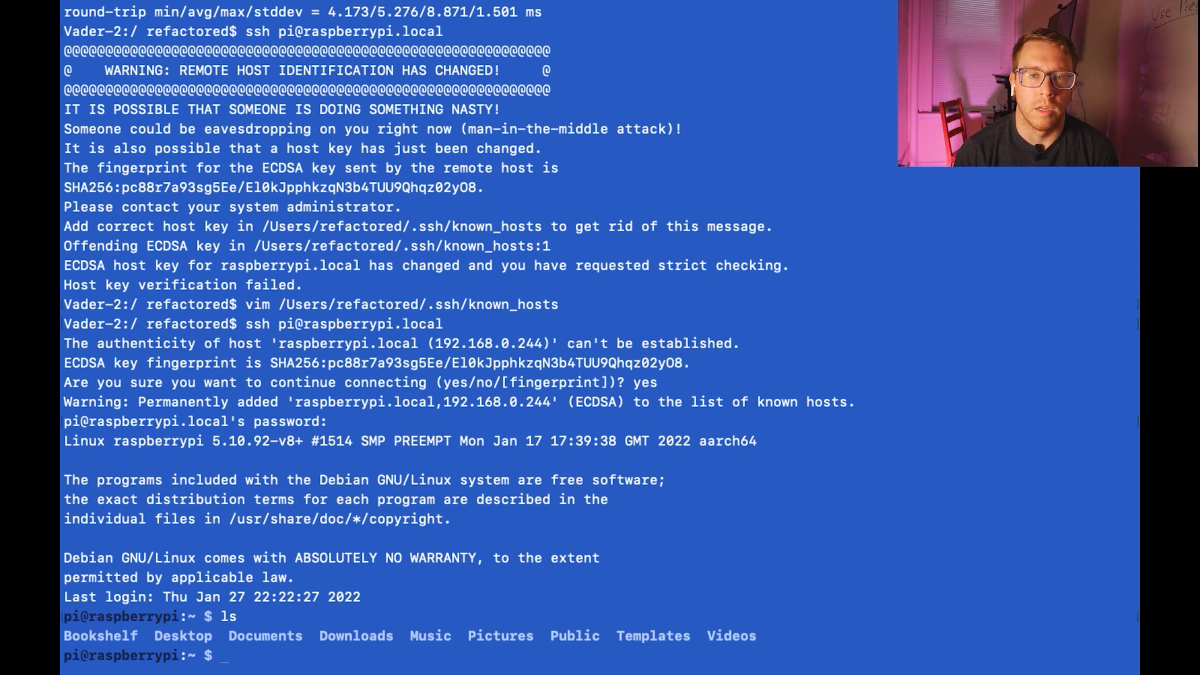
Step: Switch to a root shell on the Raspberry Pi with sudo su -
text(sudo)
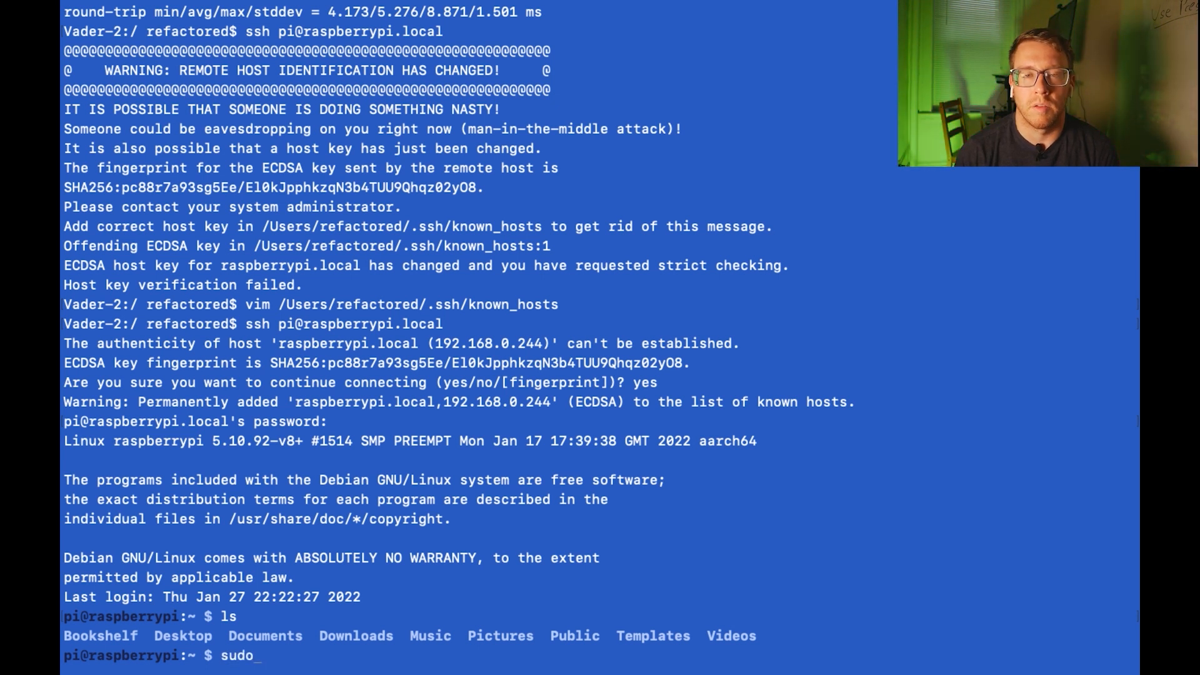
text(su -)
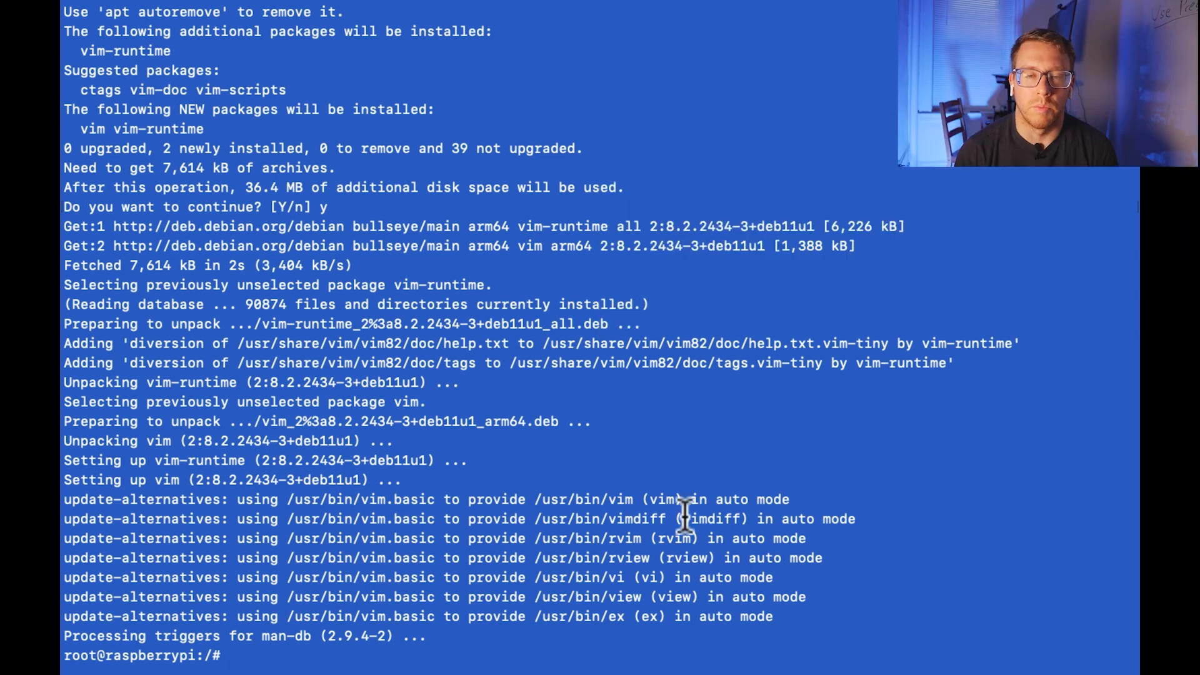
text(git clone https://github.com/tpruvot/cpuminer-multi)
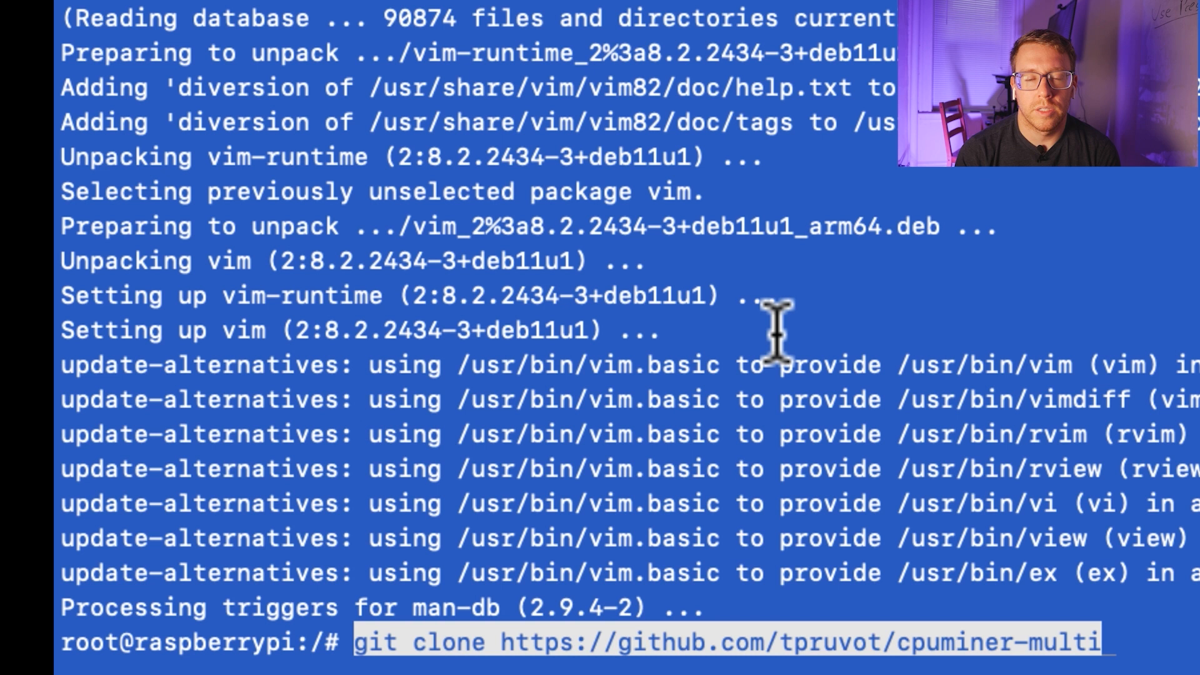
key(Return)
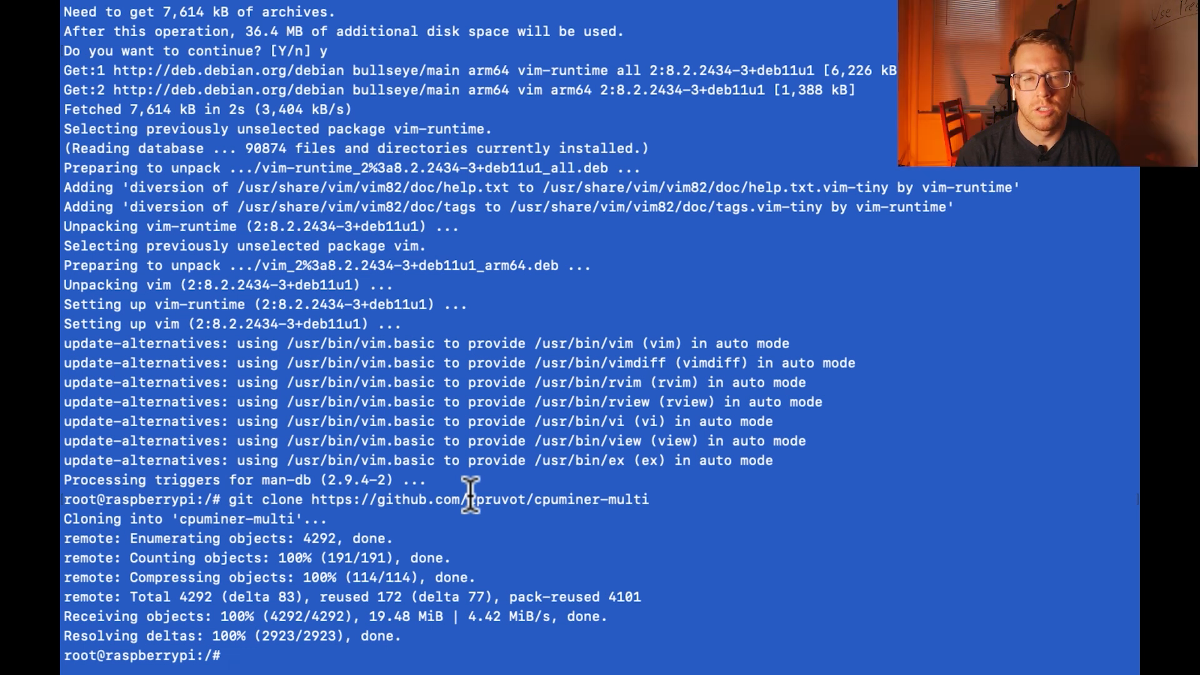
text(sudo)
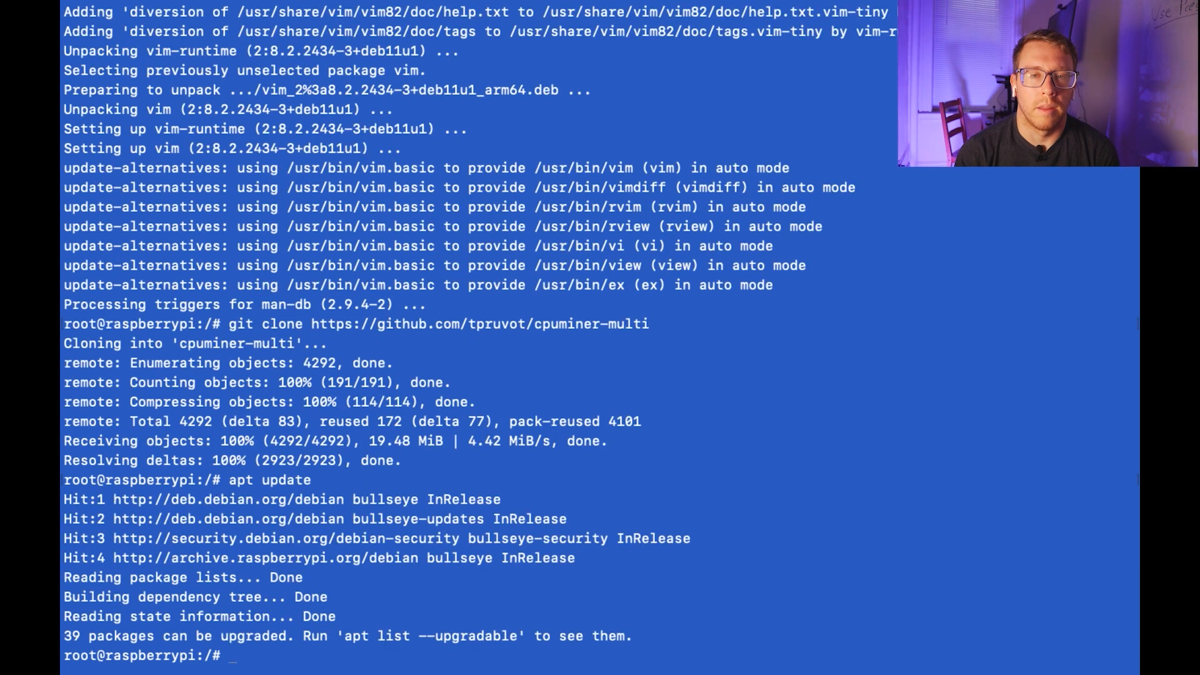
text(apt)
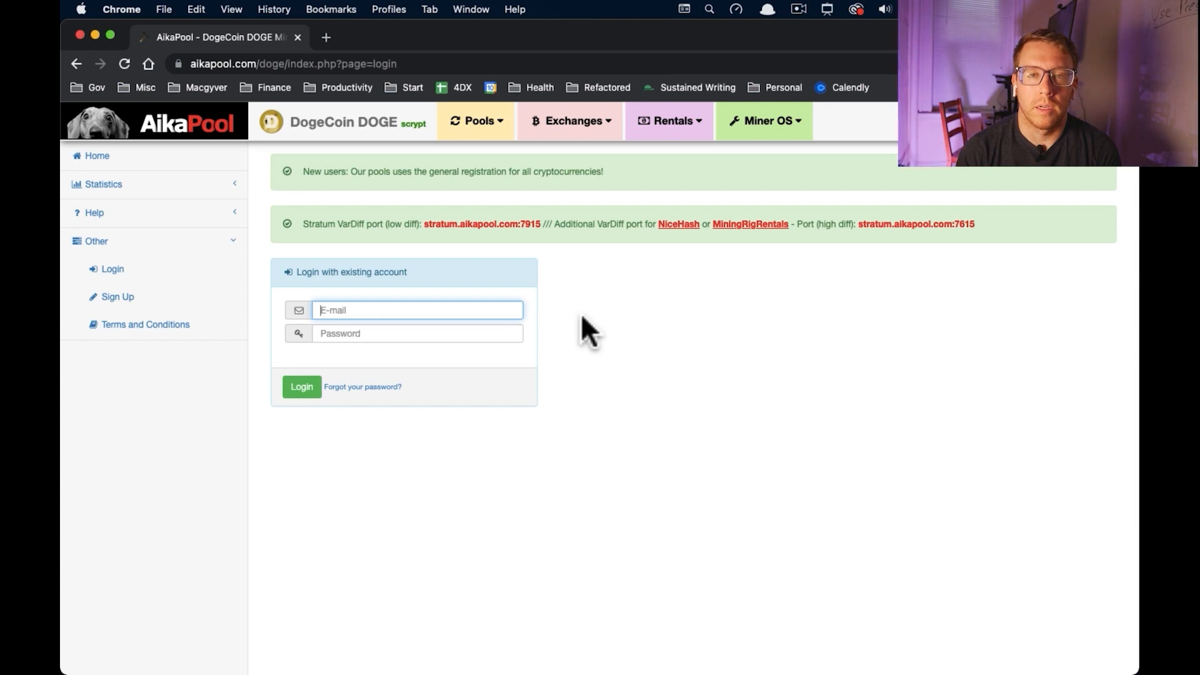
mouse_move(375, 279)
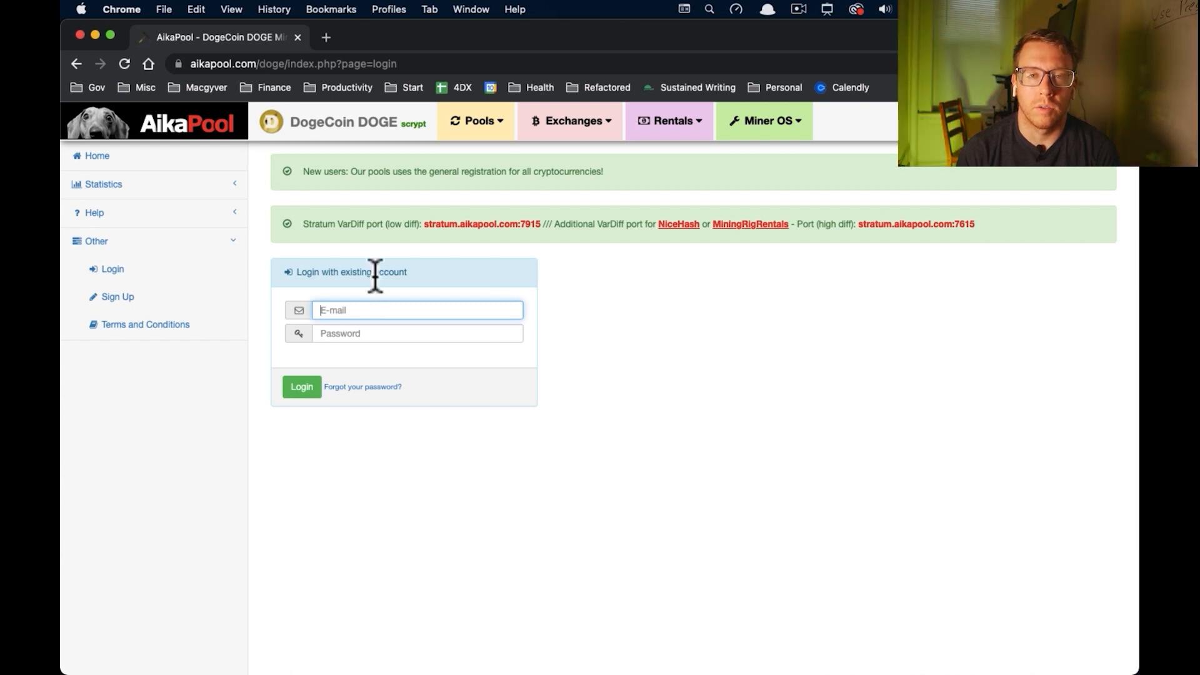
Step: Start a new AikaPool account registration with the username 'refacto'
click(116, 297)
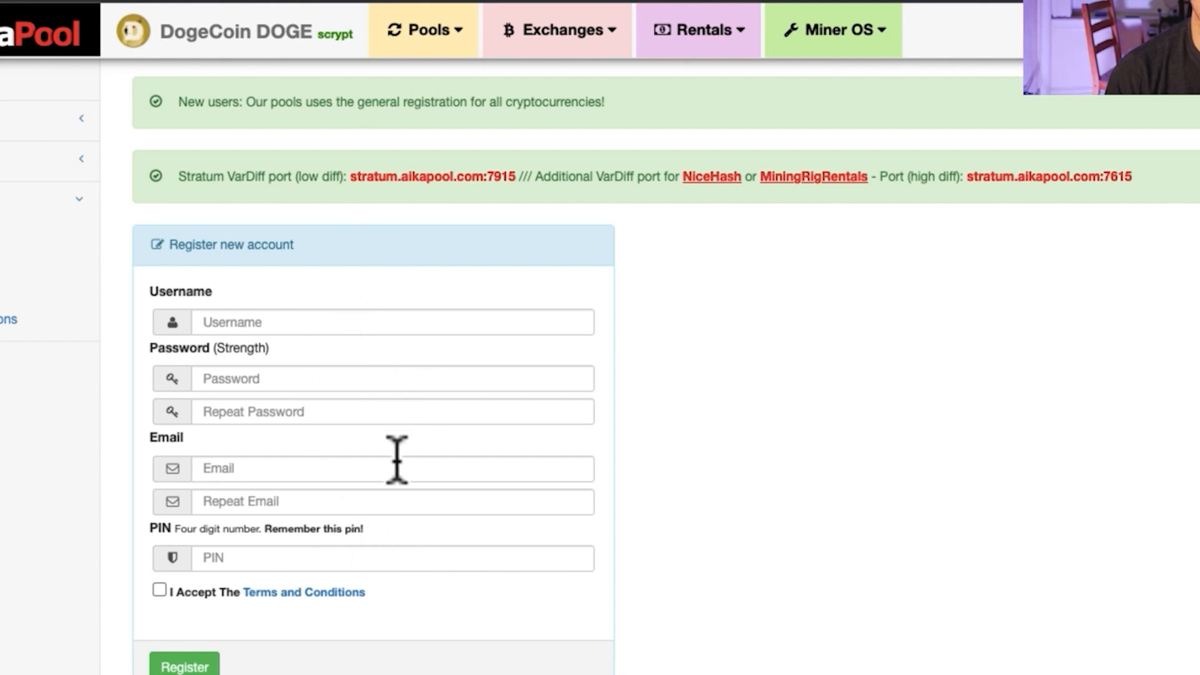
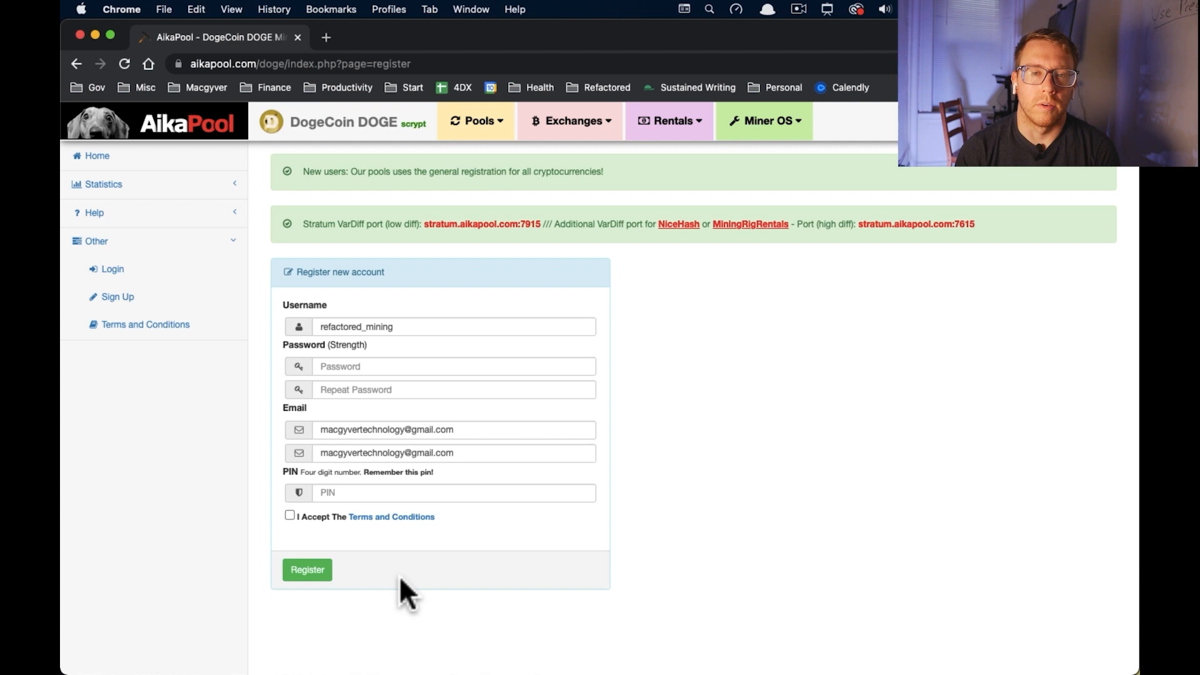
mouse_move(496, 489)
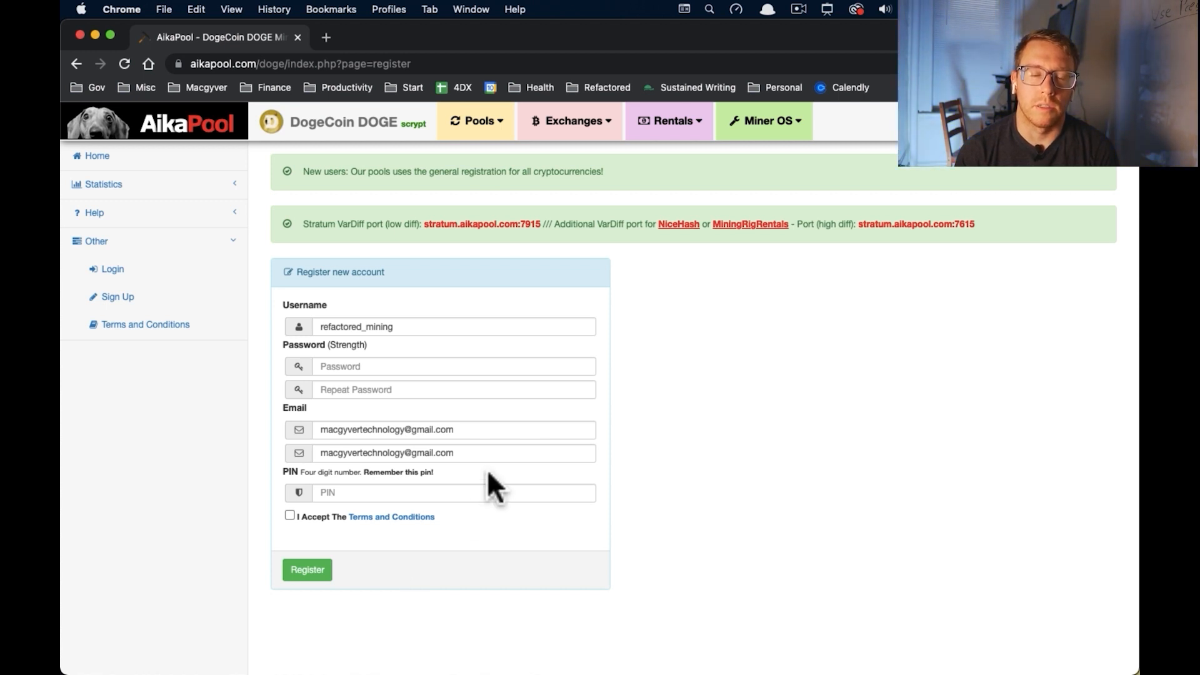
Step: Return to the login page and sign in as 'macgyver'
click(111, 268)
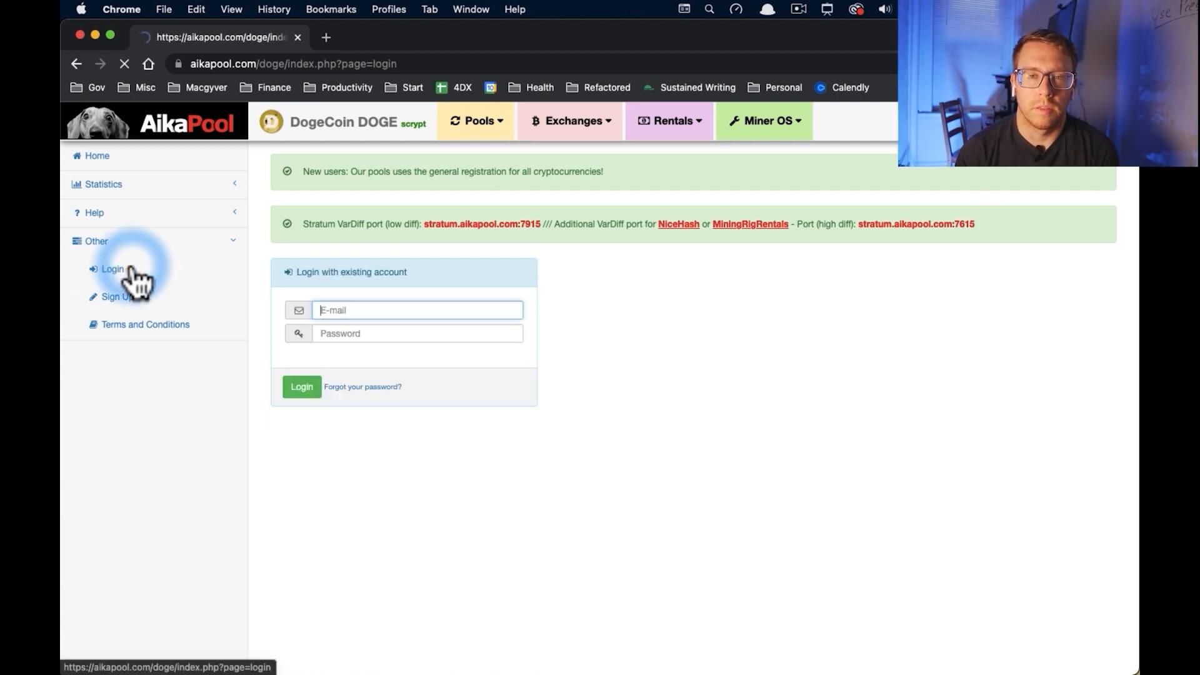
text(macgyver)
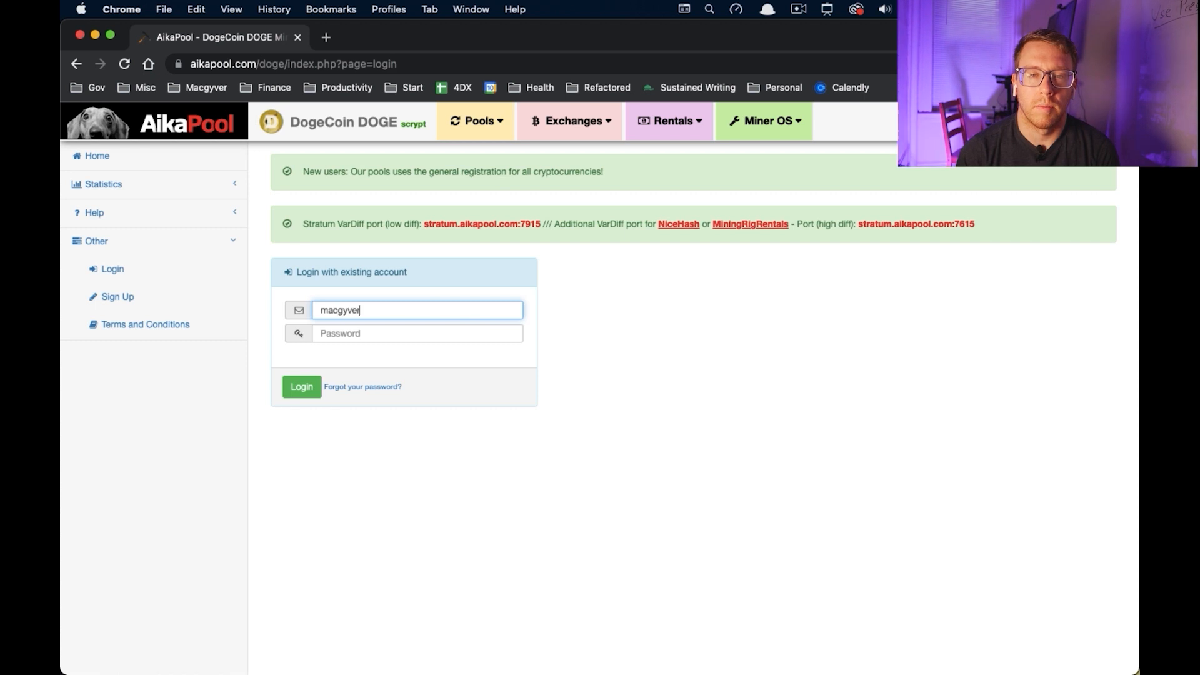
click(301, 387)
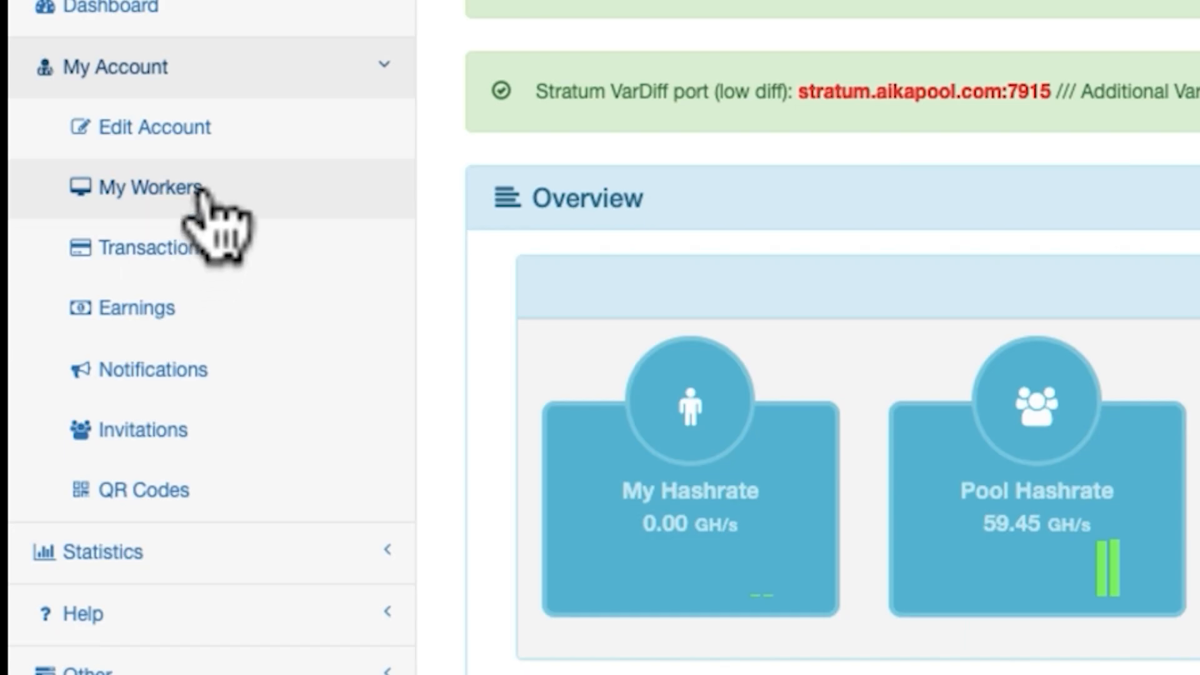
Step: Add a worker named refactored under My Workers and return to the dashboard
click(149, 186)
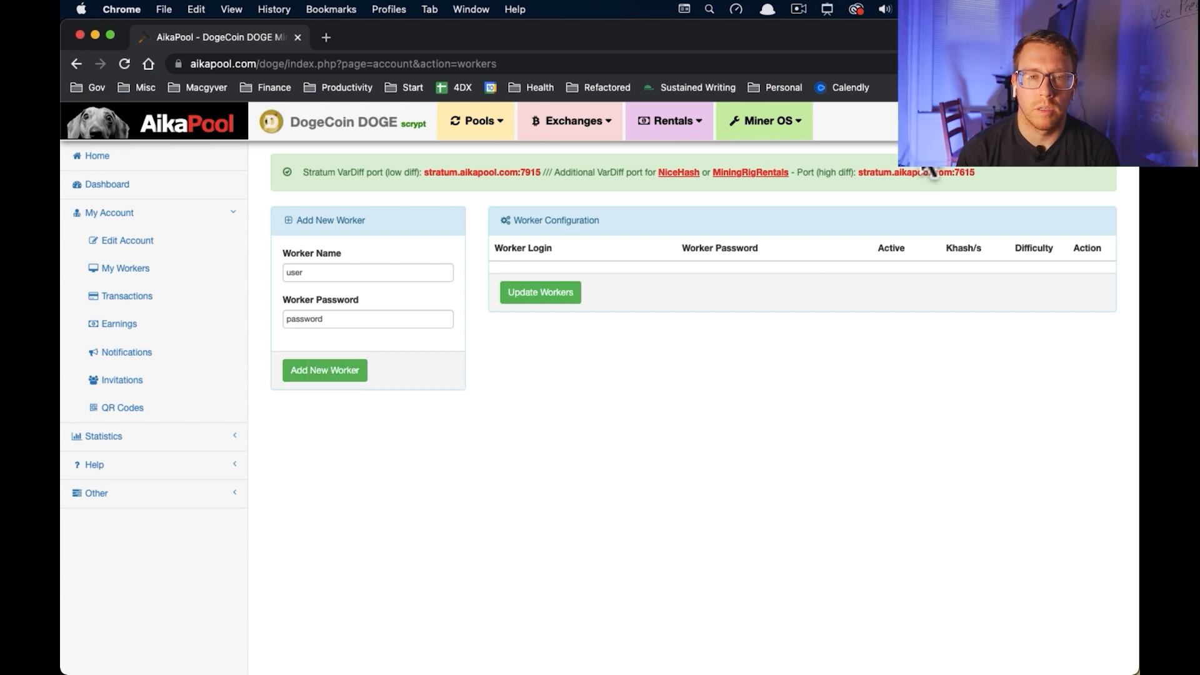
mouse_move(447, 271)
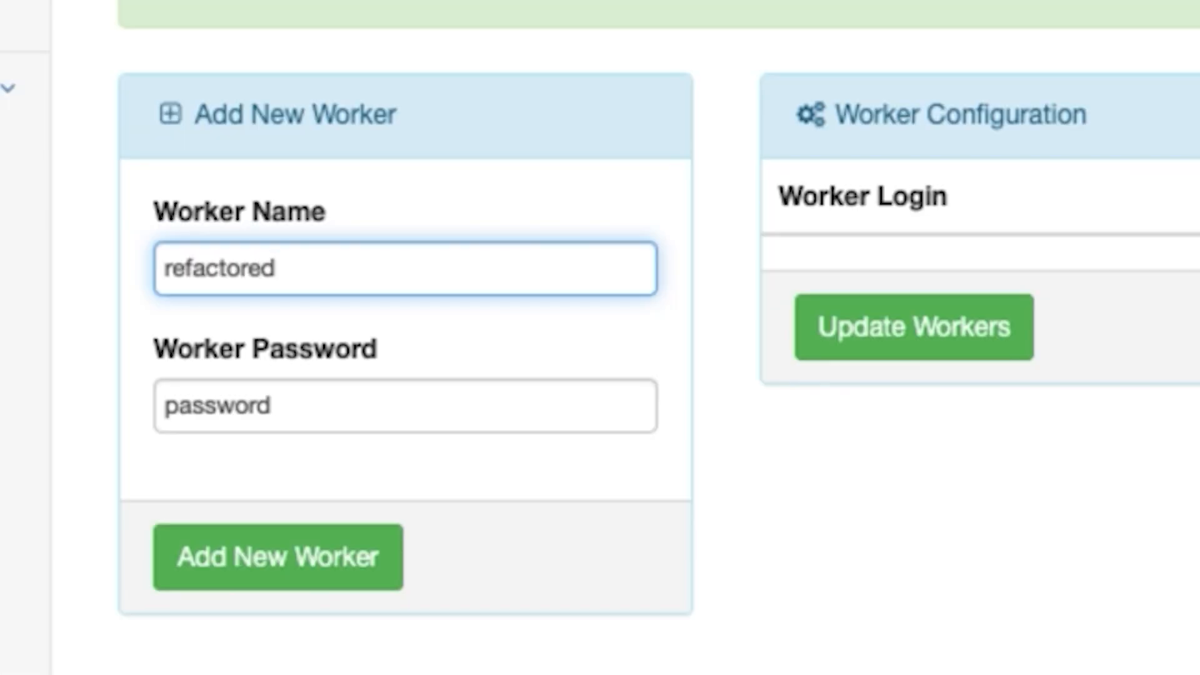
click(404, 405)
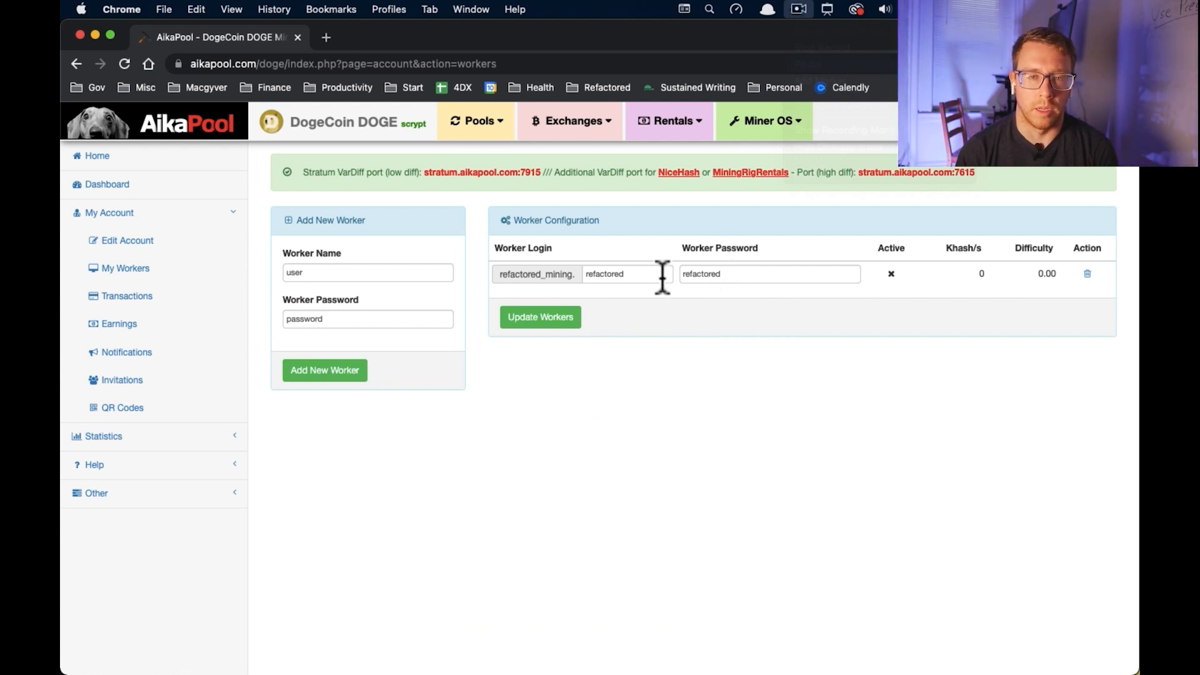
mouse_move(650, 466)
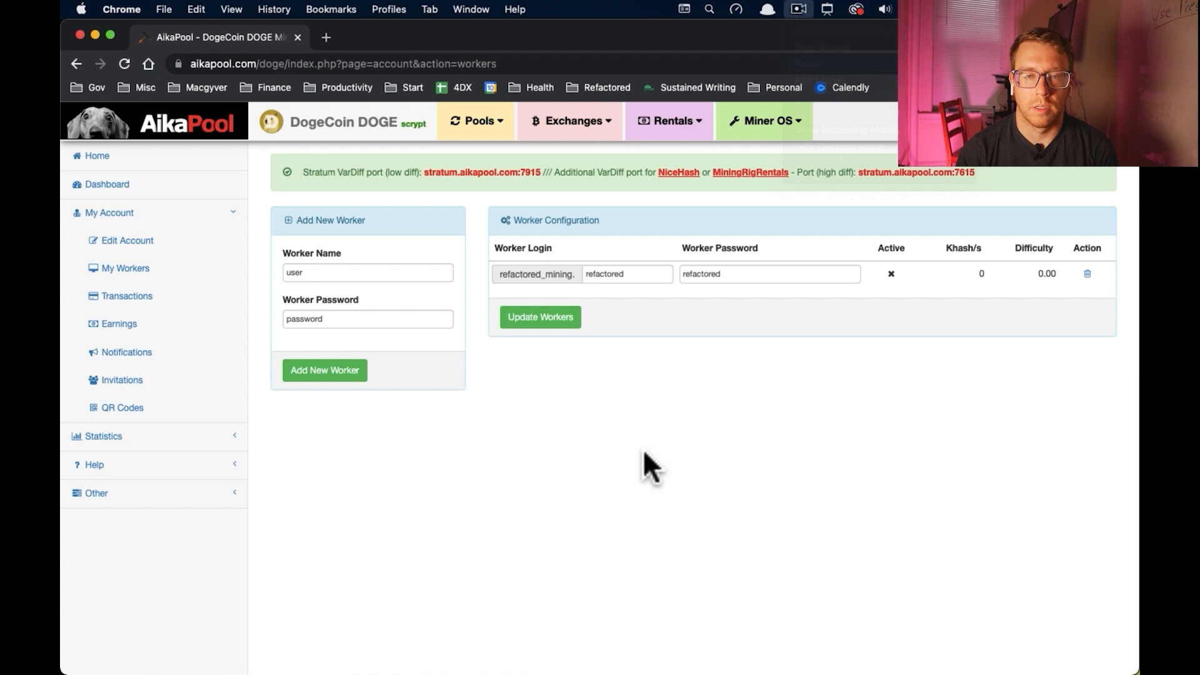
click(476, 120)
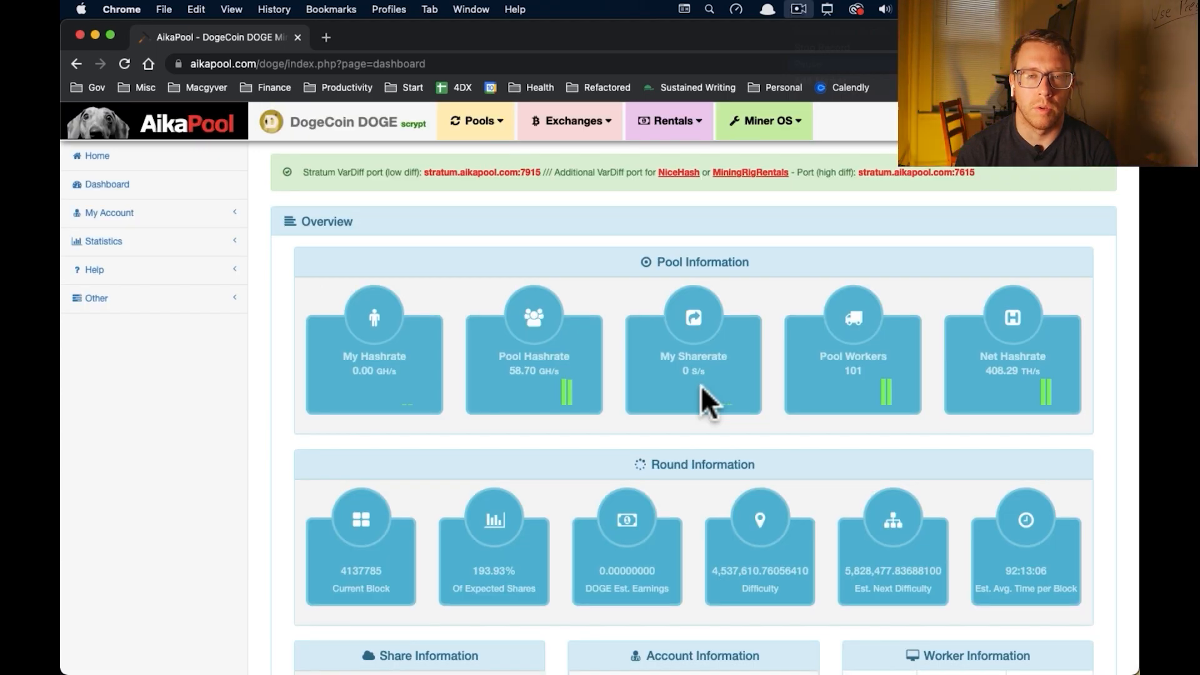
mouse_move(574, 436)
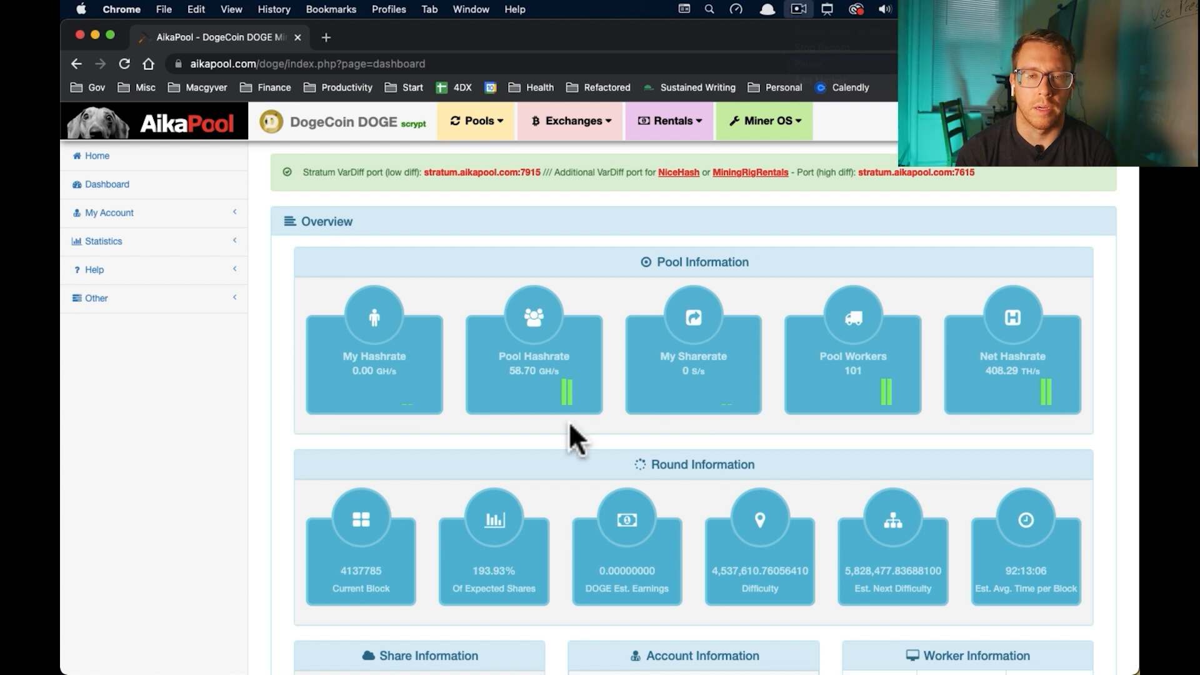
mouse_move(537, 187)
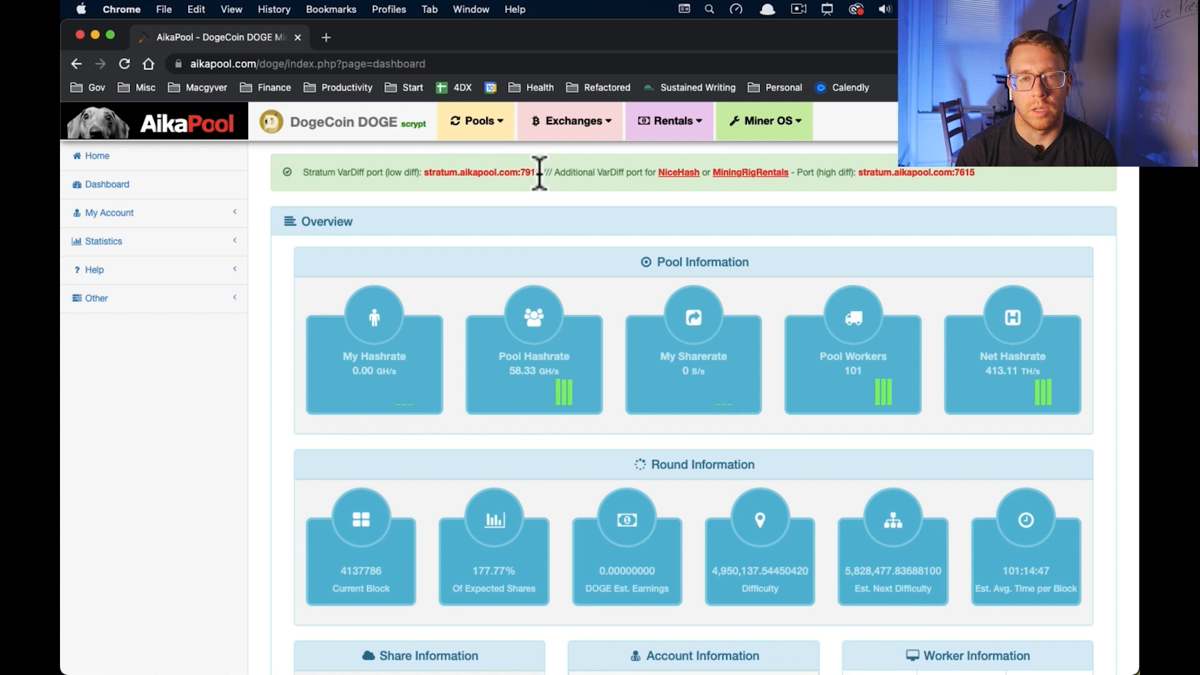
mouse_move(540, 192)
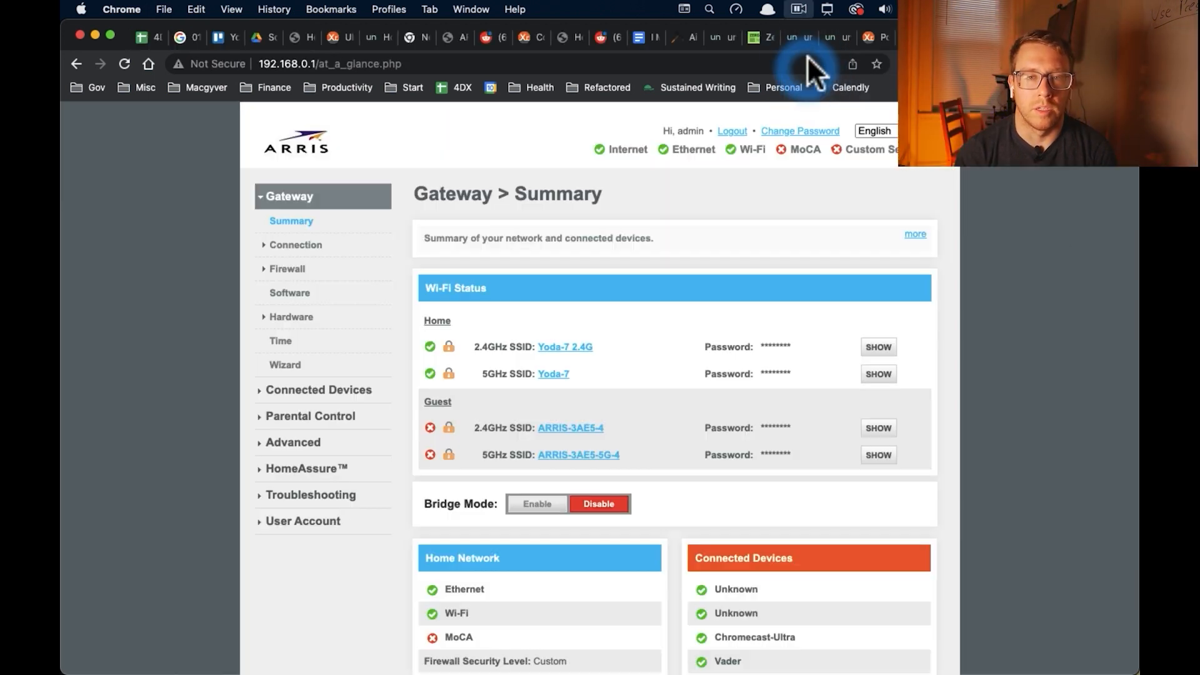
mouse_move(1090, 273)
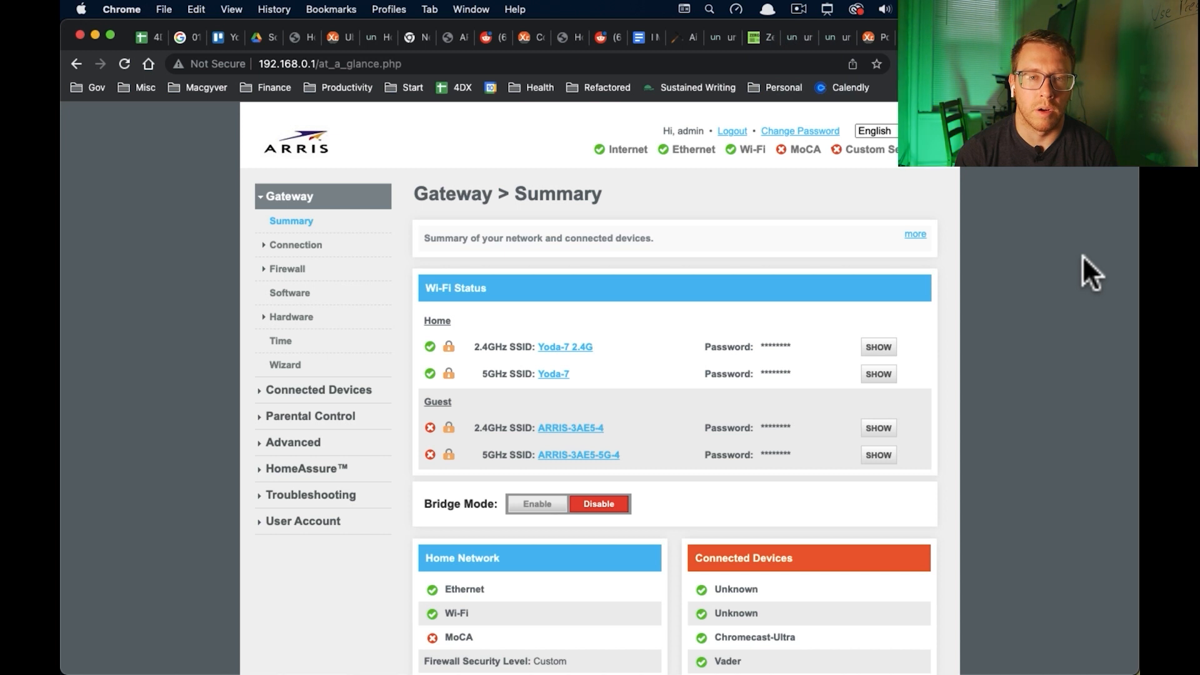
mouse_move(375, 145)
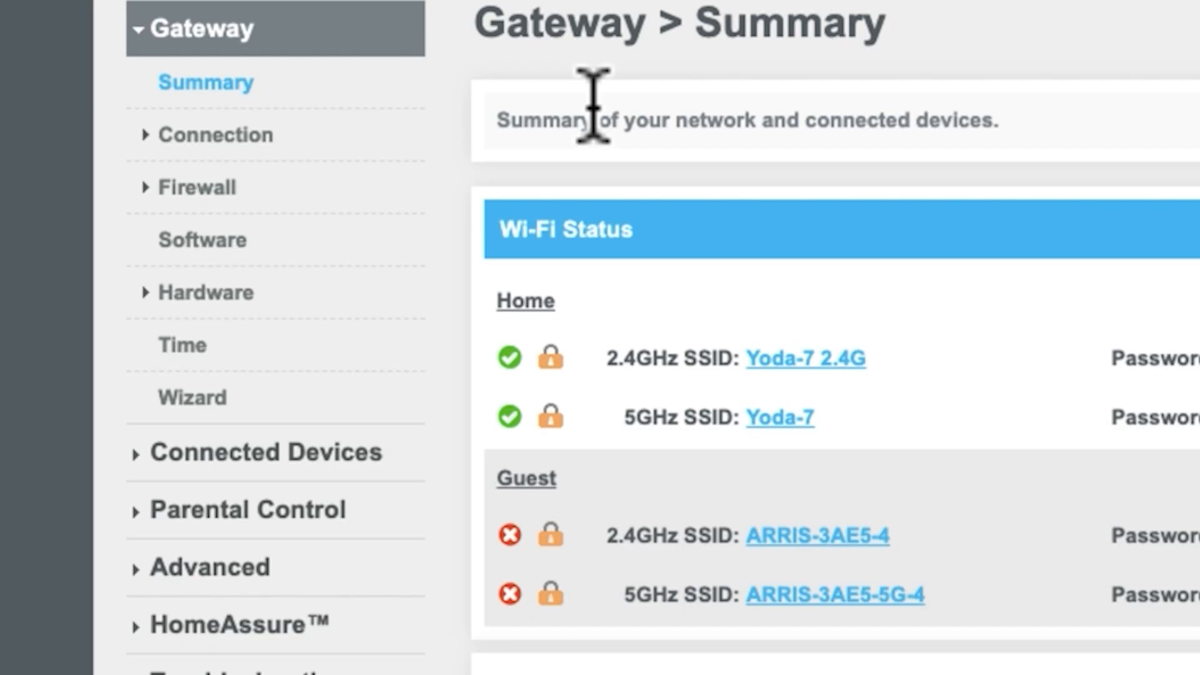
Step: Expand the Firewall settings under Gateway in the router admin sidebar
click(202, 188)
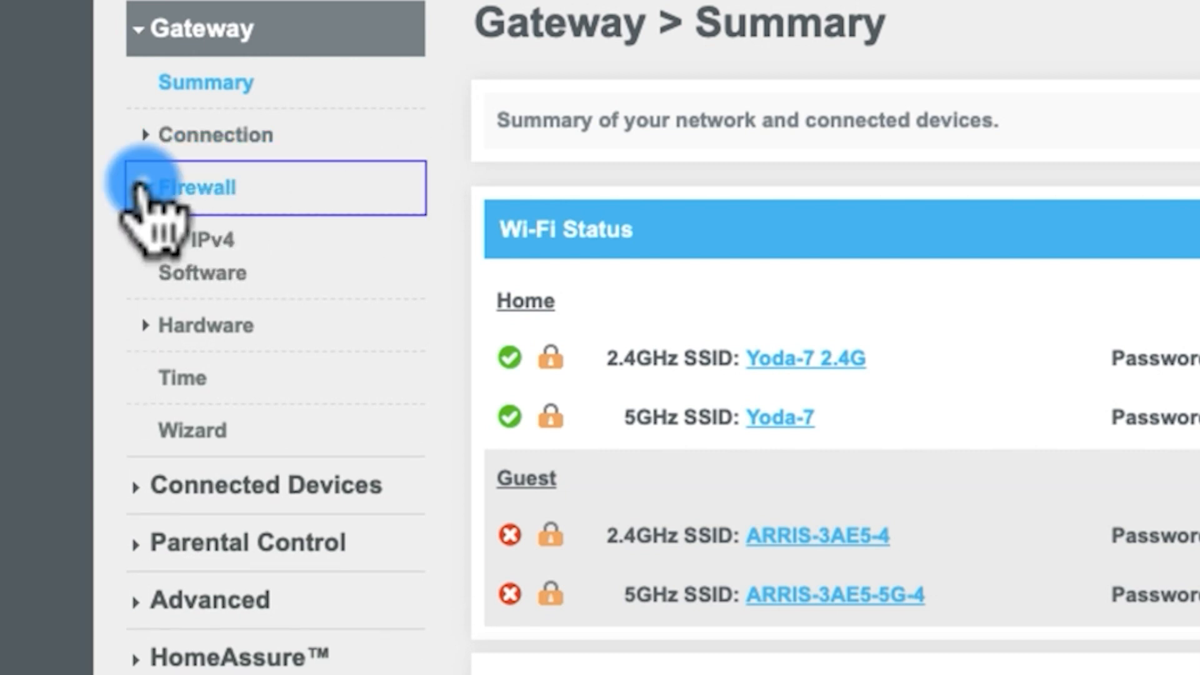
click(199, 188)
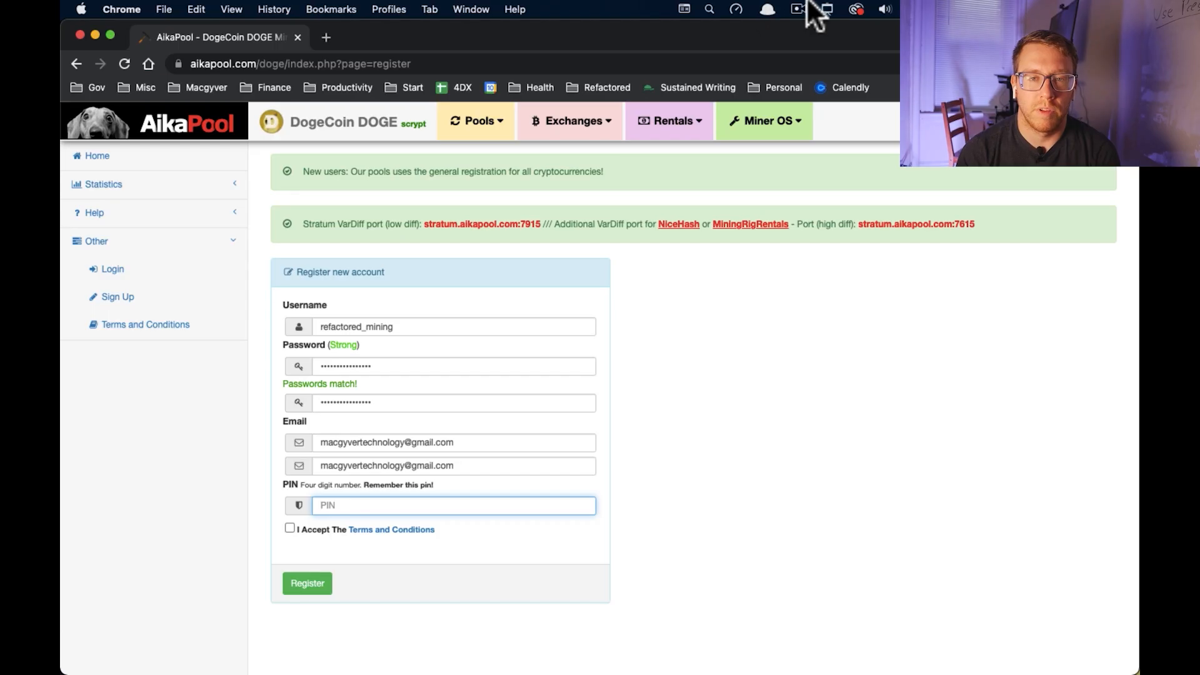
mouse_move(499, 404)
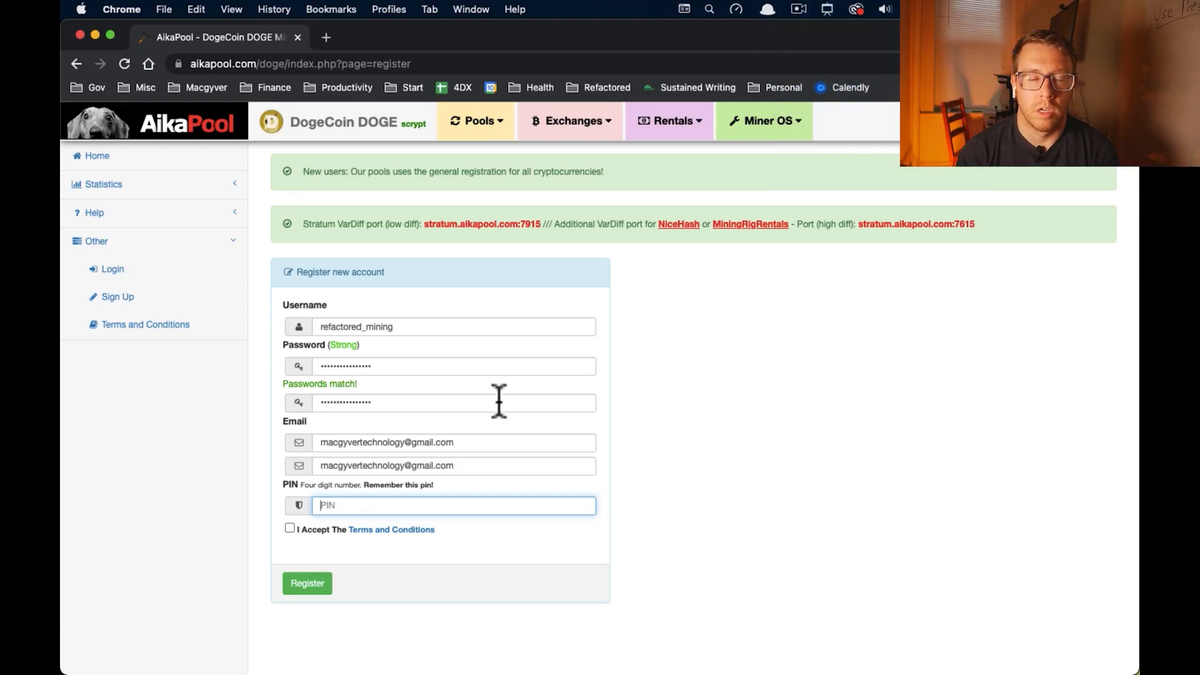
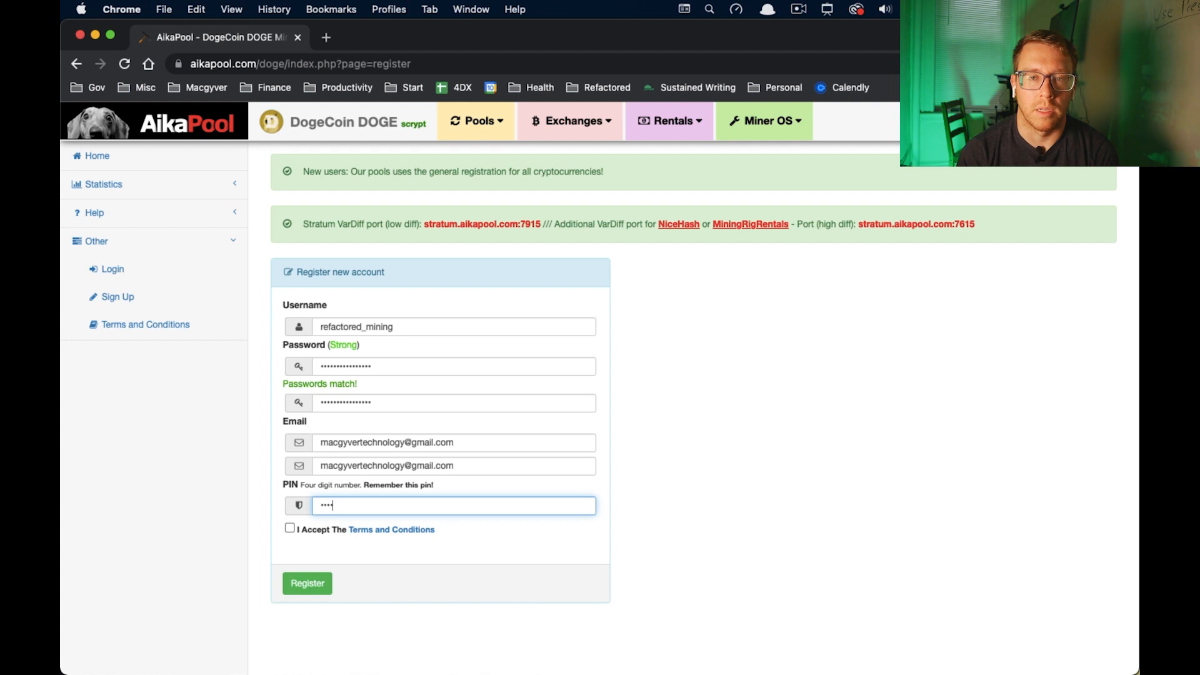
click(288, 528)
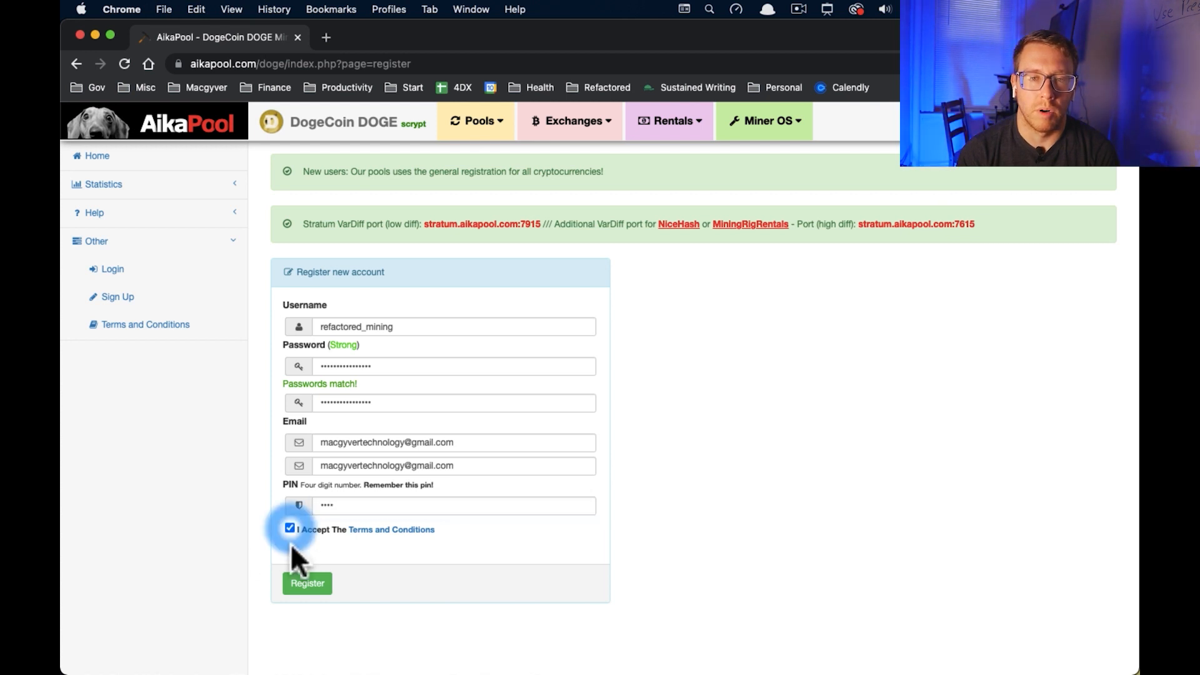
click(307, 584)
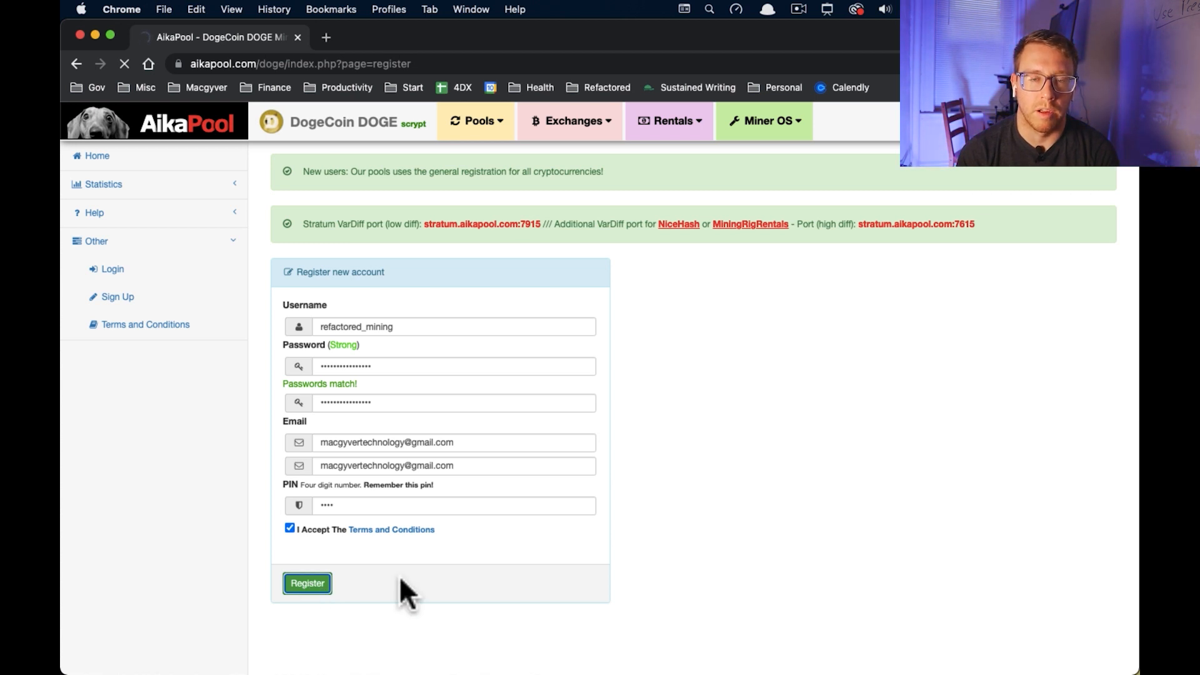
click(308, 584)
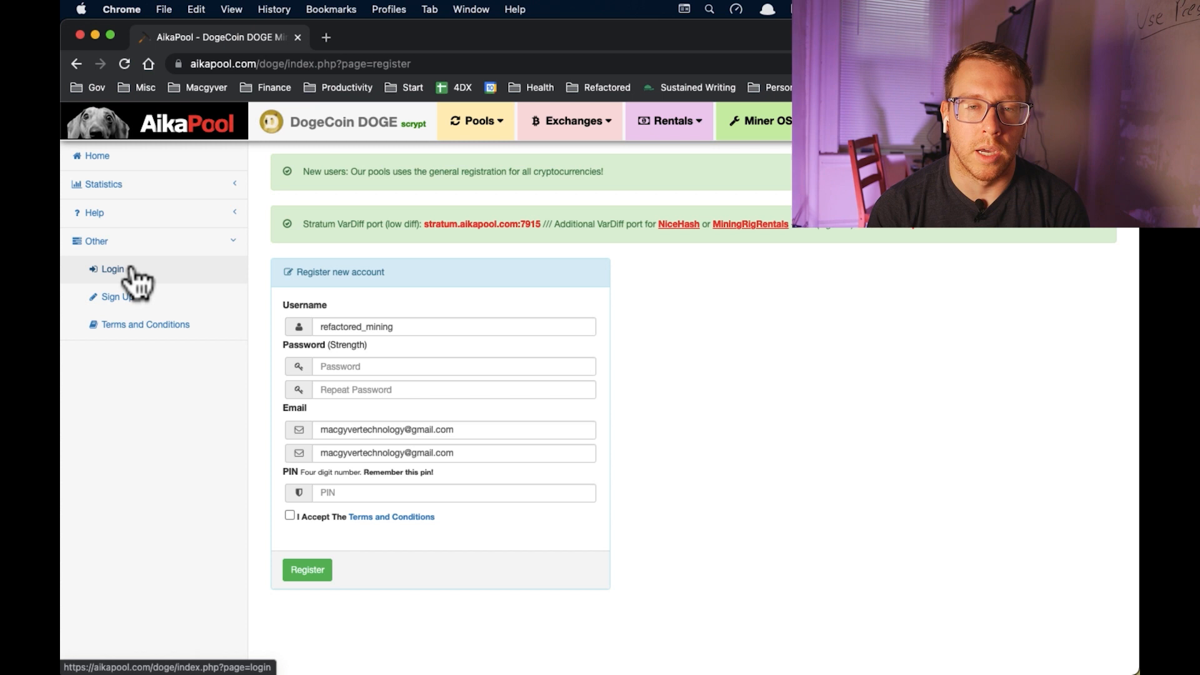
click(111, 269)
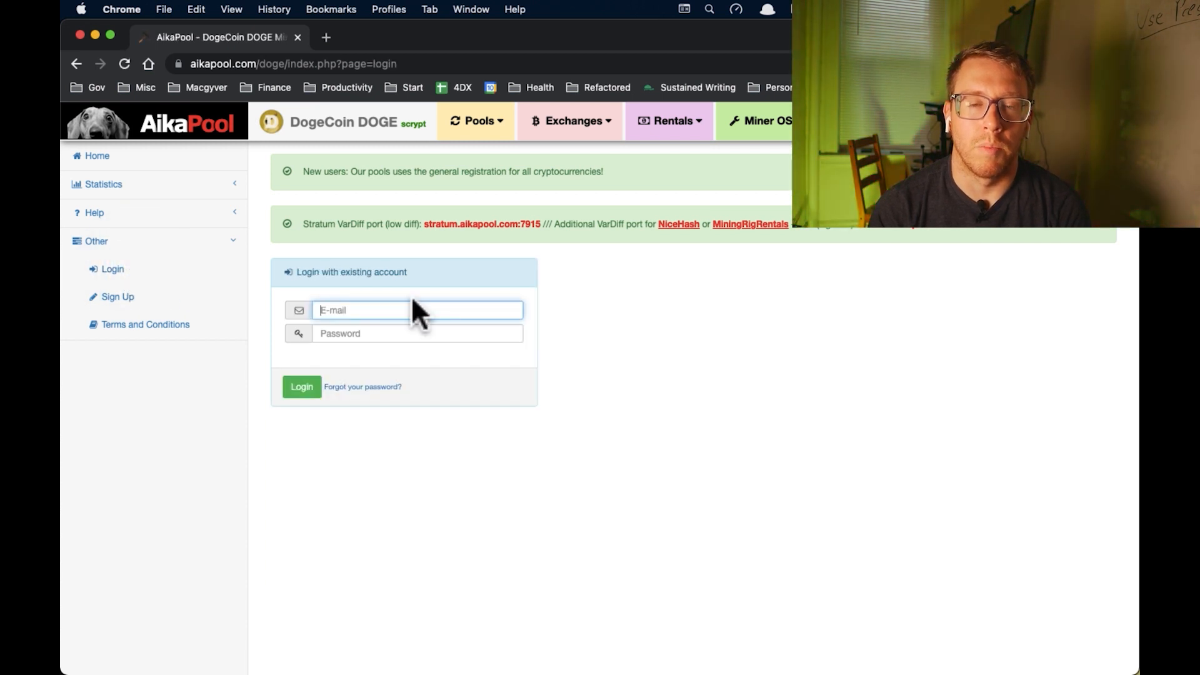
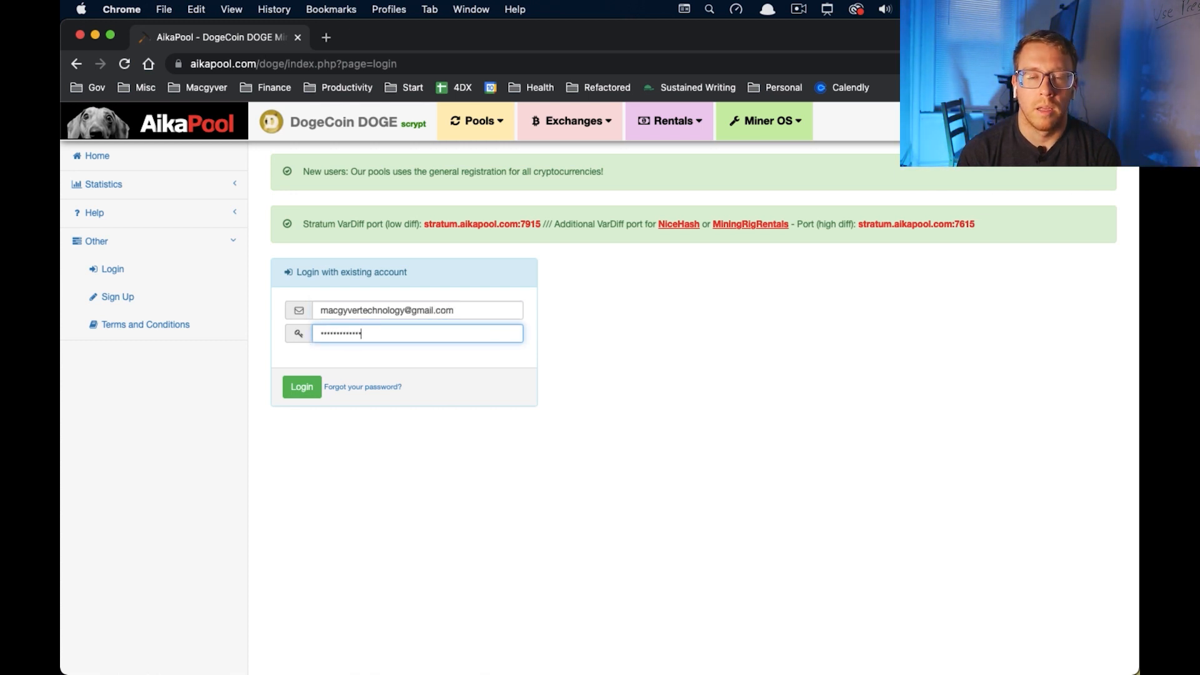
click(301, 386)
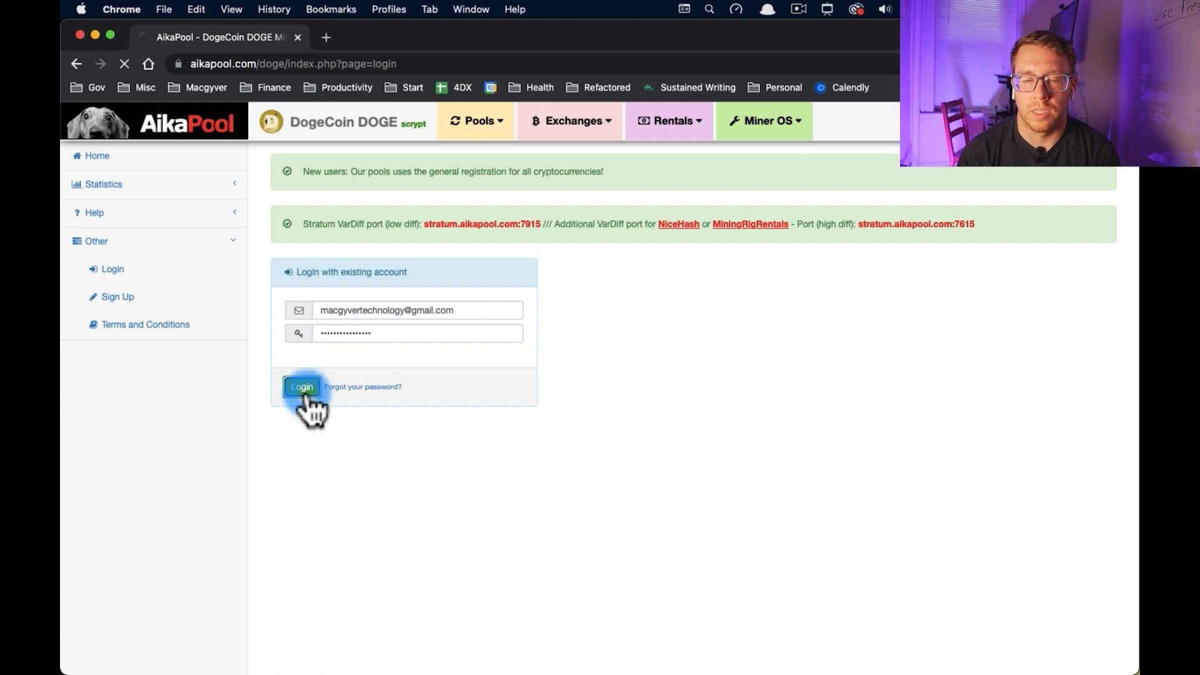
click(301, 386)
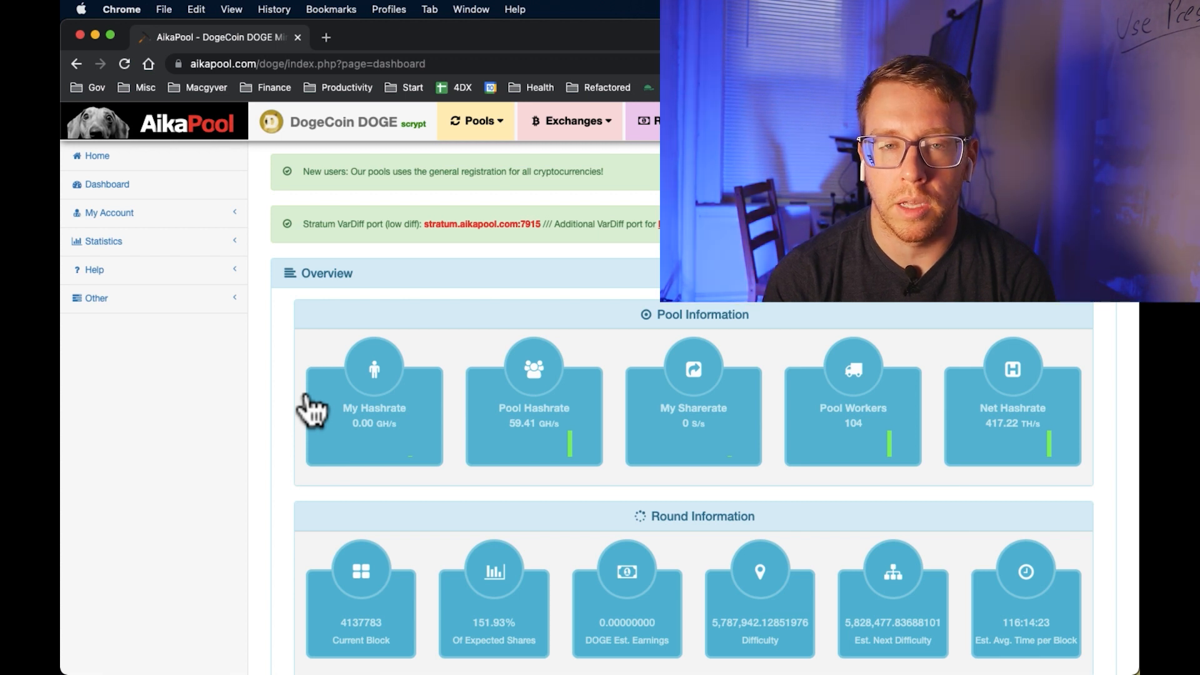
mouse_move(317, 306)
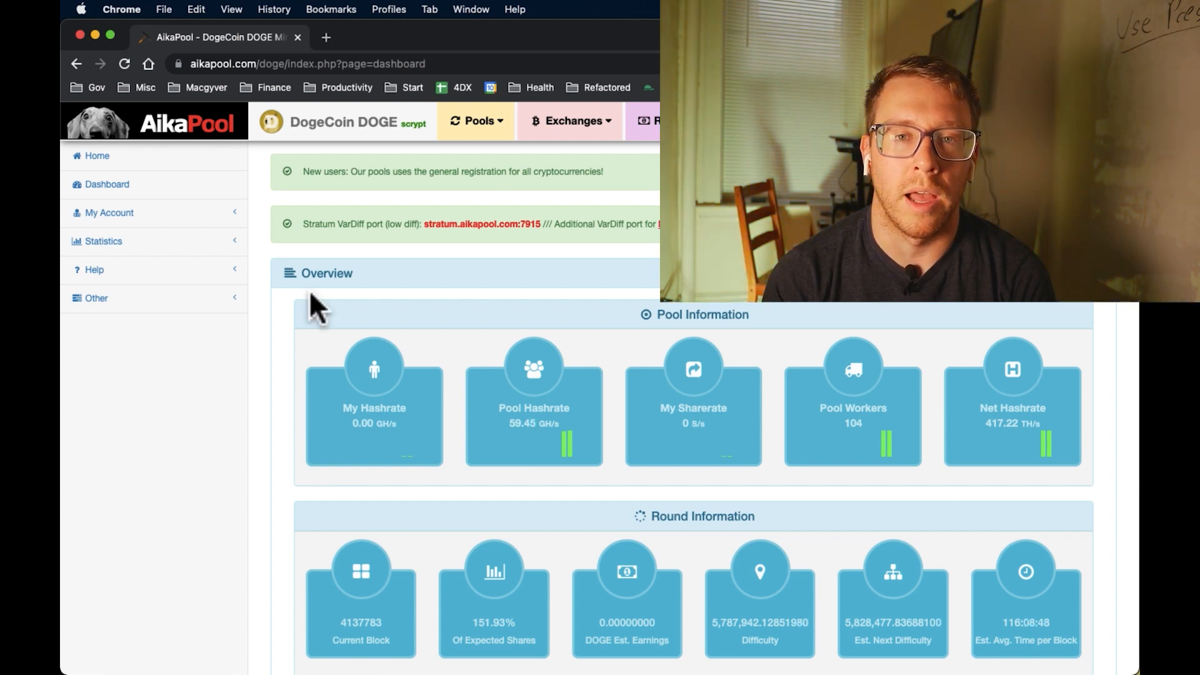
Step: Add worker 'refactored' under My Account > My Workers, then return to the Dashboard
click(107, 212)
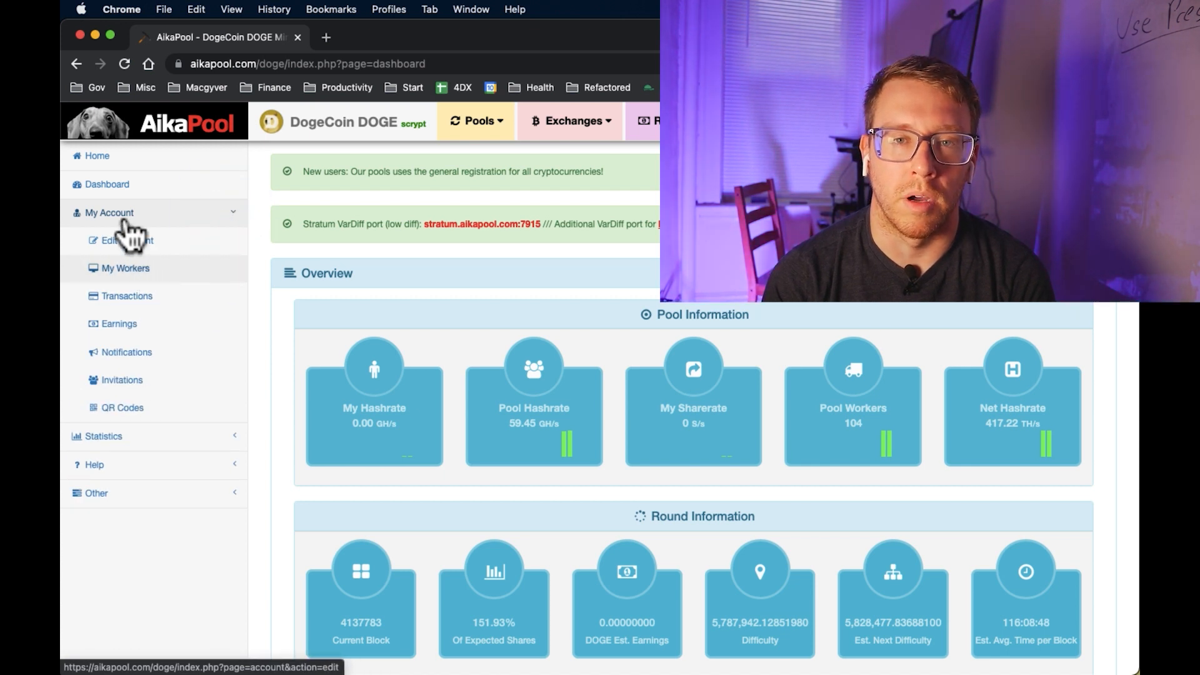
click(124, 268)
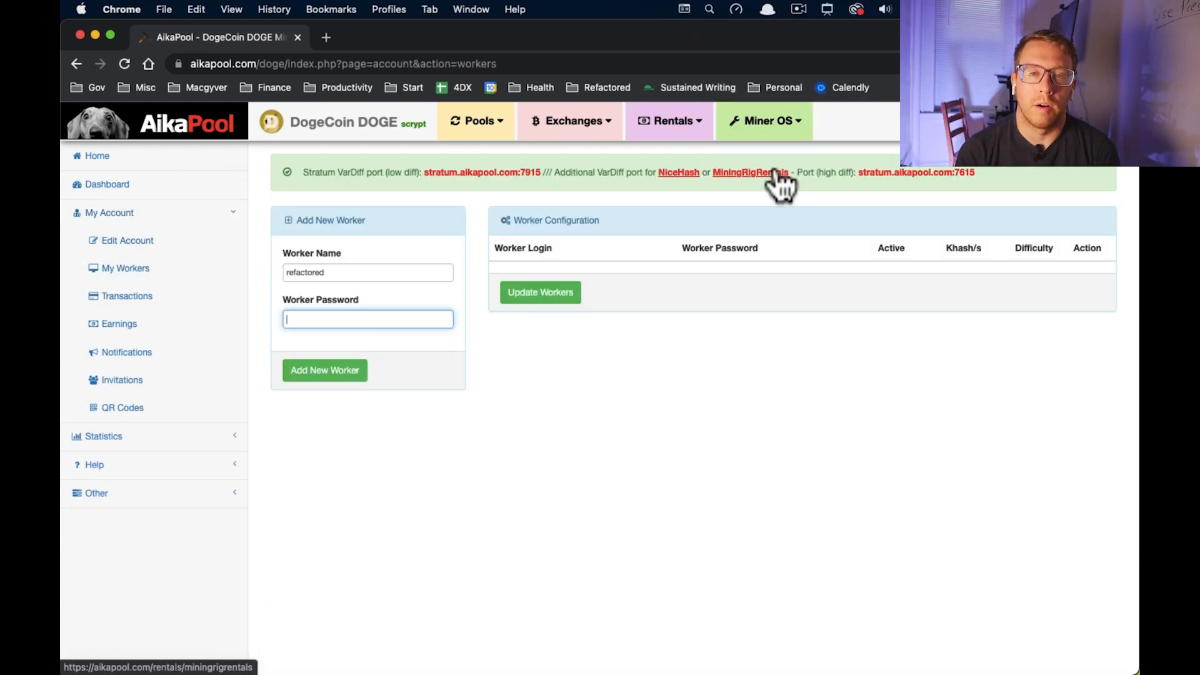
click(325, 370)
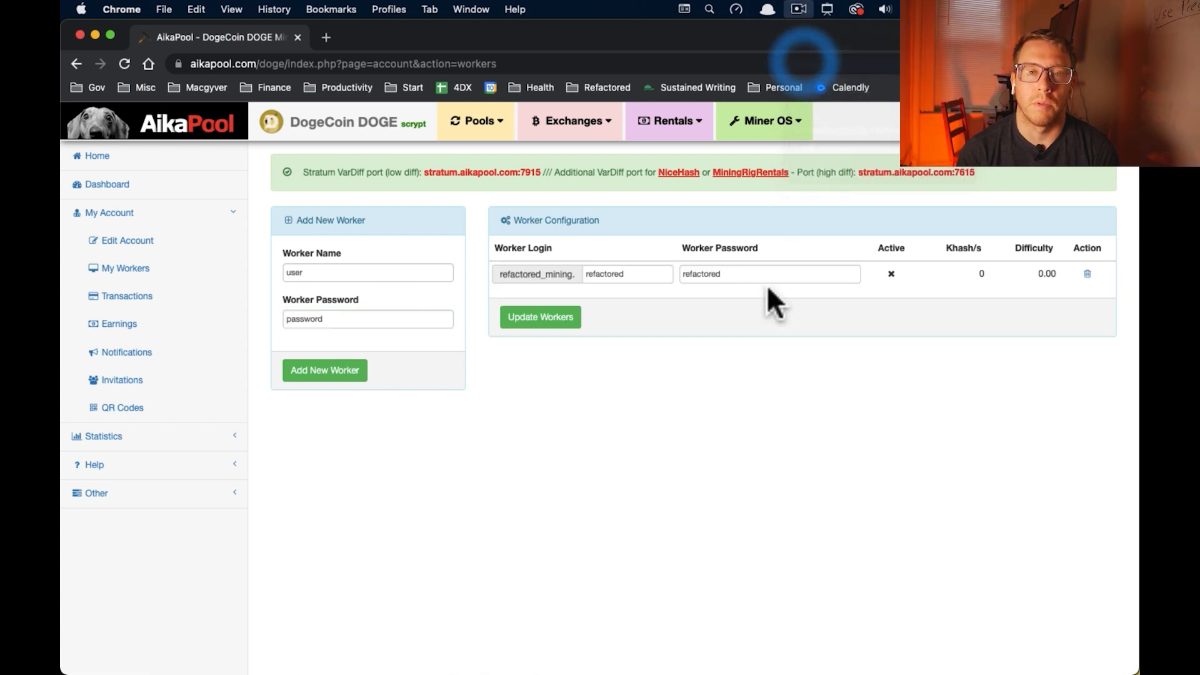
mouse_move(651, 466)
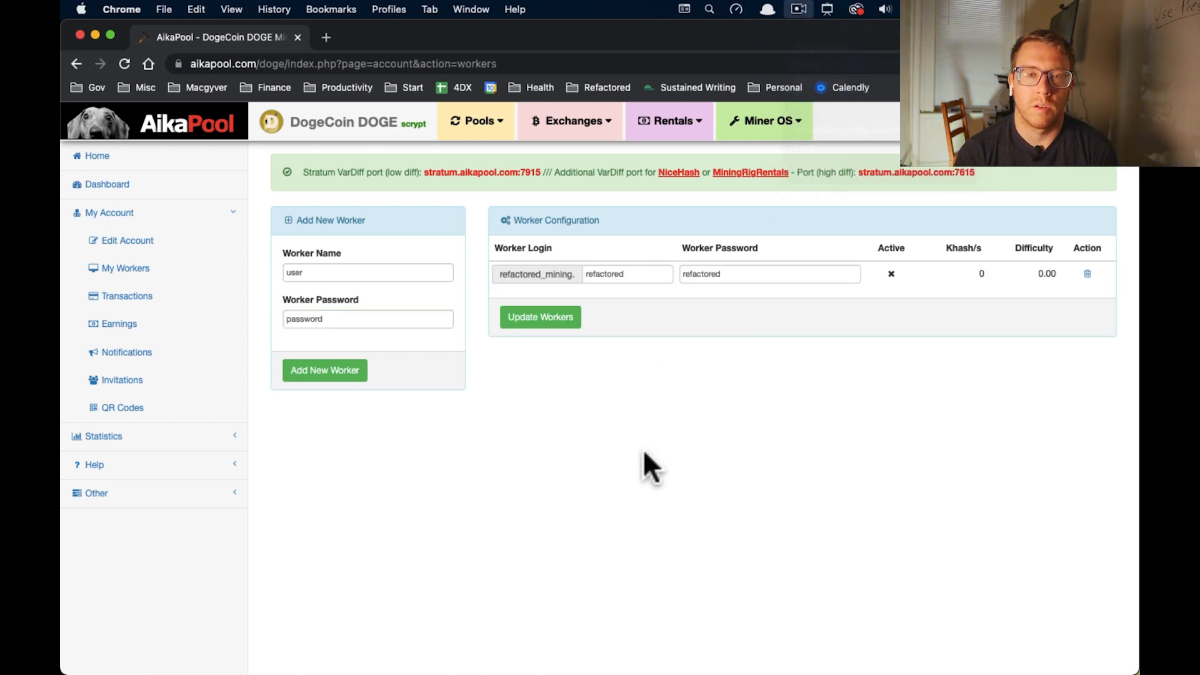
mouse_move(520, 237)
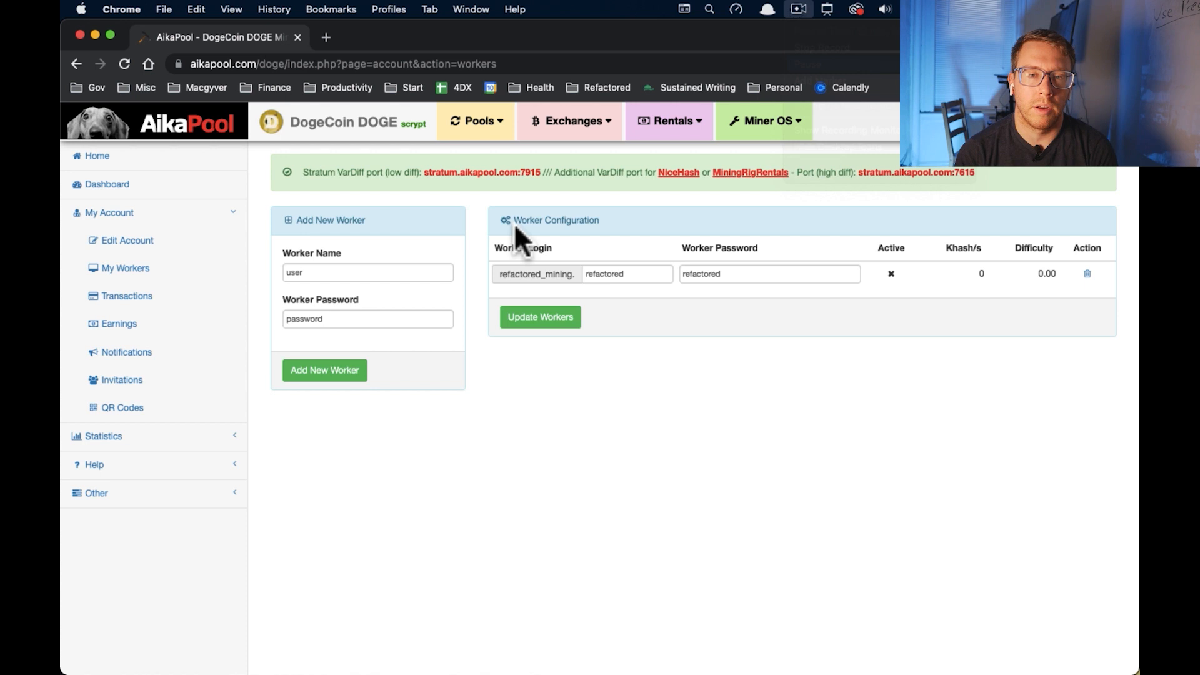
mouse_move(482, 120)
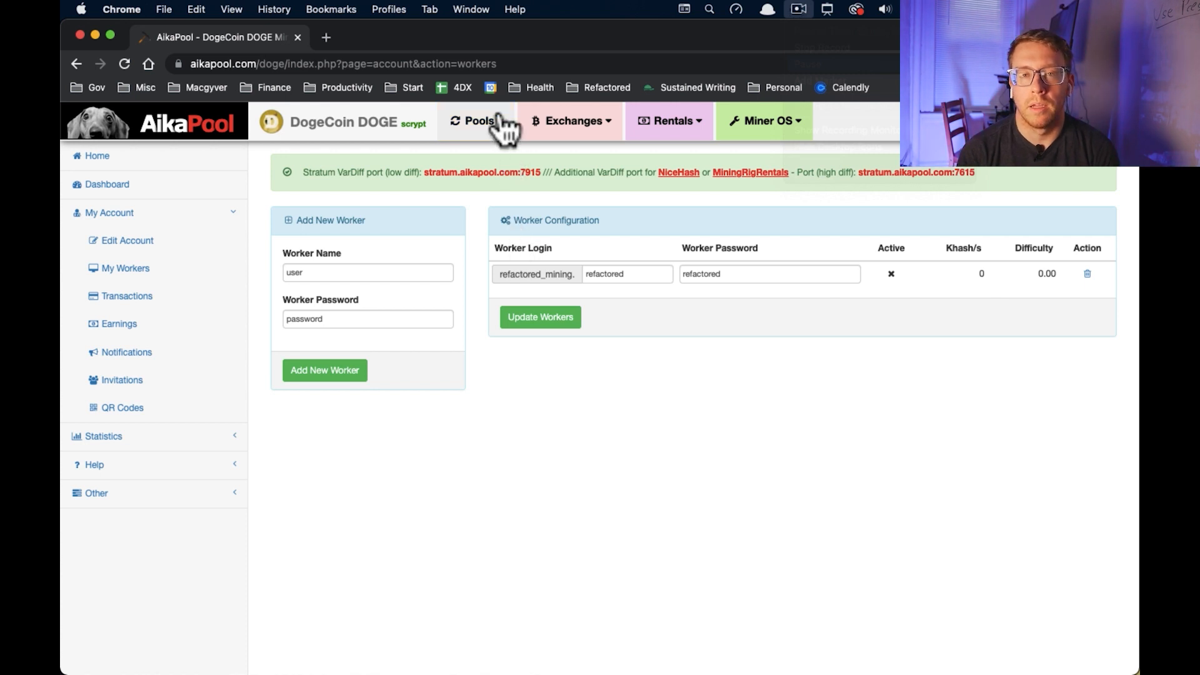
click(478, 120)
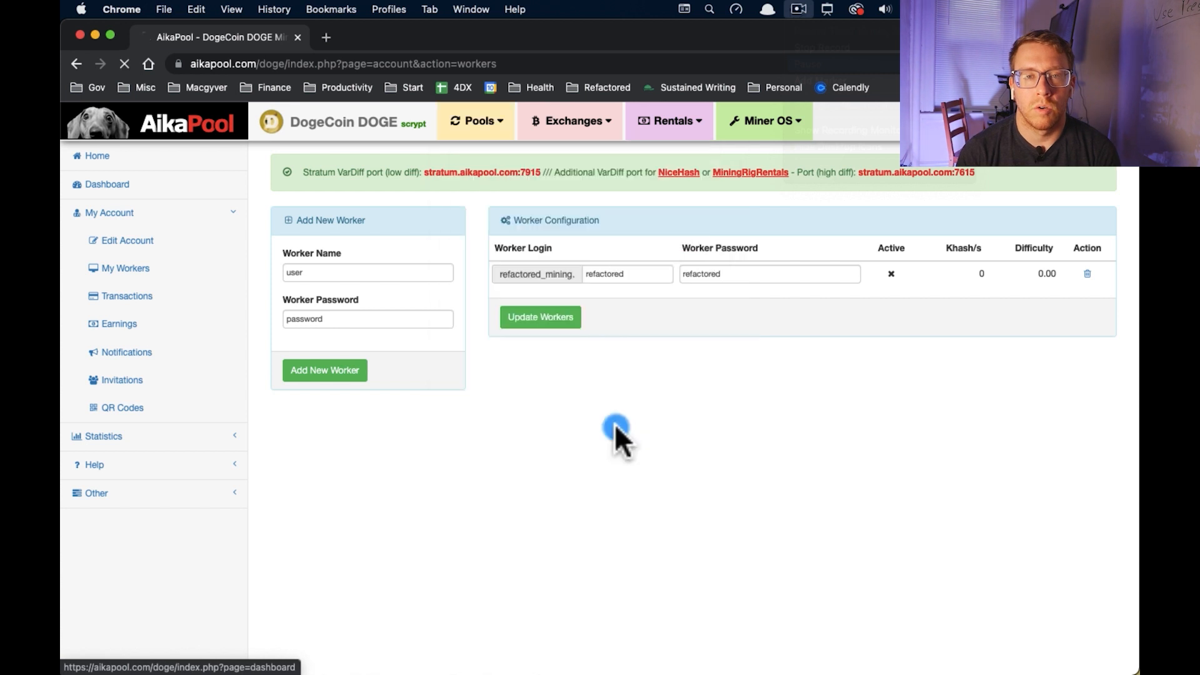
click(106, 183)
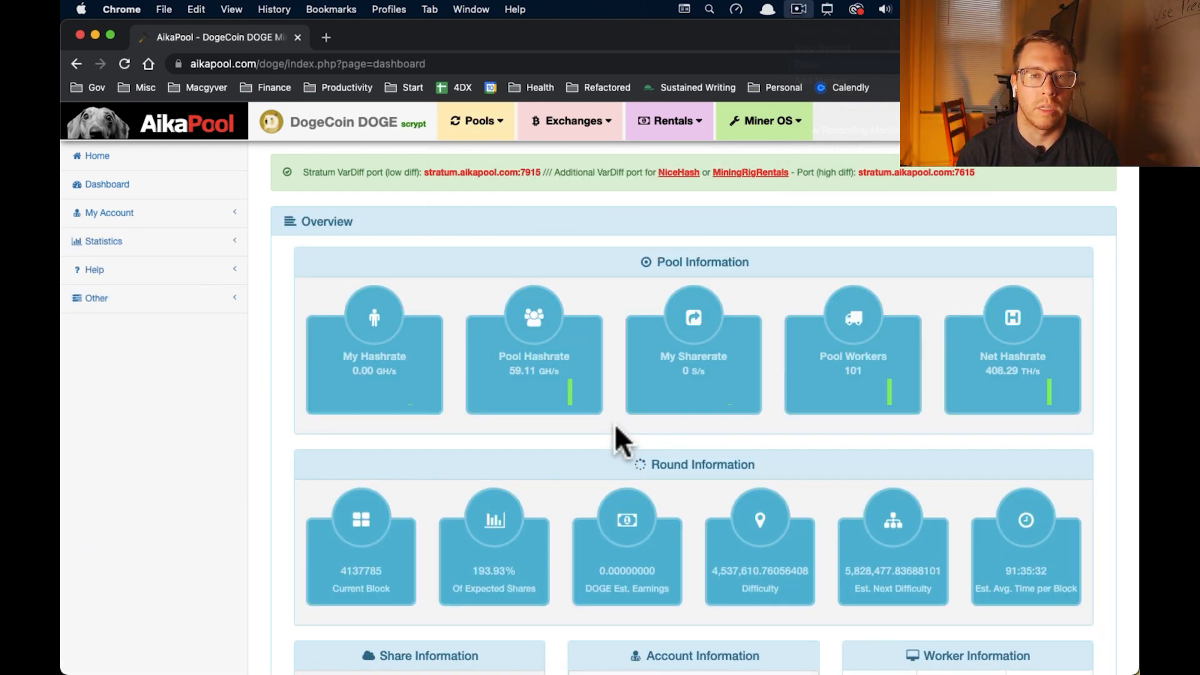
scroll(down, 3)
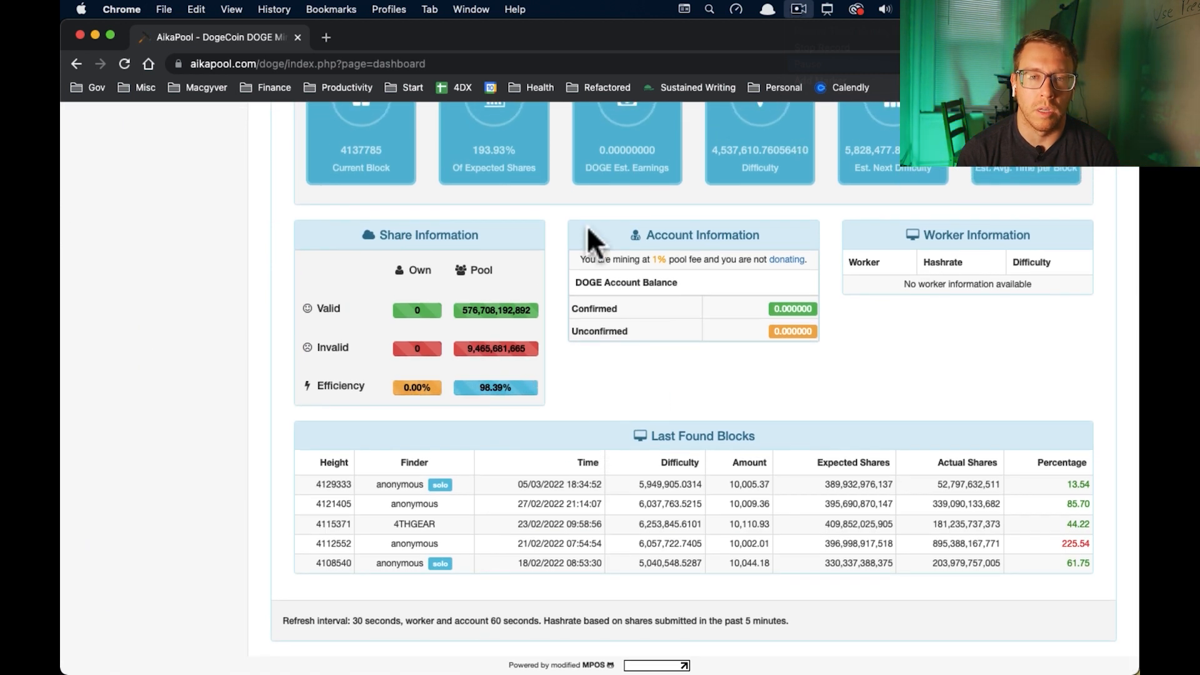
scroll(up, 3)
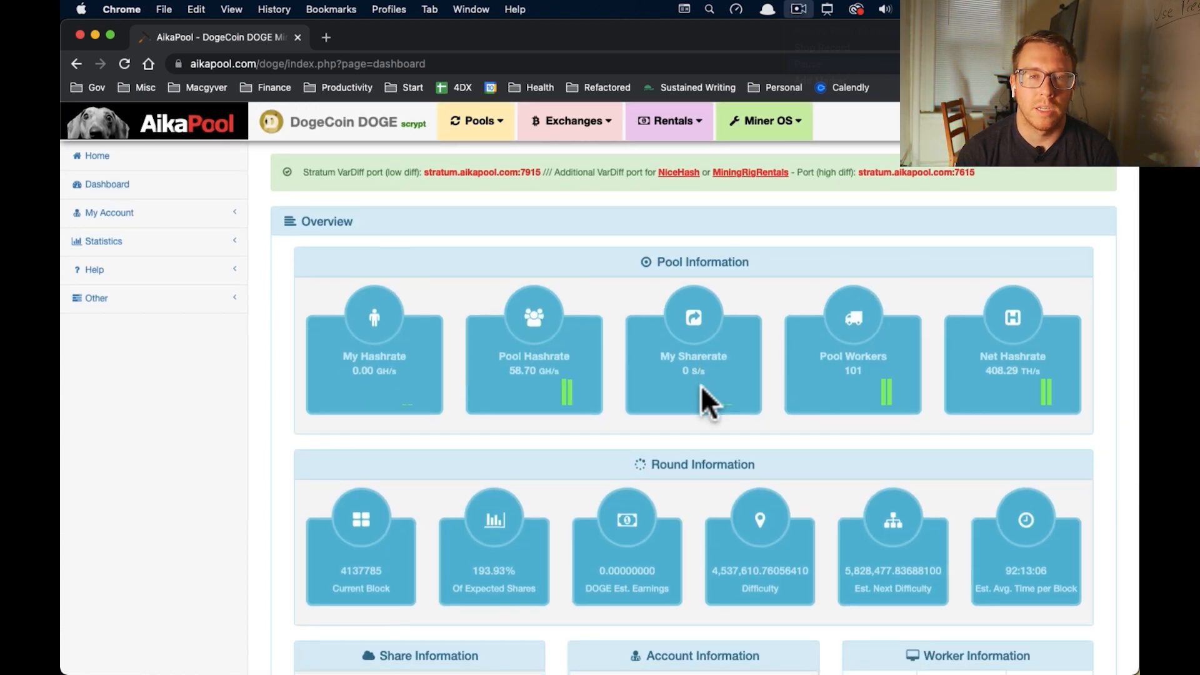
mouse_move(573, 440)
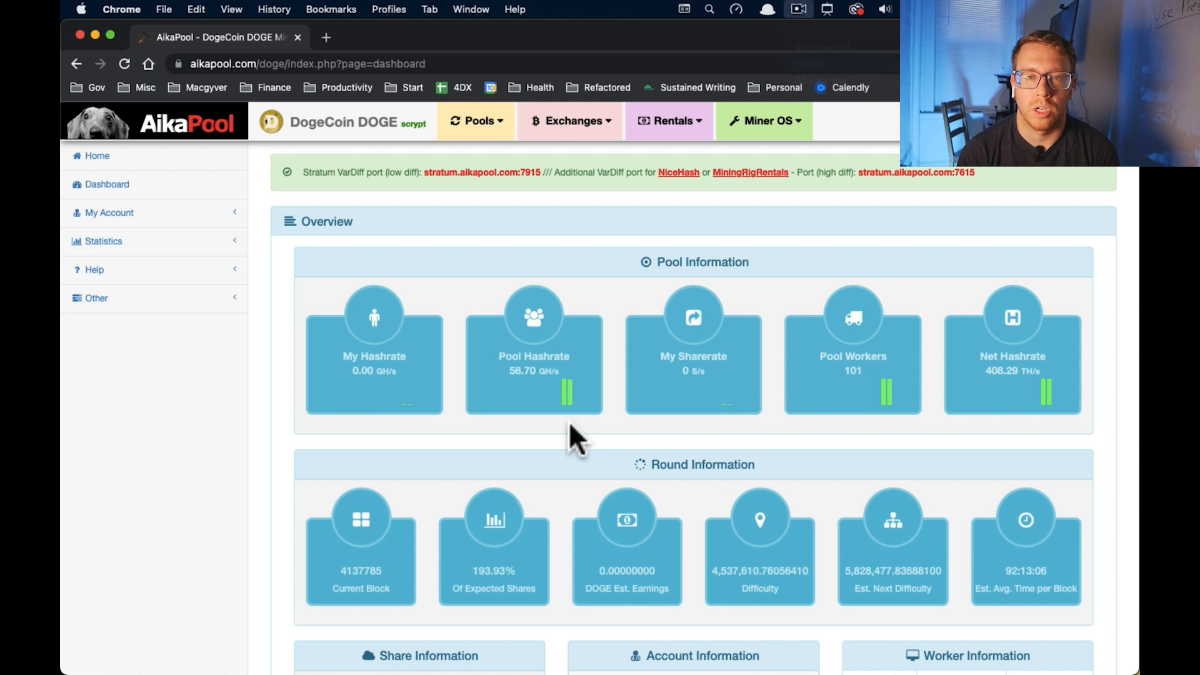
mouse_move(583, 347)
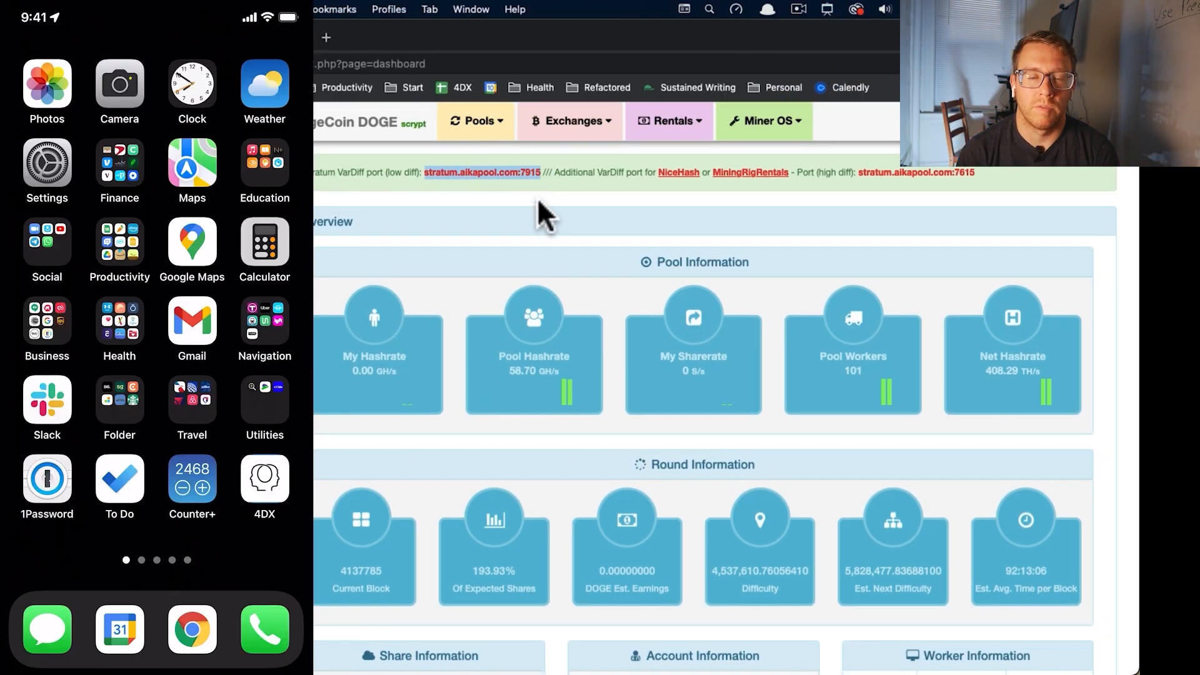
Step: Find DOGE via Receive search 'dog' and copy its receiving address to the clipboard
click(119, 163)
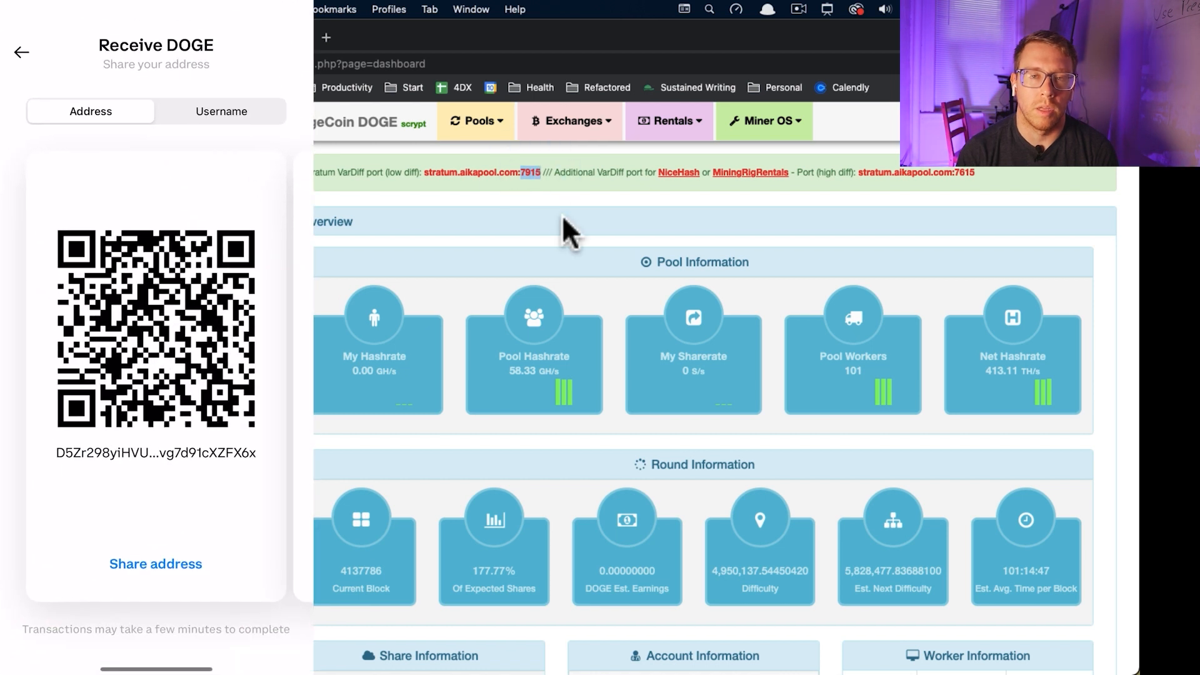
click(22, 51)
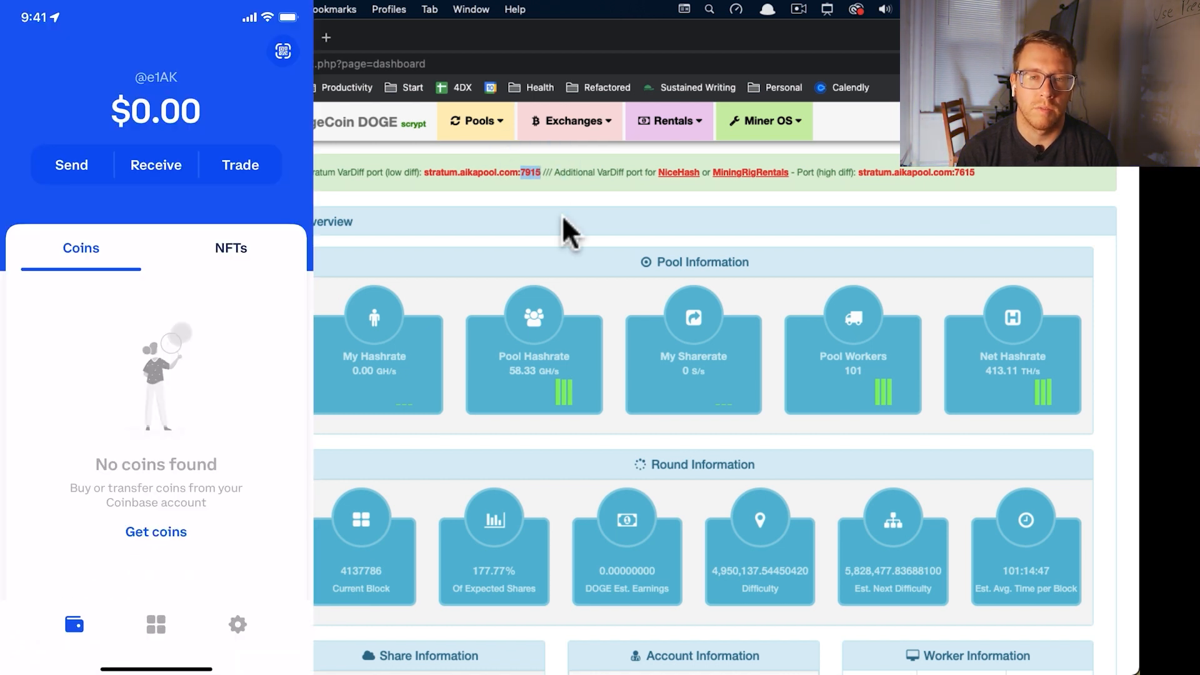
click(155, 165)
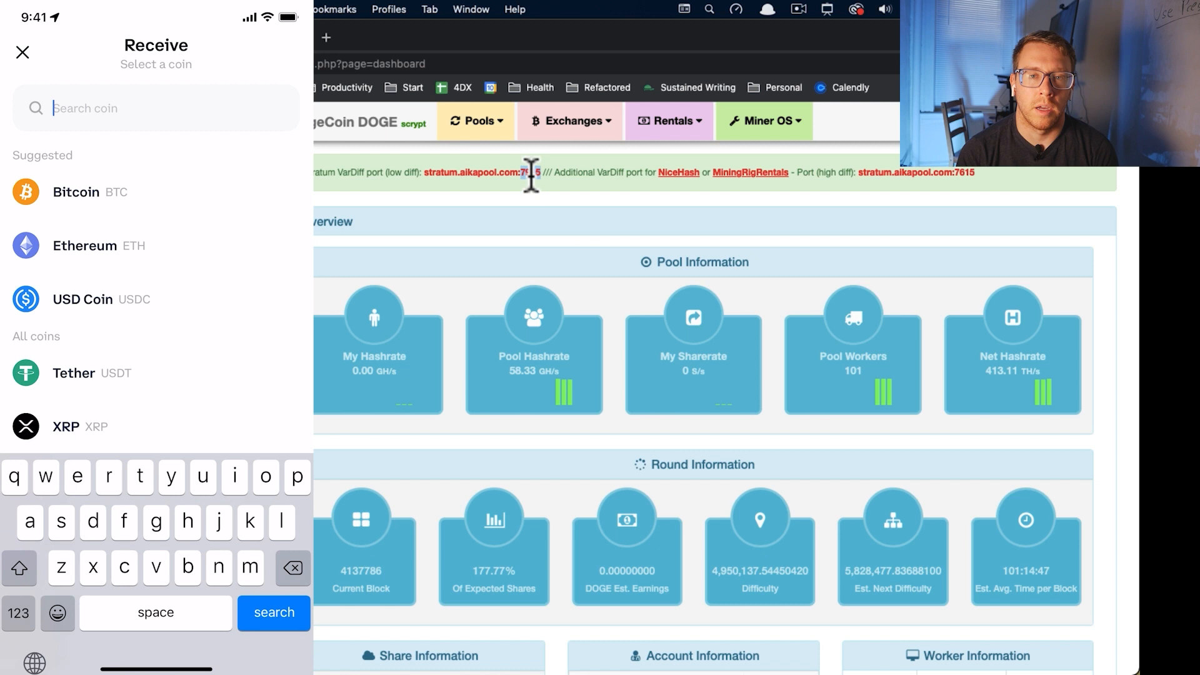
text(dog)
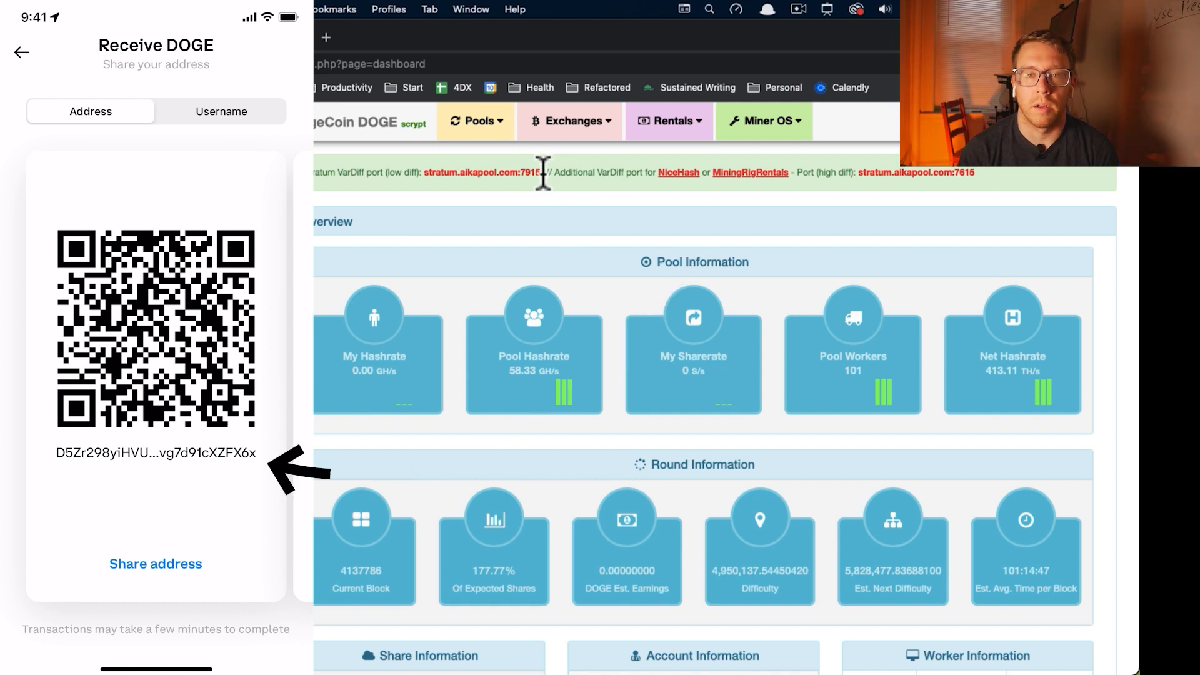
click(155, 564)
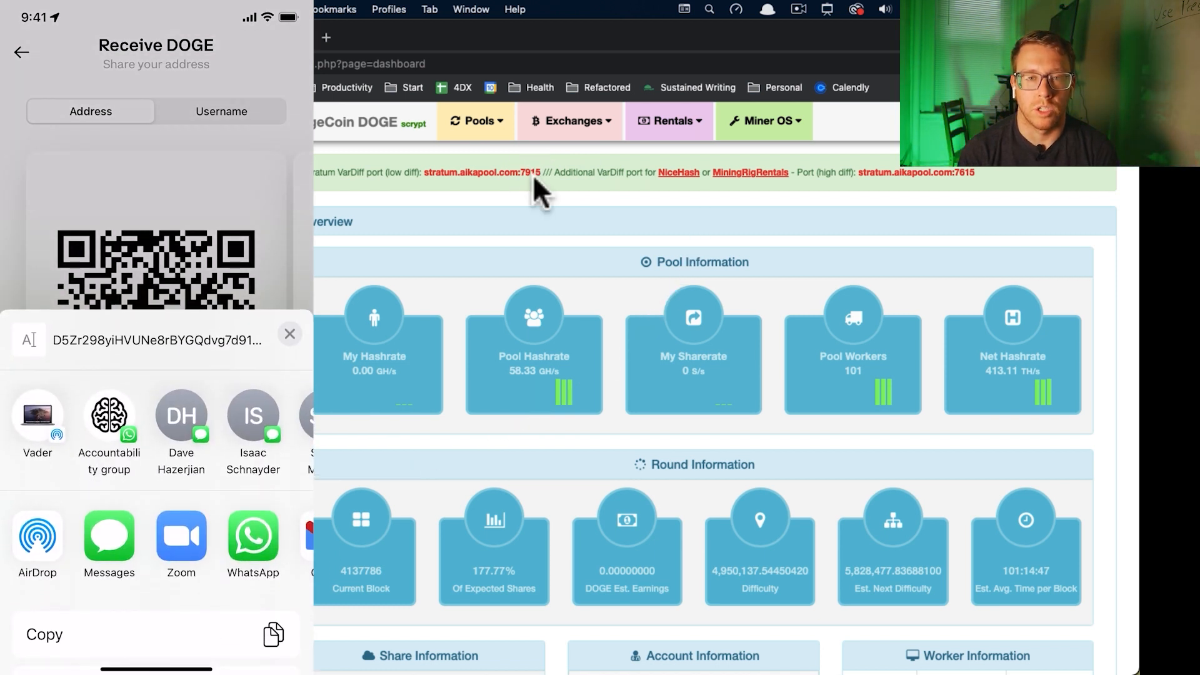
click(289, 335)
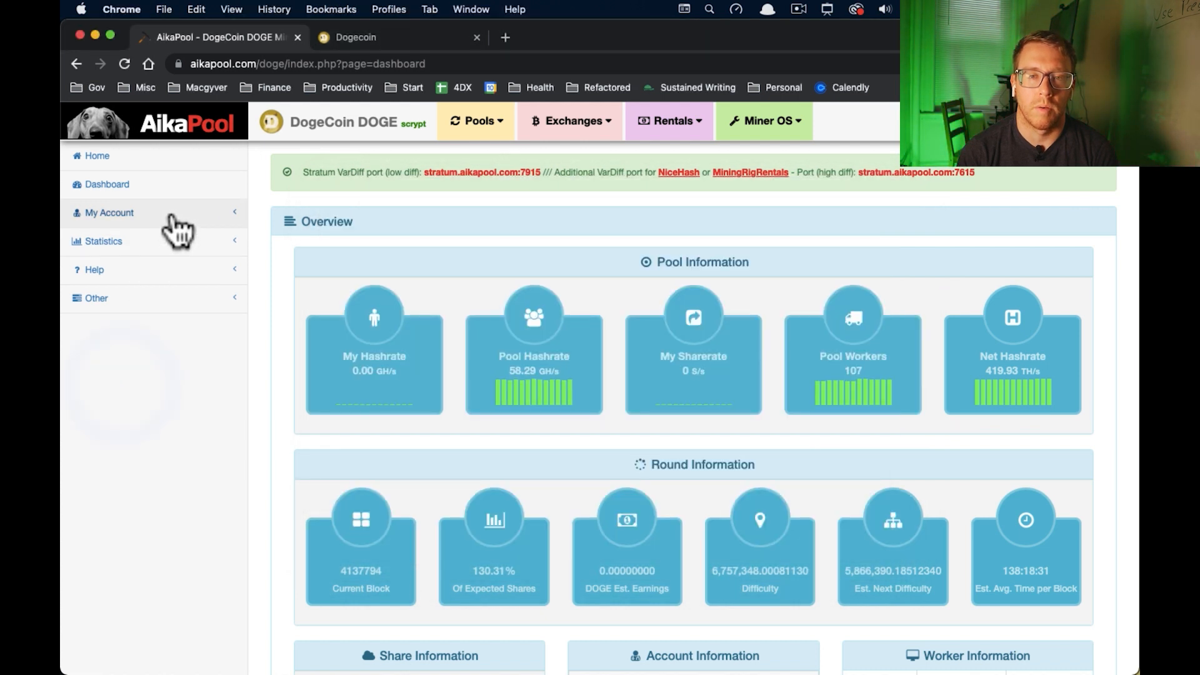
Step: Update Edit Account with the Dogecoin payment address, 10 DOGE payout threshold and PIN
click(108, 212)
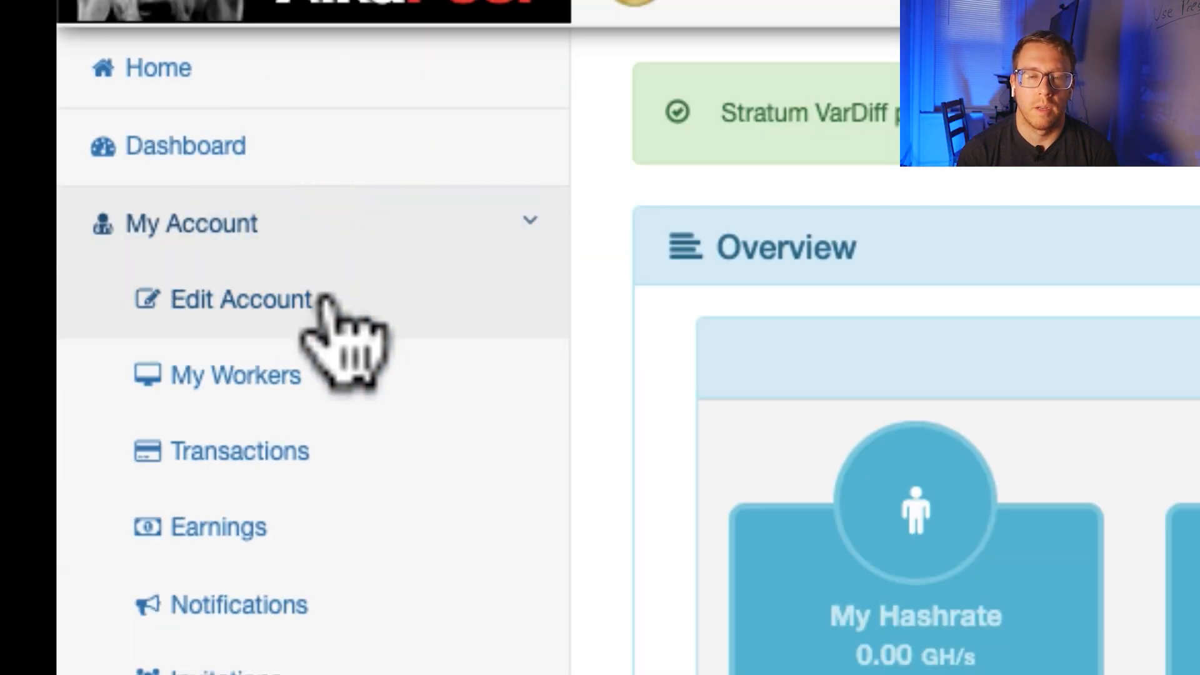
click(240, 299)
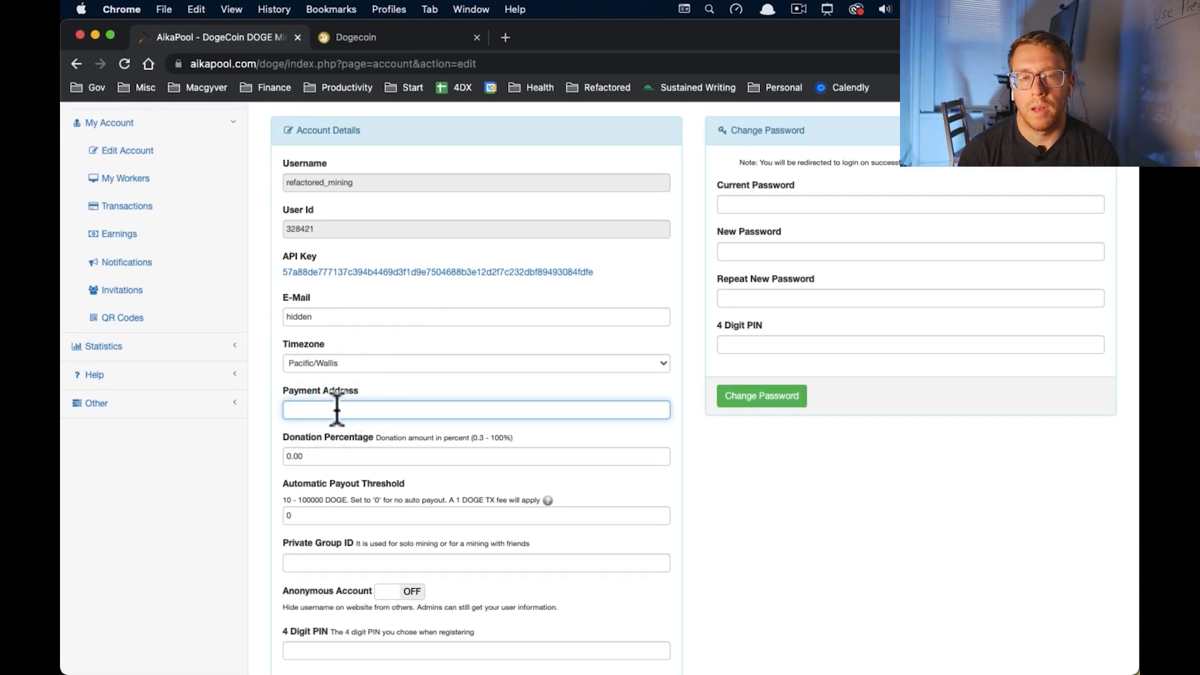
scroll(down, 3)
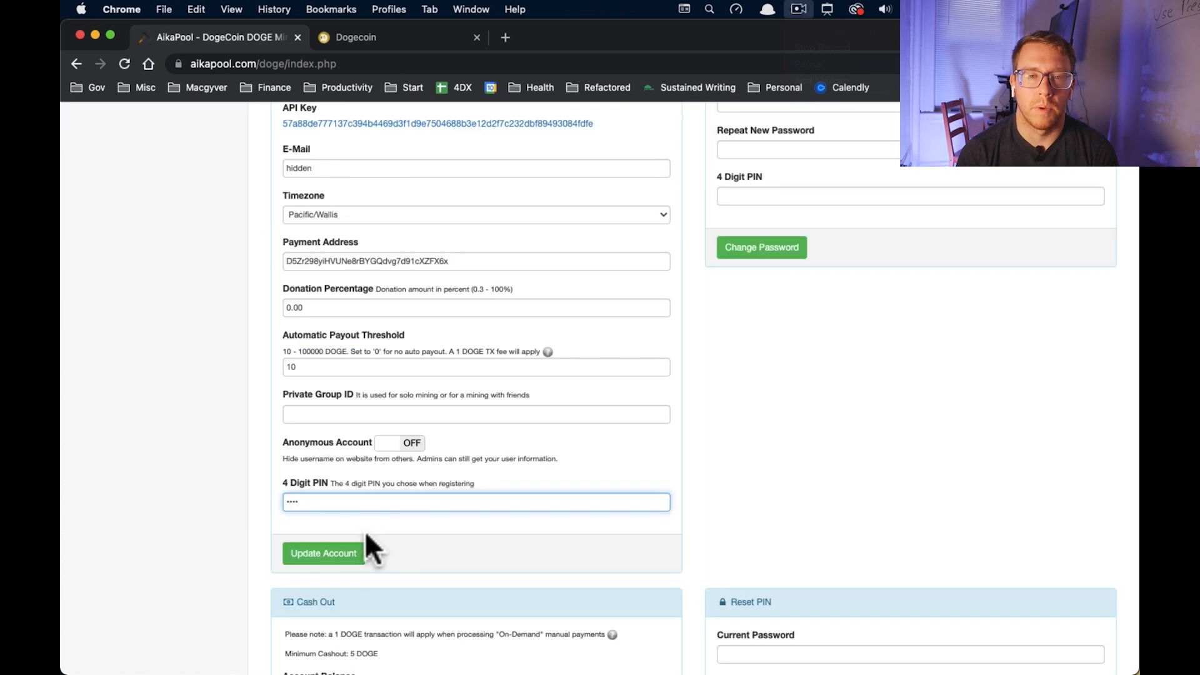
mouse_move(336, 558)
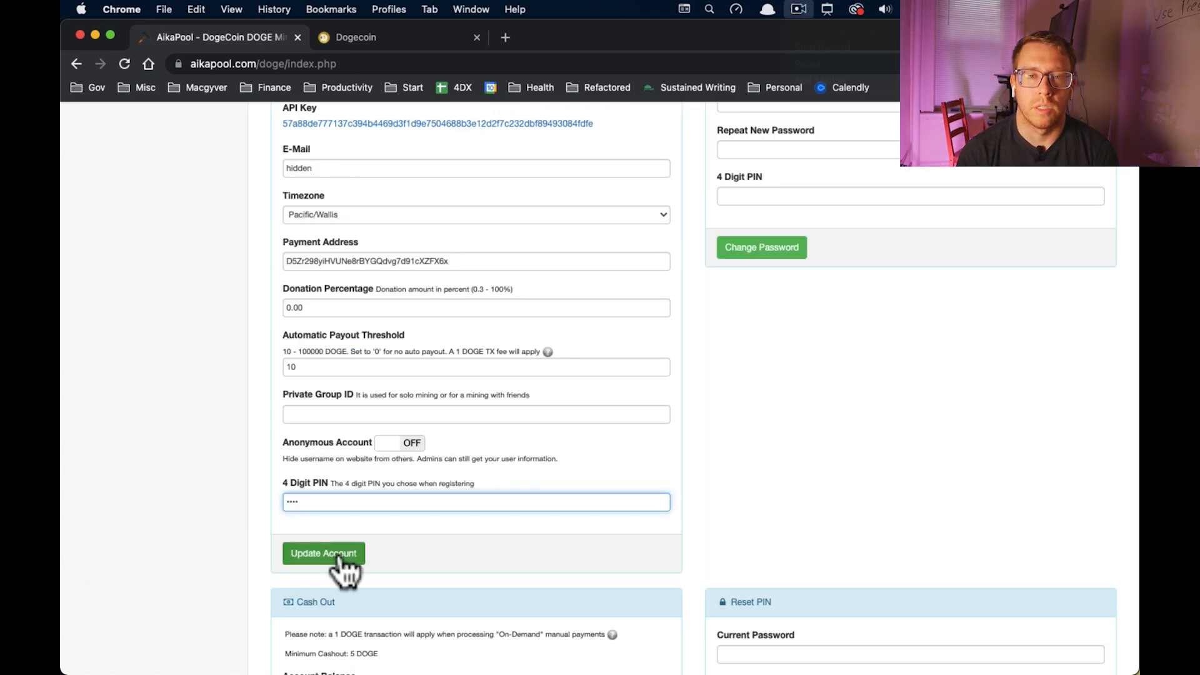
scroll(up, 3)
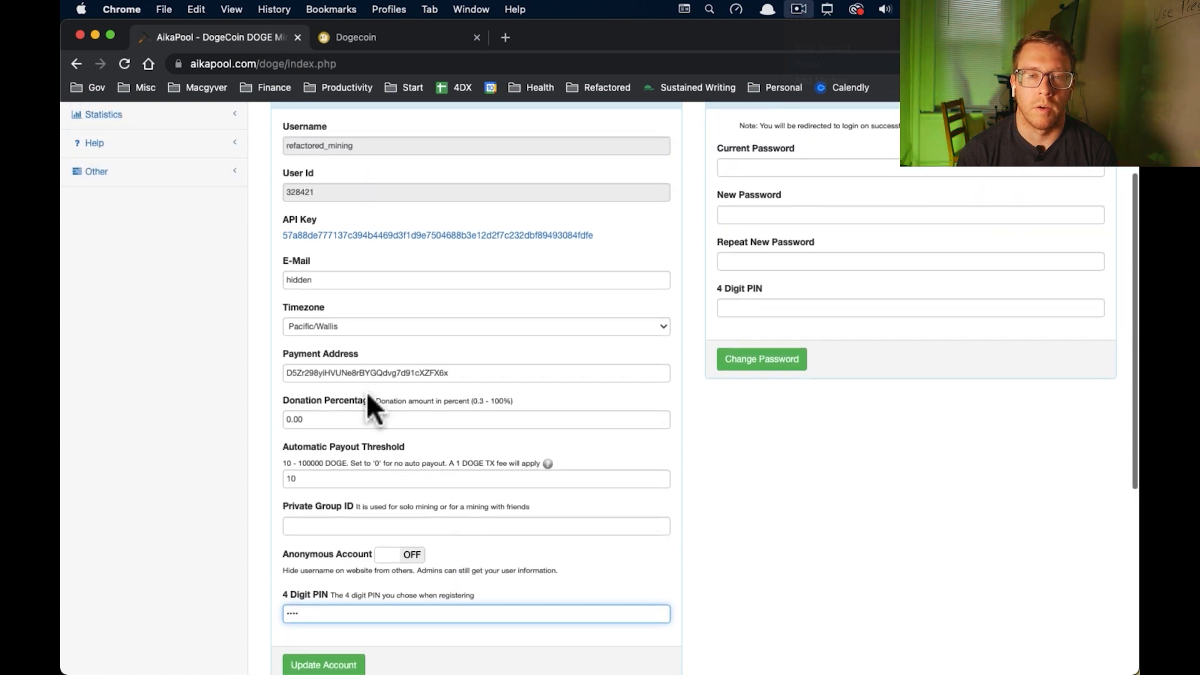
scroll(up, 3)
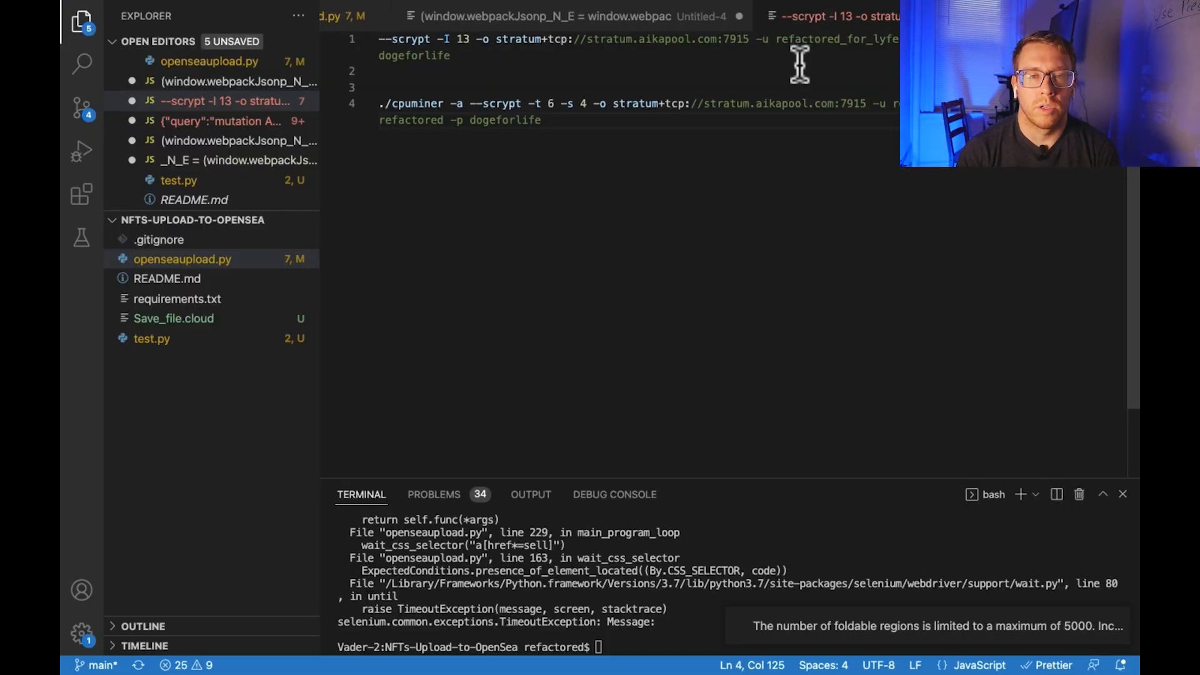
mouse_move(558, 217)
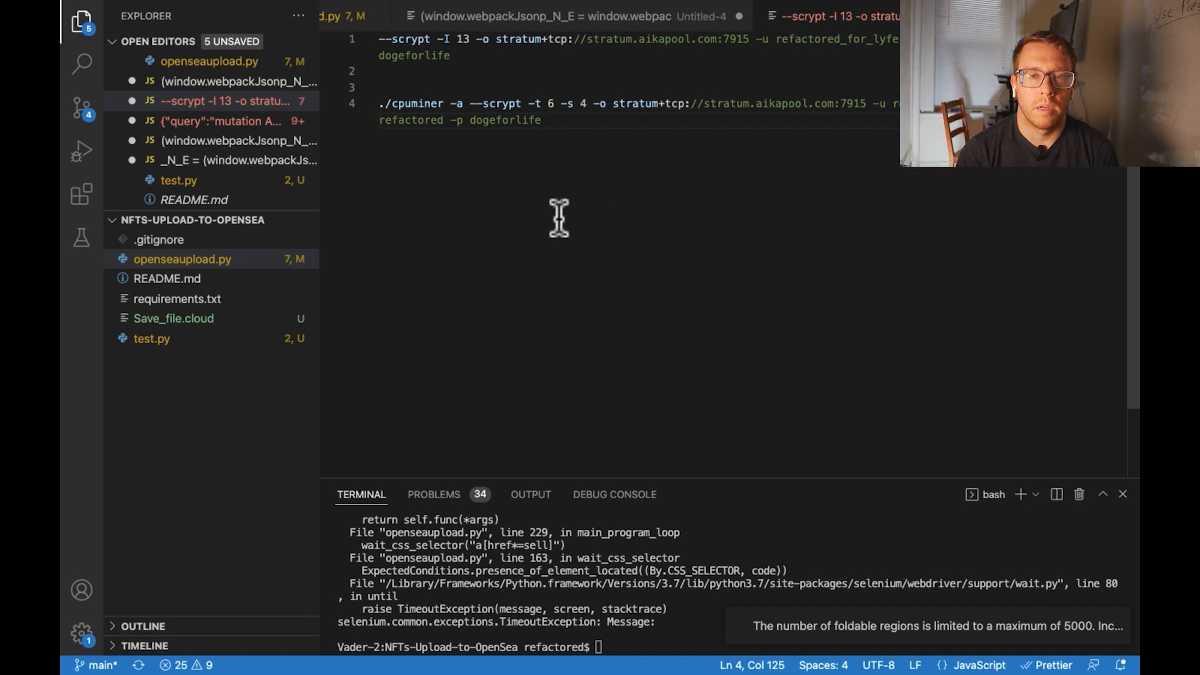
mouse_move(523, 104)
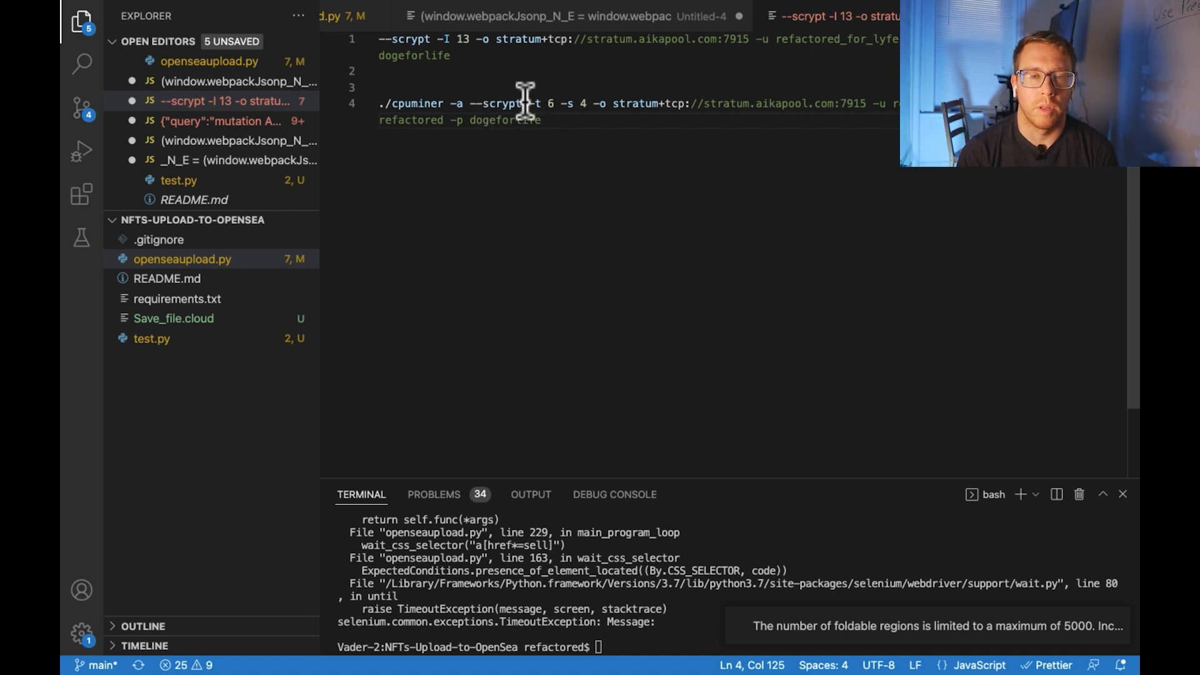
mouse_move(624, 104)
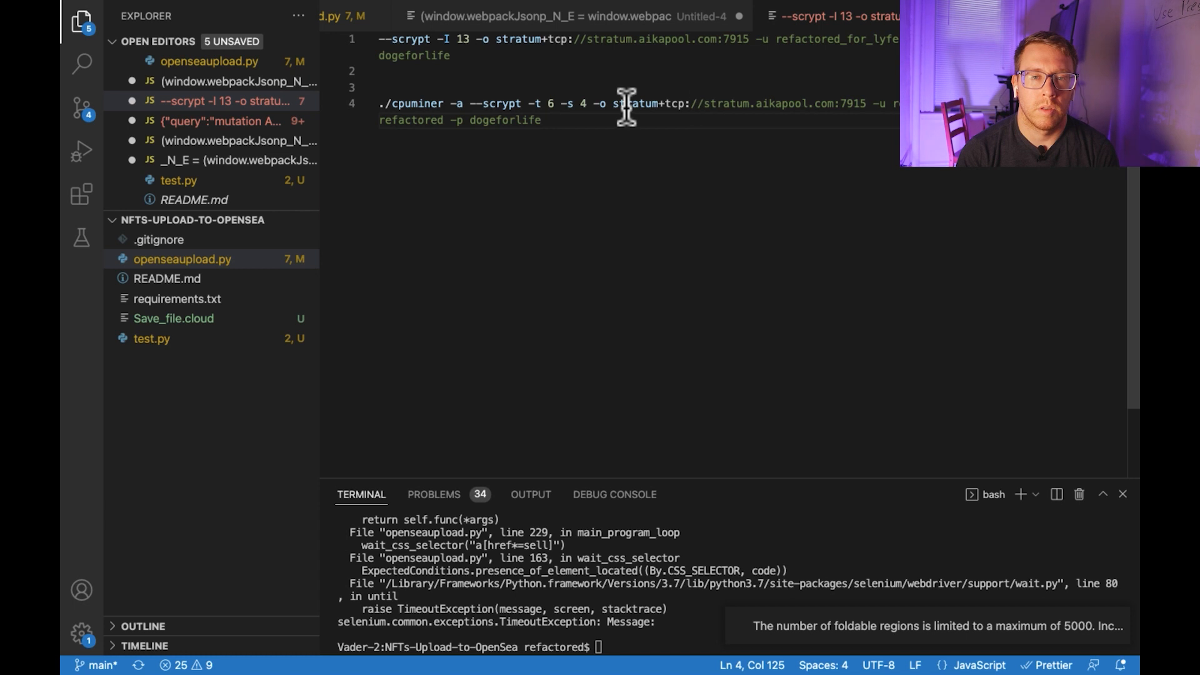
double_click(503, 120)
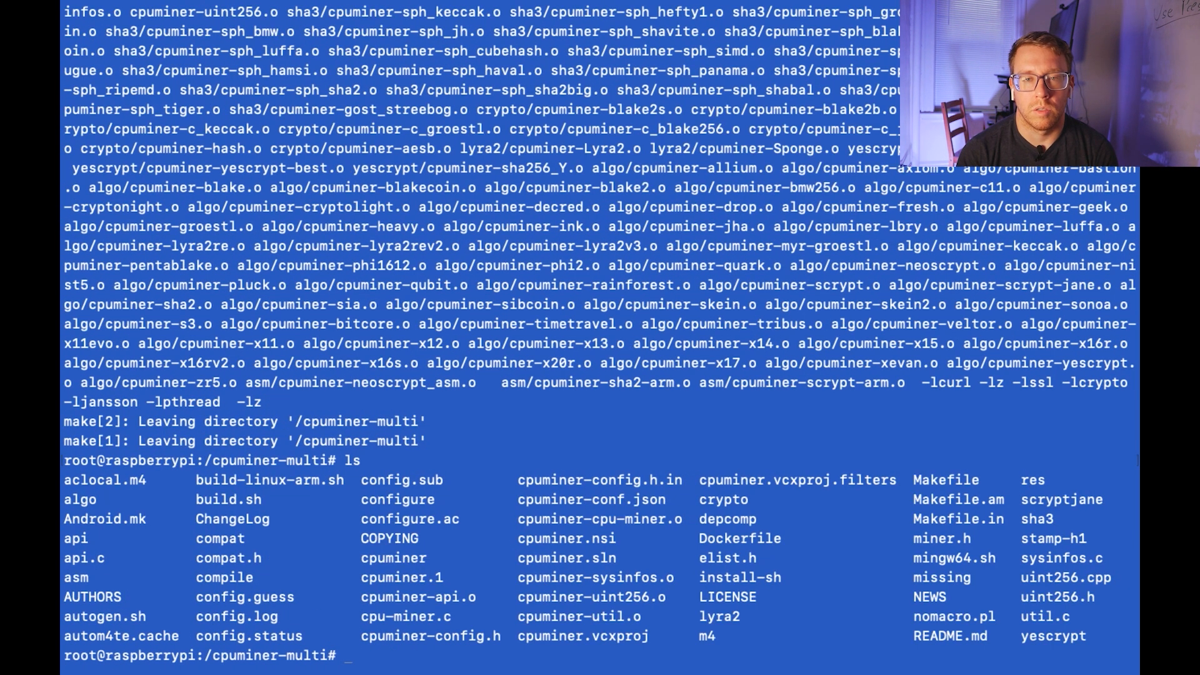
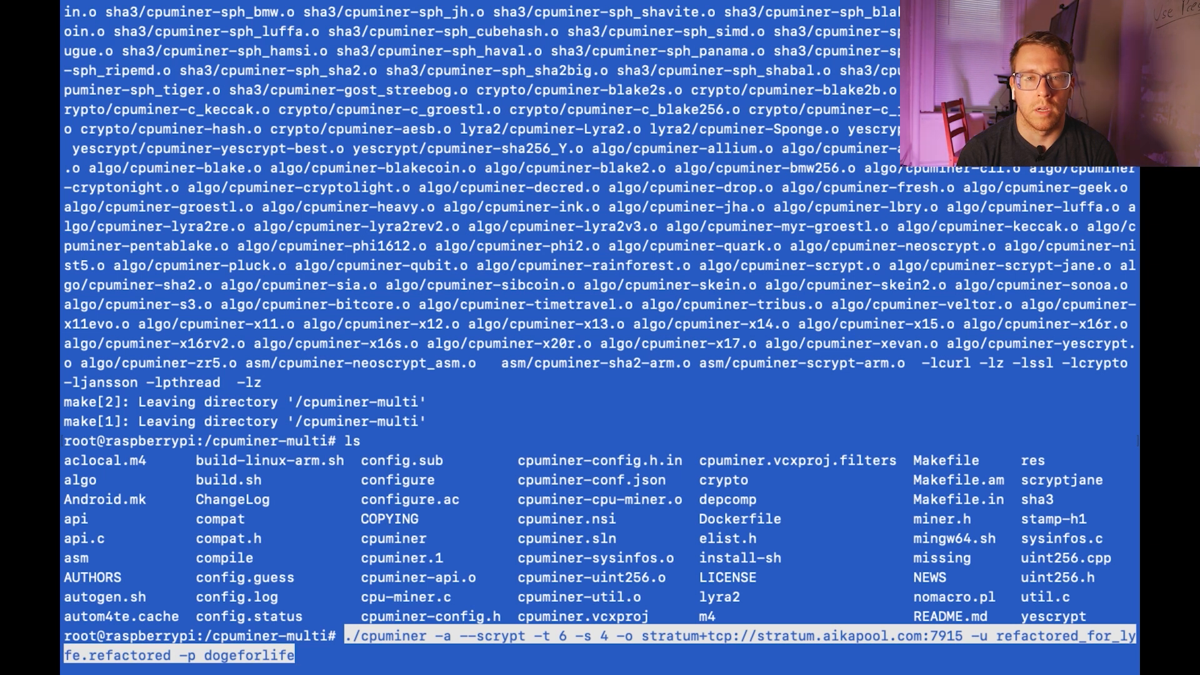
Step: Run ./cpuminer -a scrypt -t 6 -s 4 -o stratum+tcp://stratum.aikapool.com:7915 -u refactored on the Pi
key(Return)
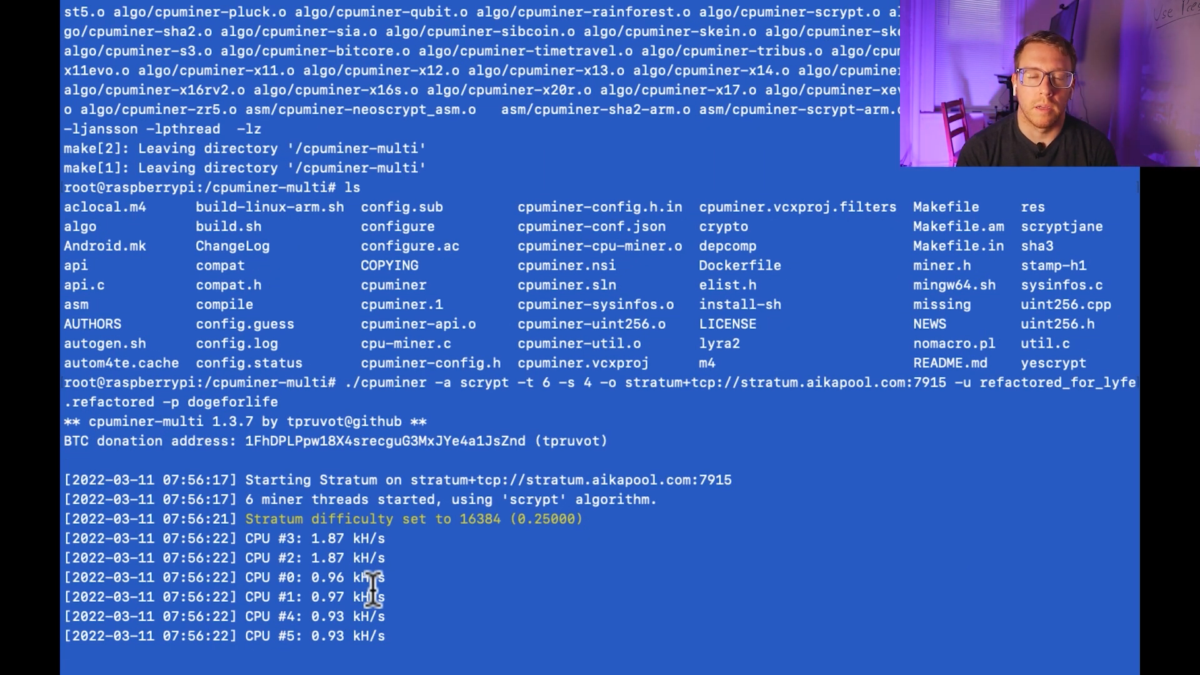
mouse_move(417, 528)
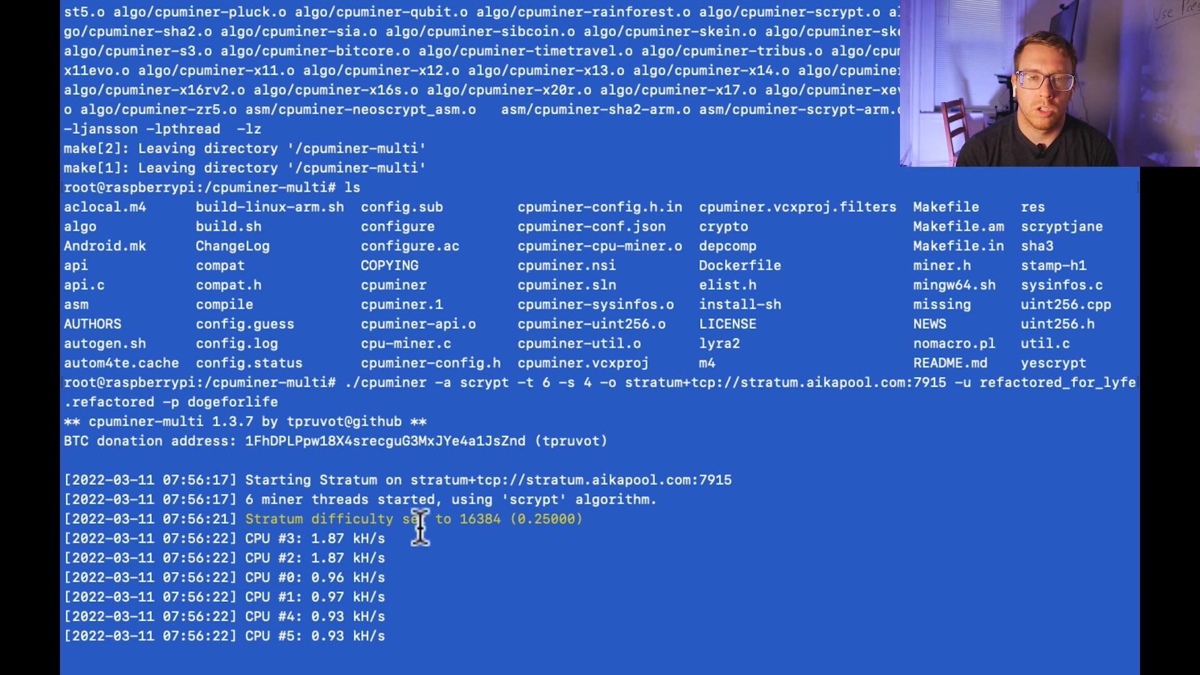
mouse_move(381, 585)
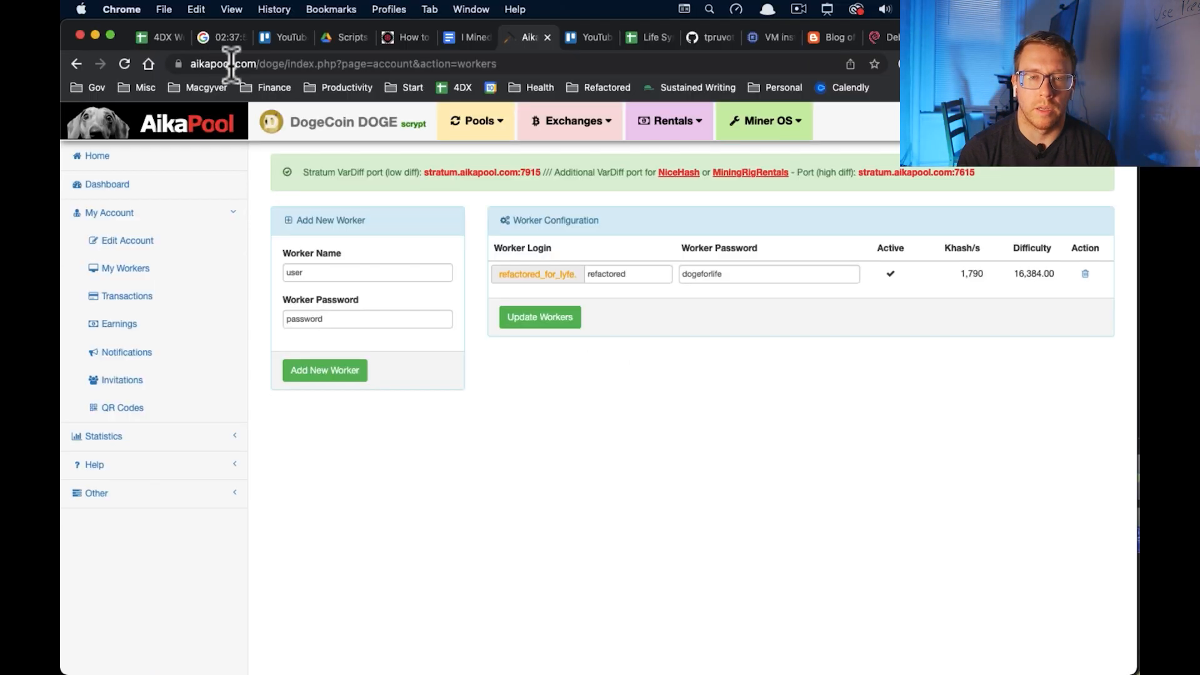
mouse_move(573, 480)
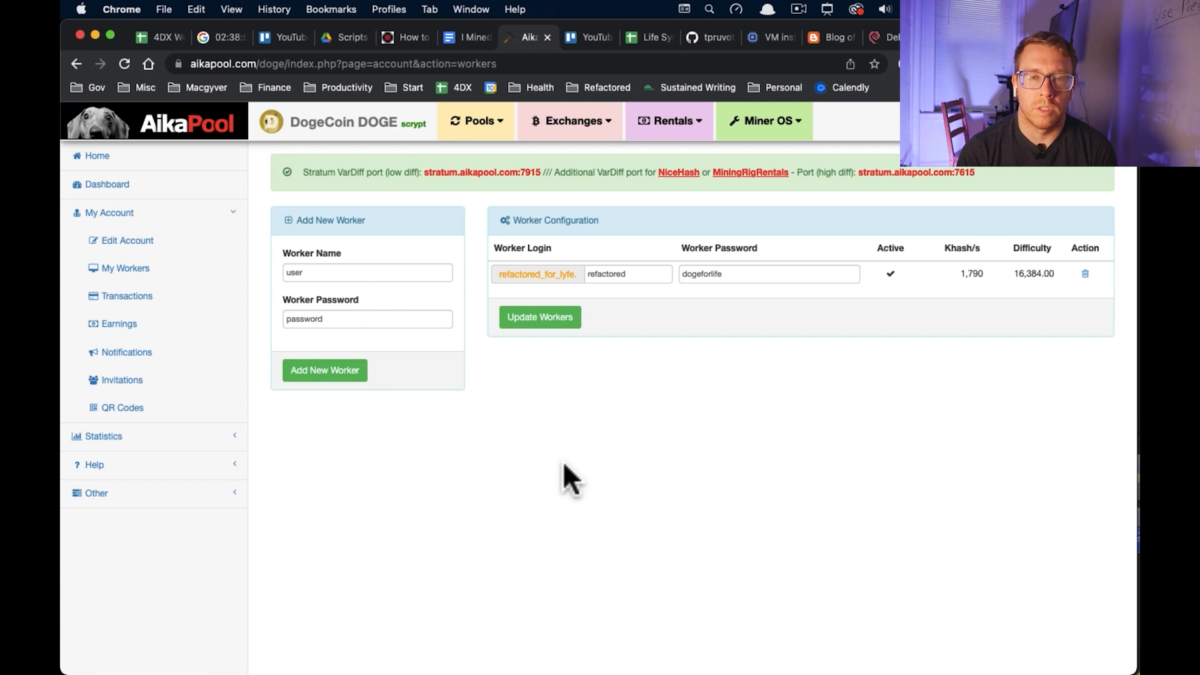
mouse_move(509, 451)
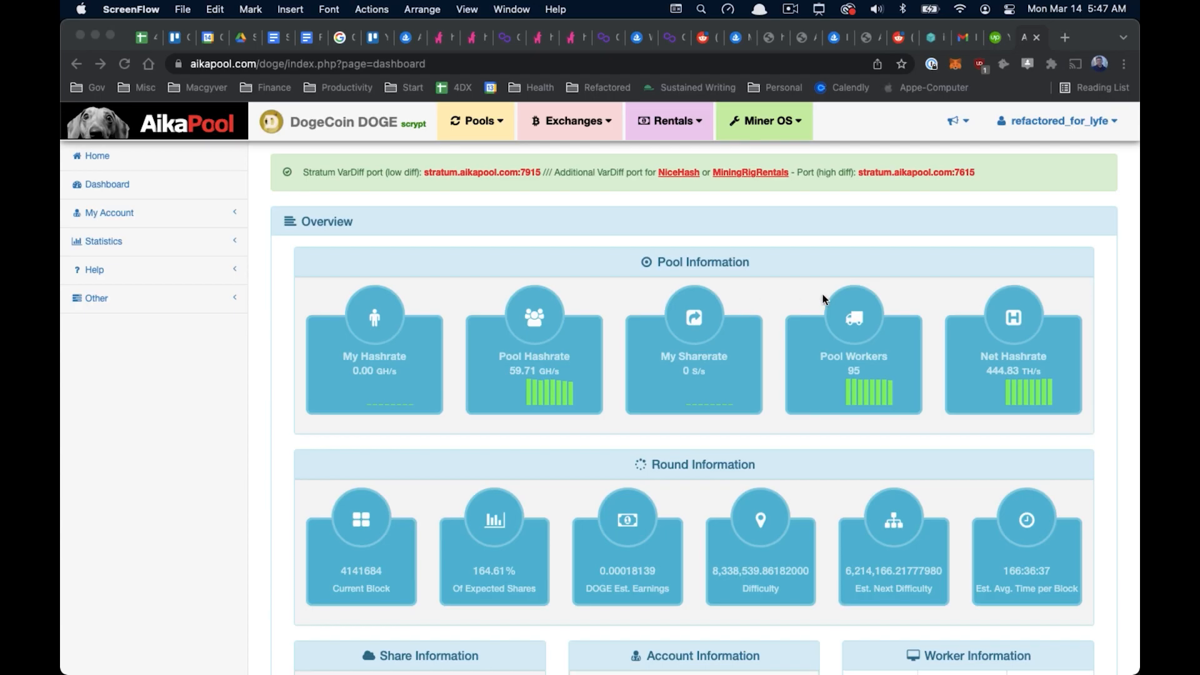
mouse_move(496, 280)
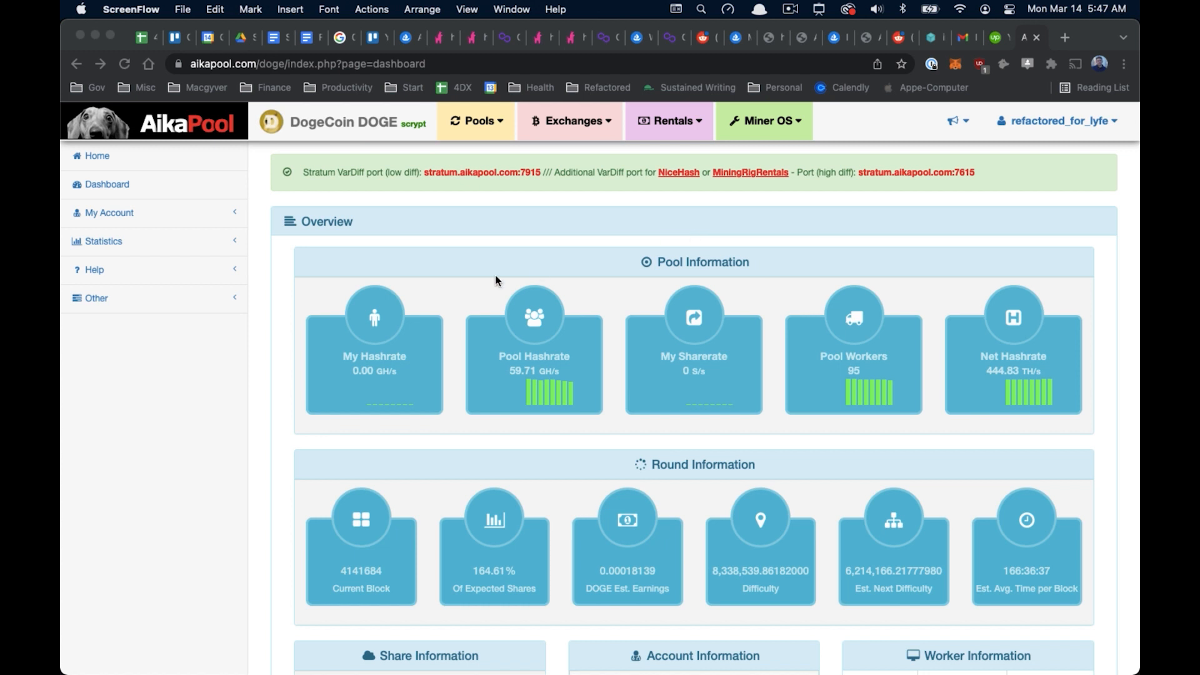
Step: Scroll the dashboard to Account Information showing zero confirmed and unconfirmed DOGE
scroll(down, 3)
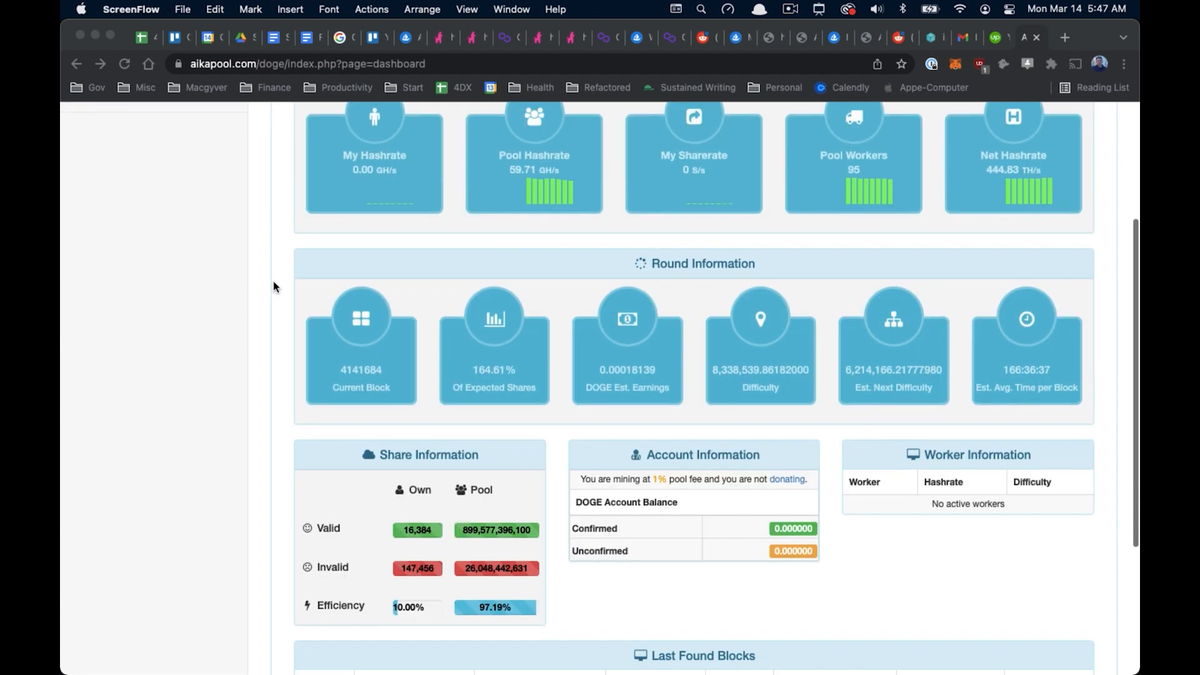
scroll(down, 3)
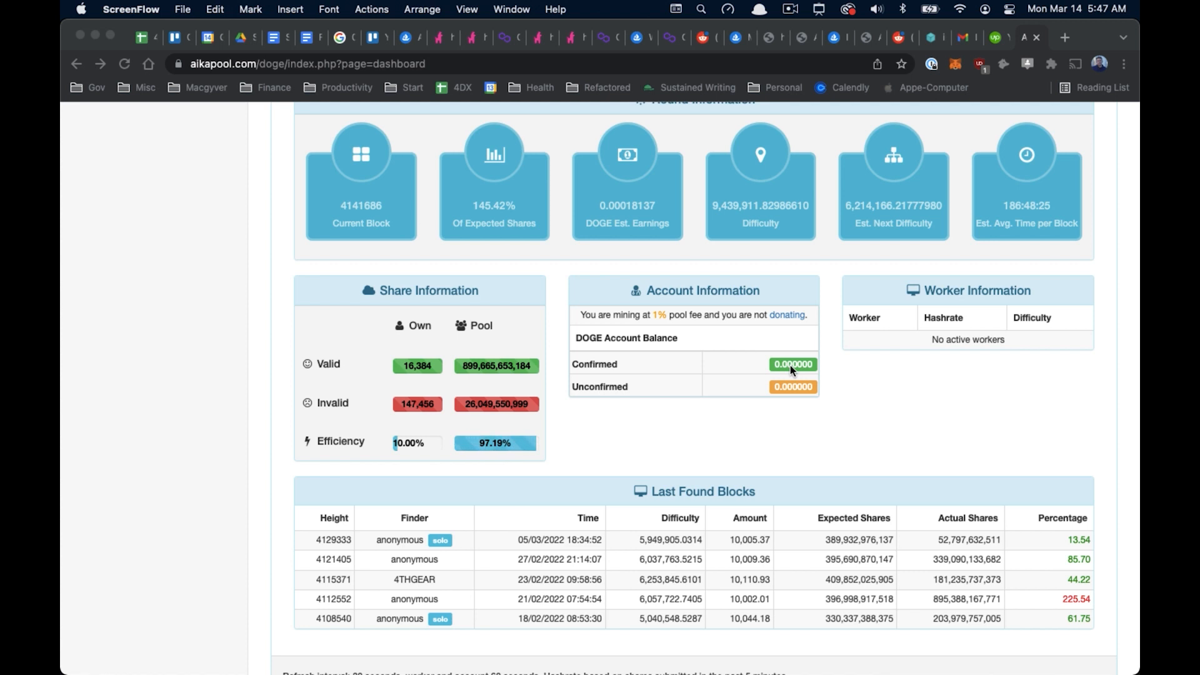
mouse_move(867, 399)
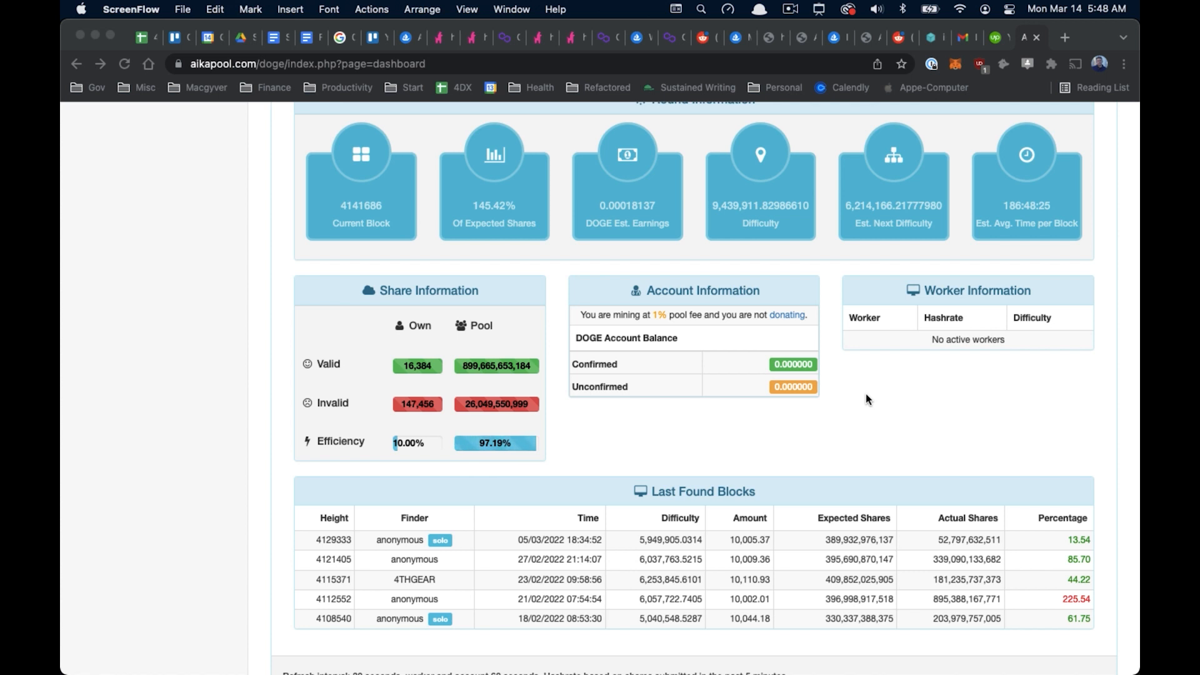
mouse_move(476, 651)
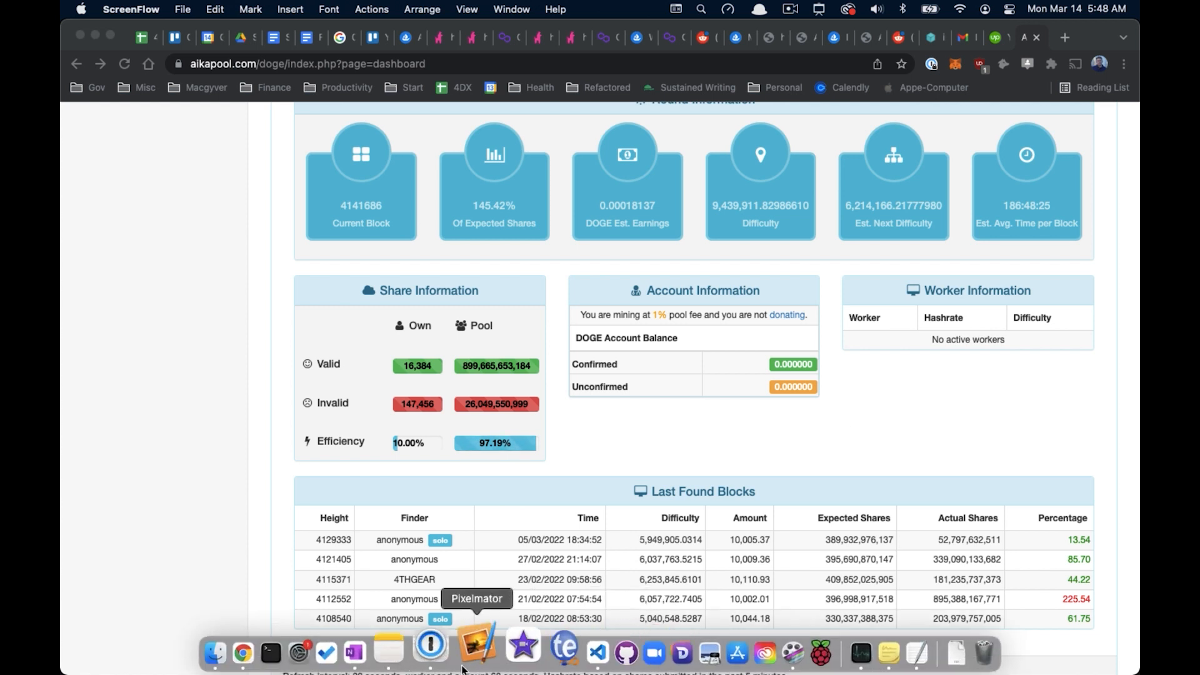
mouse_move(184, 335)
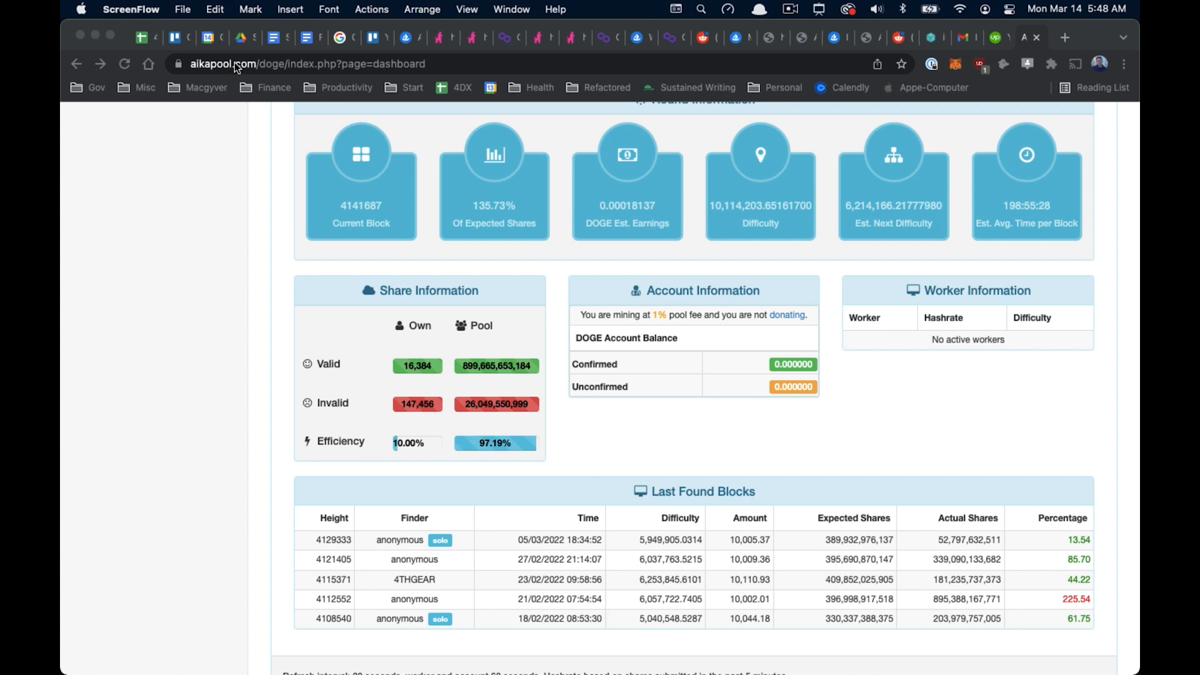
mouse_move(240, 241)
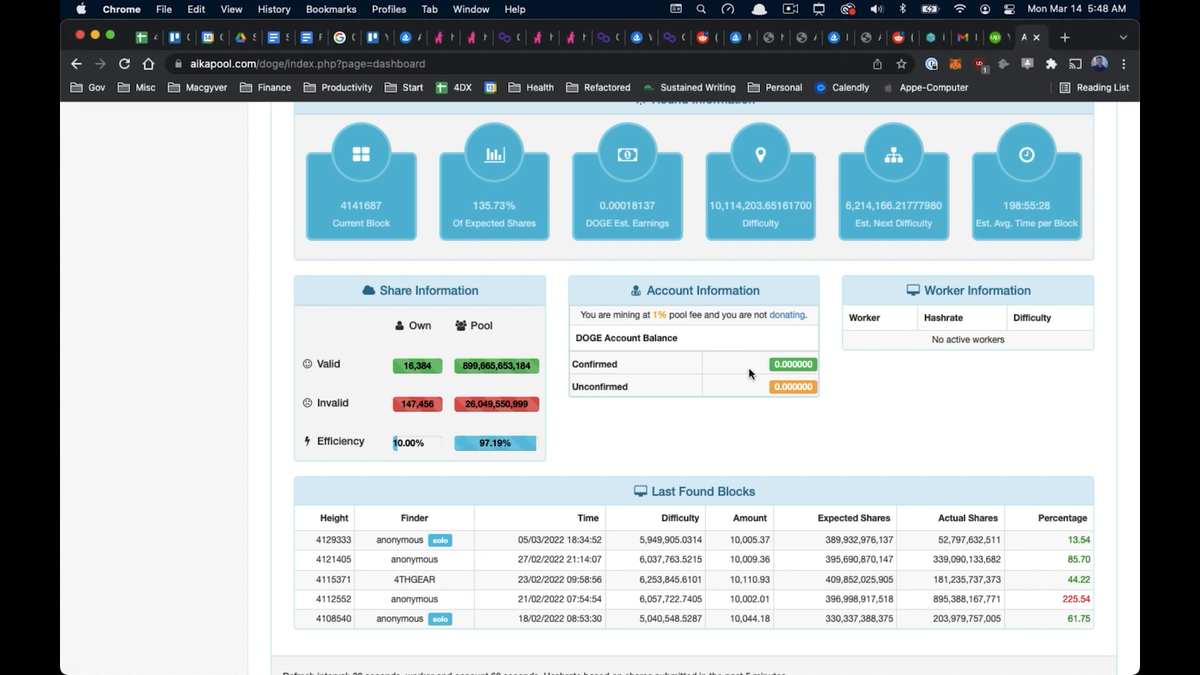
mouse_move(747, 377)
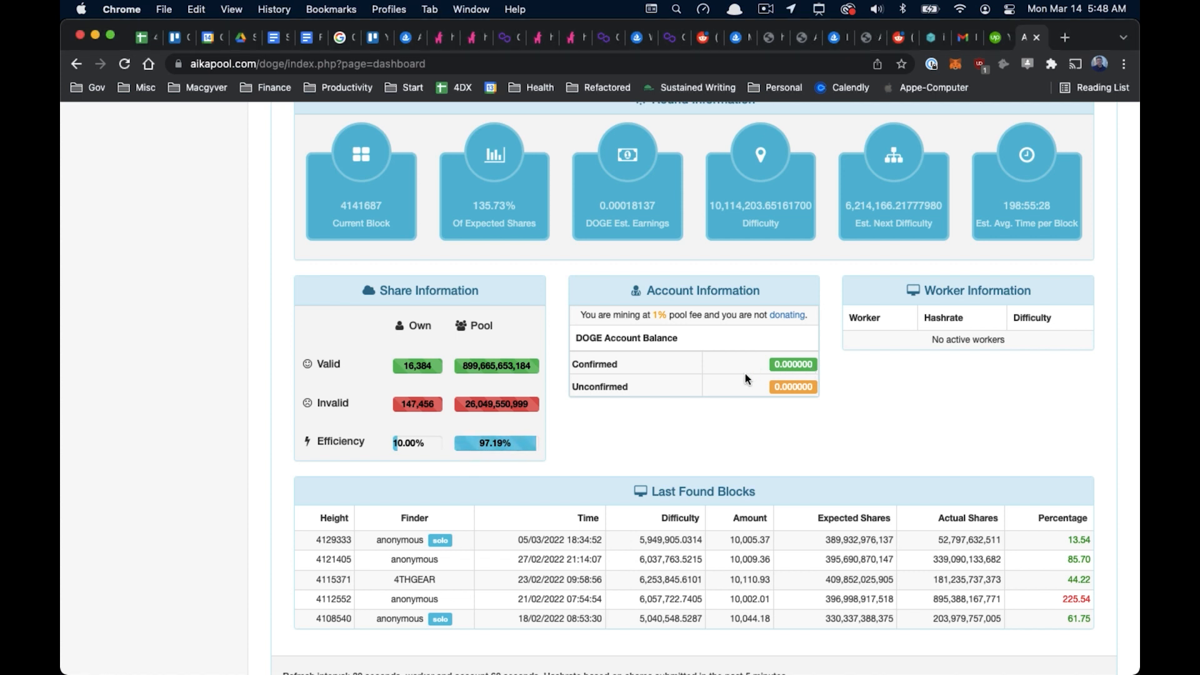
mouse_move(698, 363)
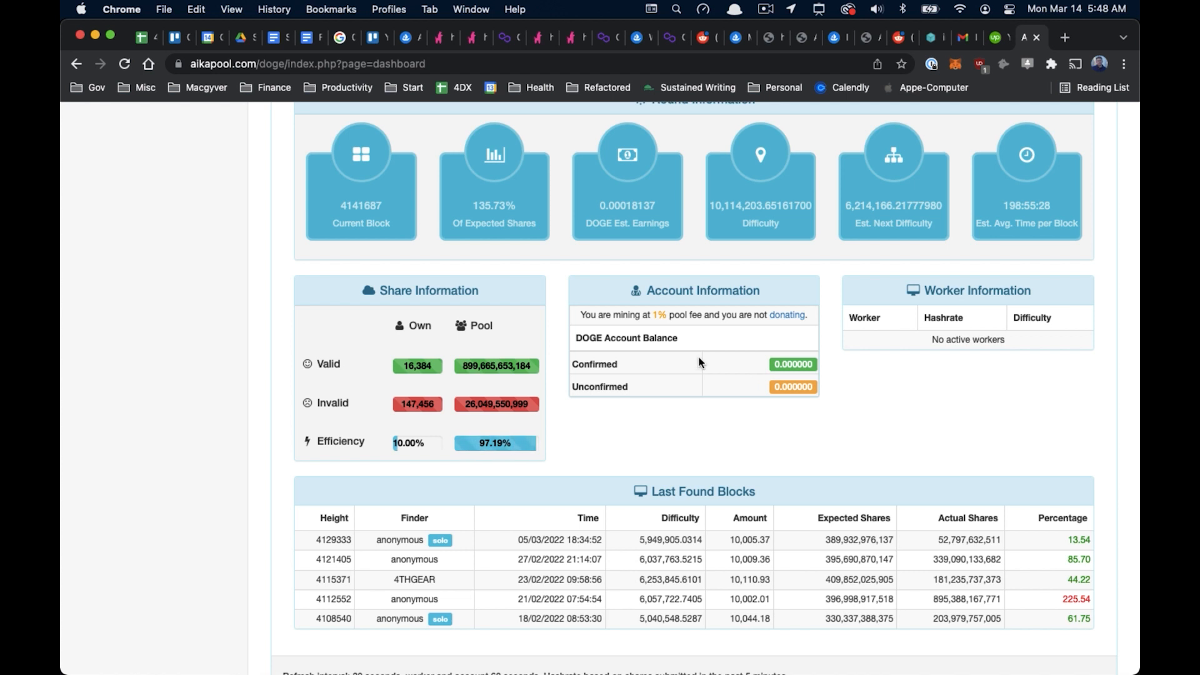
mouse_move(228, 389)
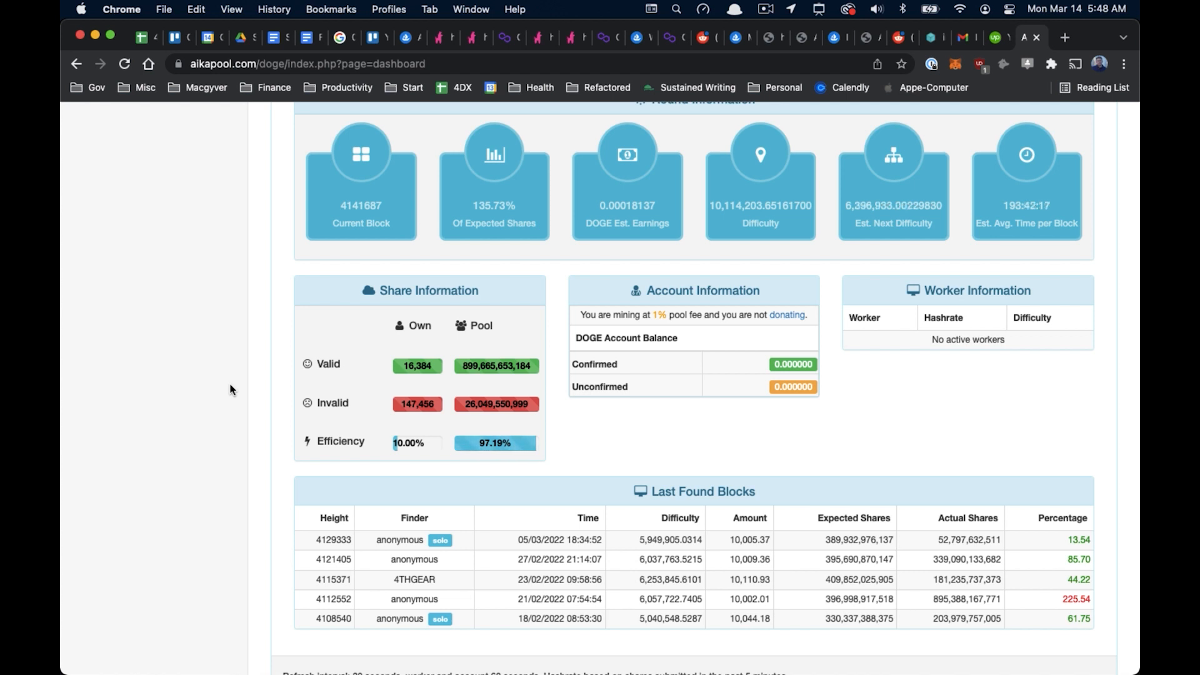
mouse_move(744, 353)
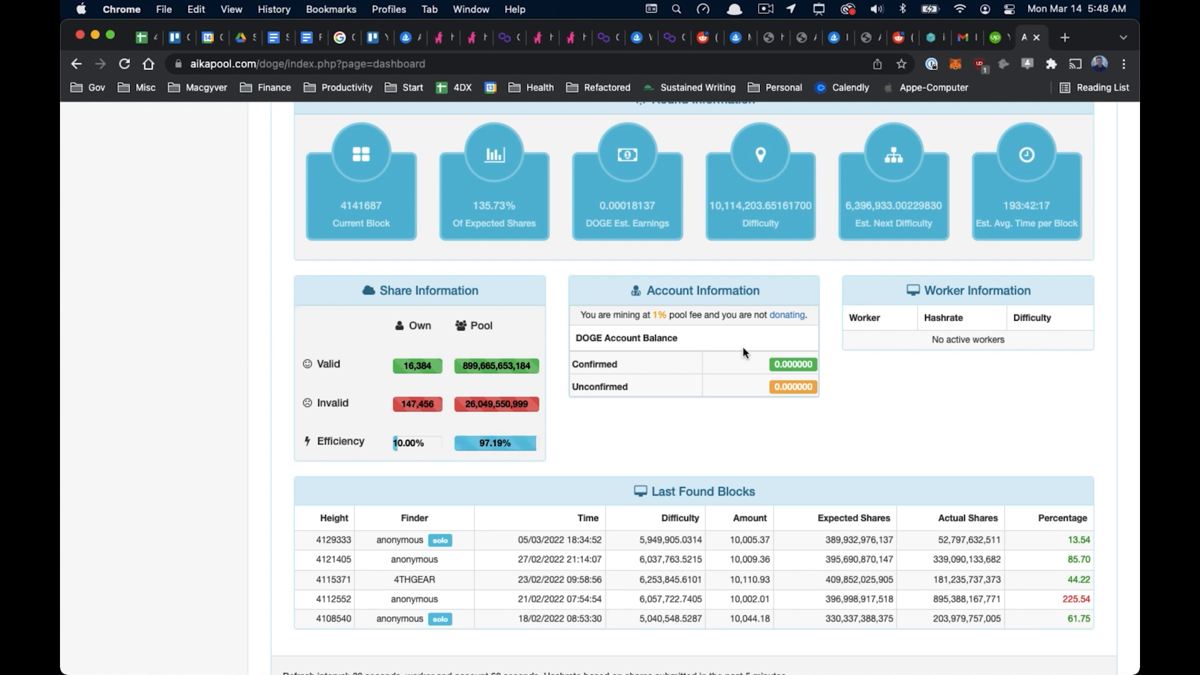
mouse_move(692, 359)
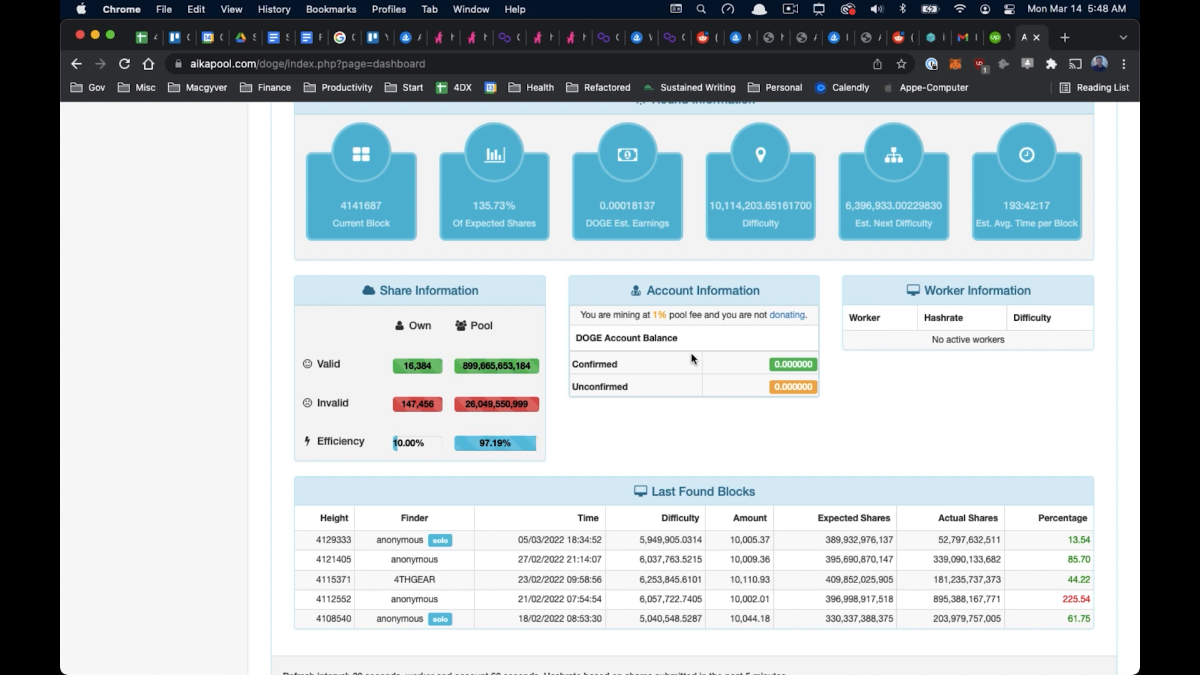